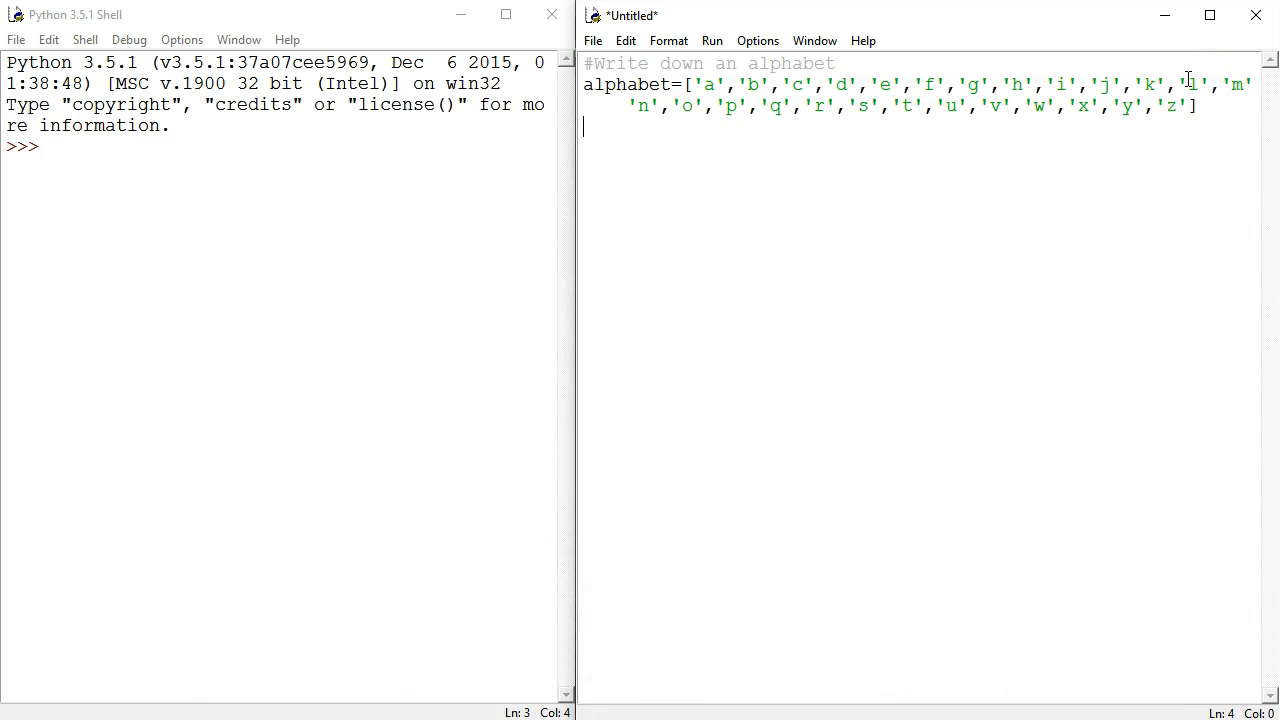
- Add print(alphabet) below the alphabet list
{"action": "type", "text": "print("}
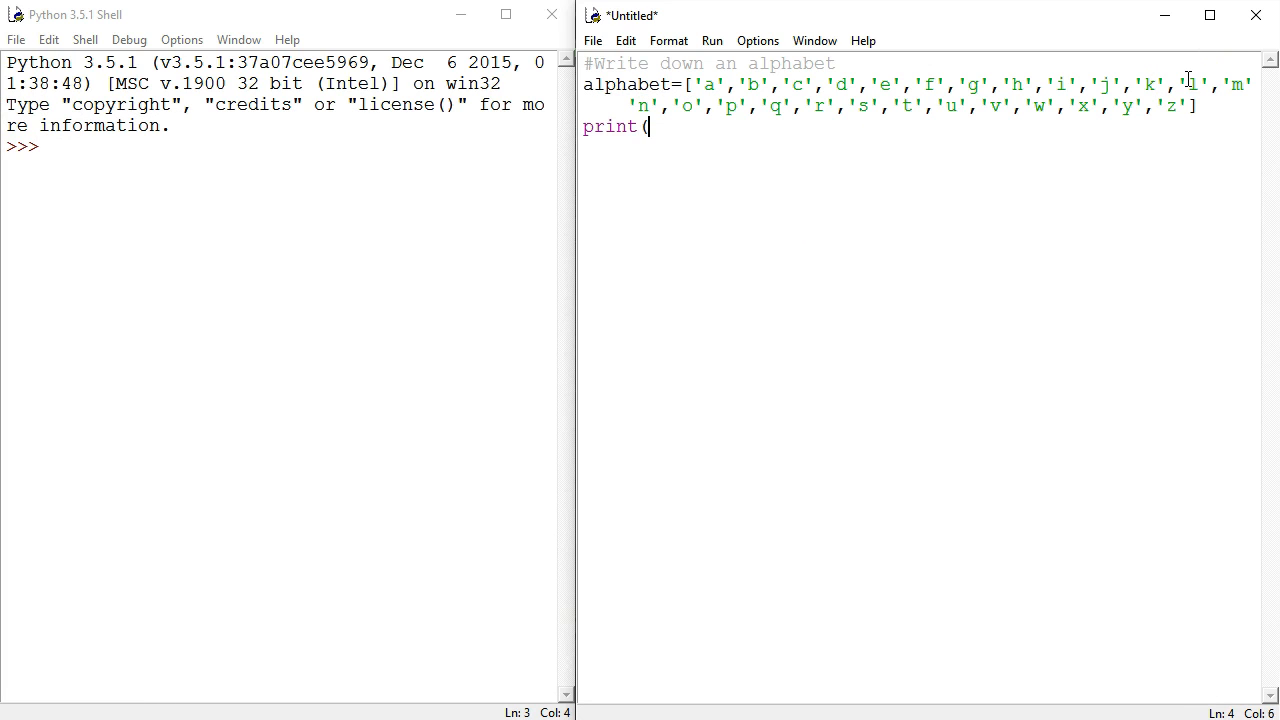
{"action": "type", "text": "alphabet"}
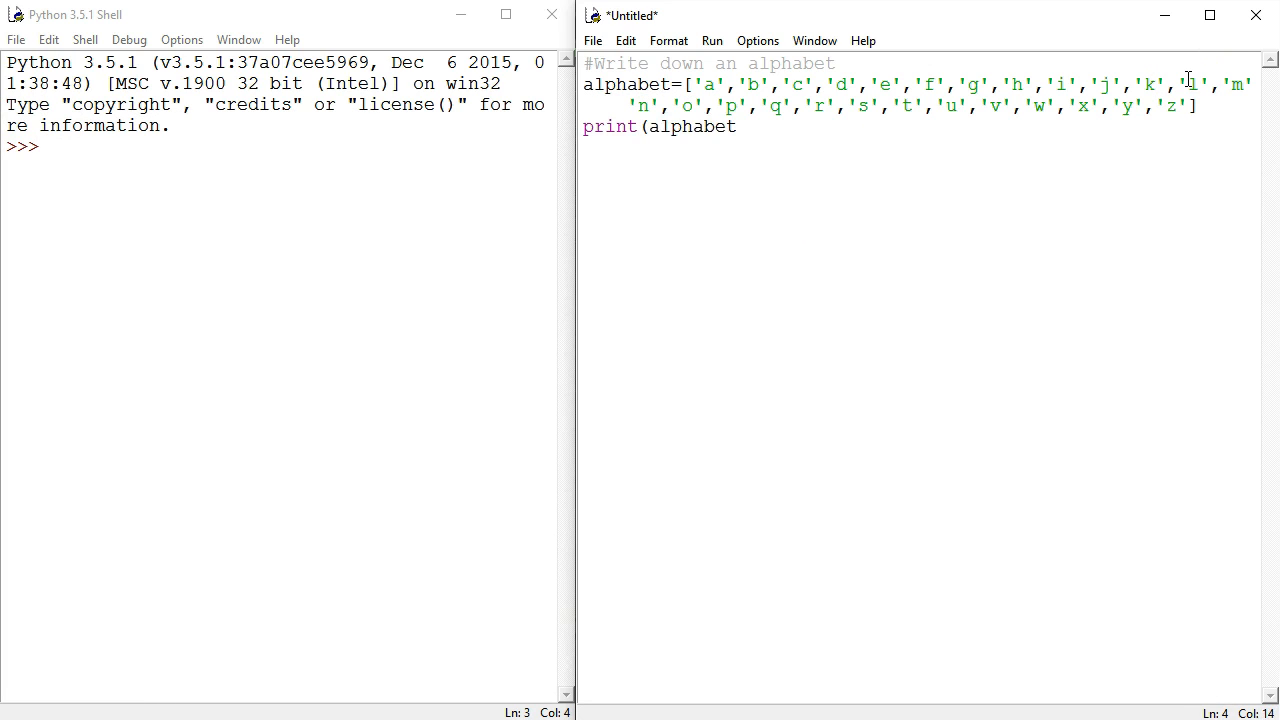
{"action": "type", "text": ")"}
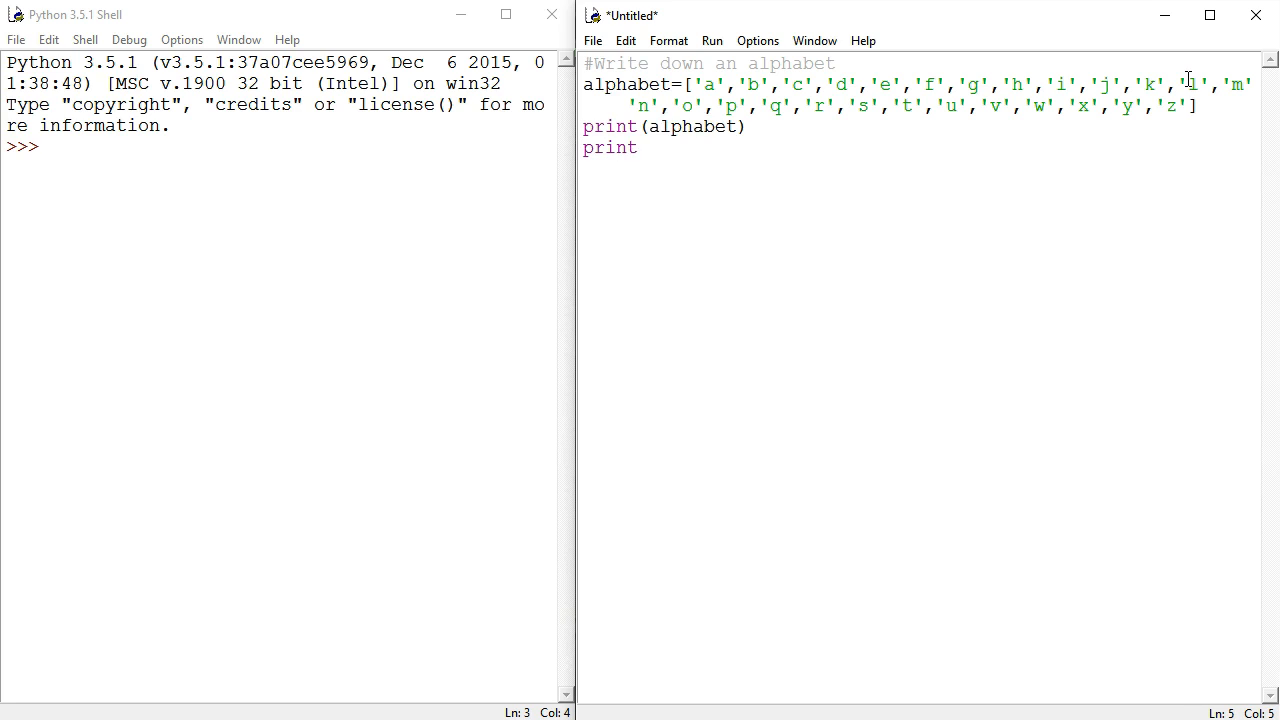
- Add print('write the message you want to encrypt?') and begin an input call
{"action": "type", "text": "('"}
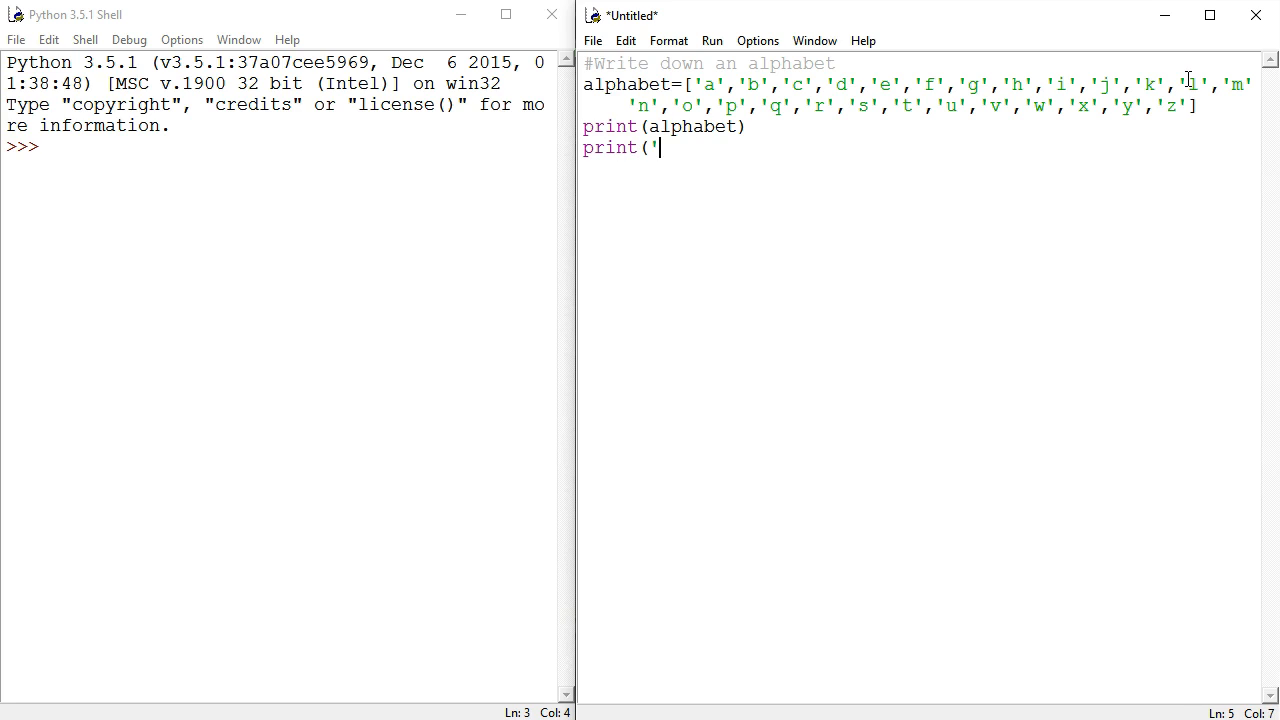
{"action": "type", "text": "write"}
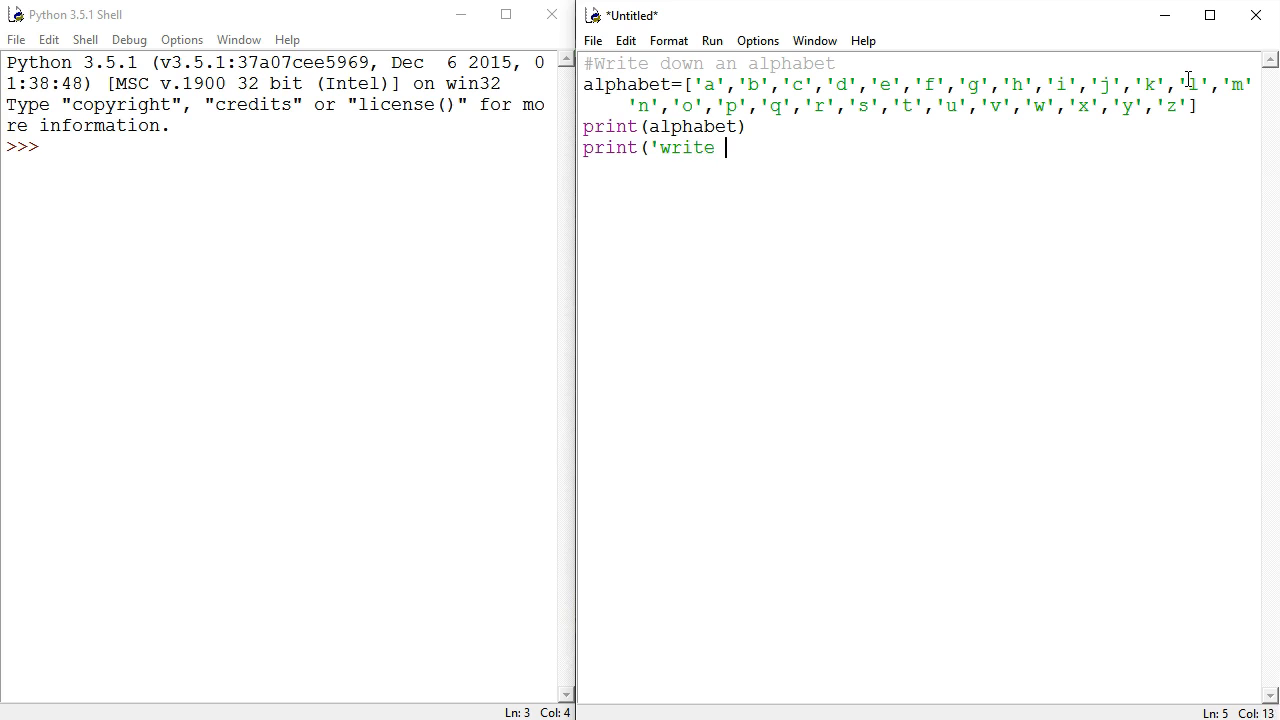
{"action": "type", "text": "the message w"}
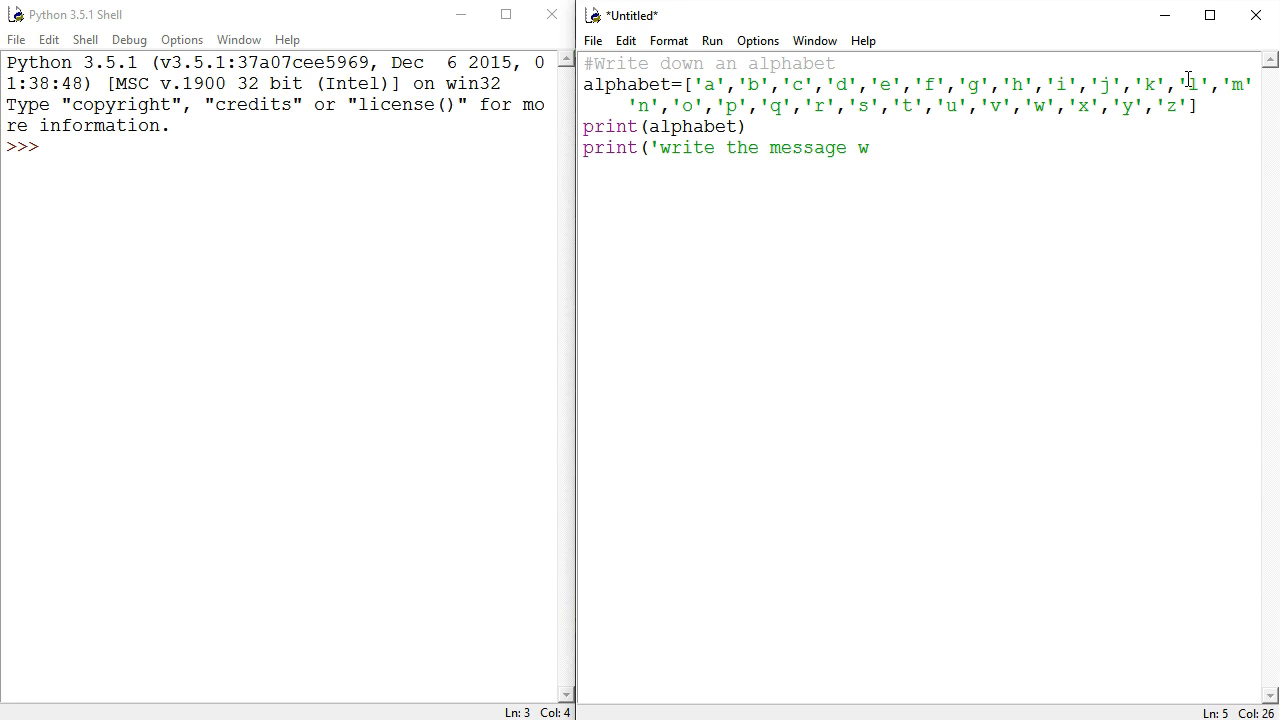
{"action": "type", "text": "you want to"}
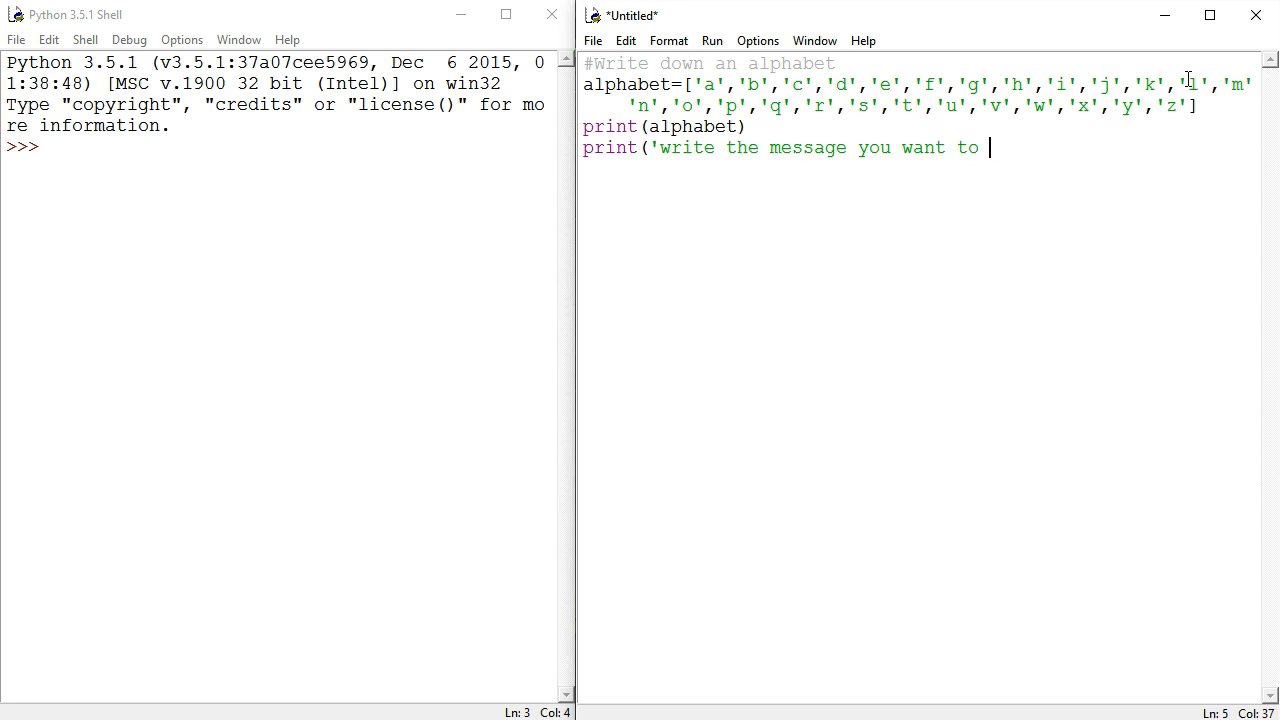
{"action": "type", "text": "encryp"}
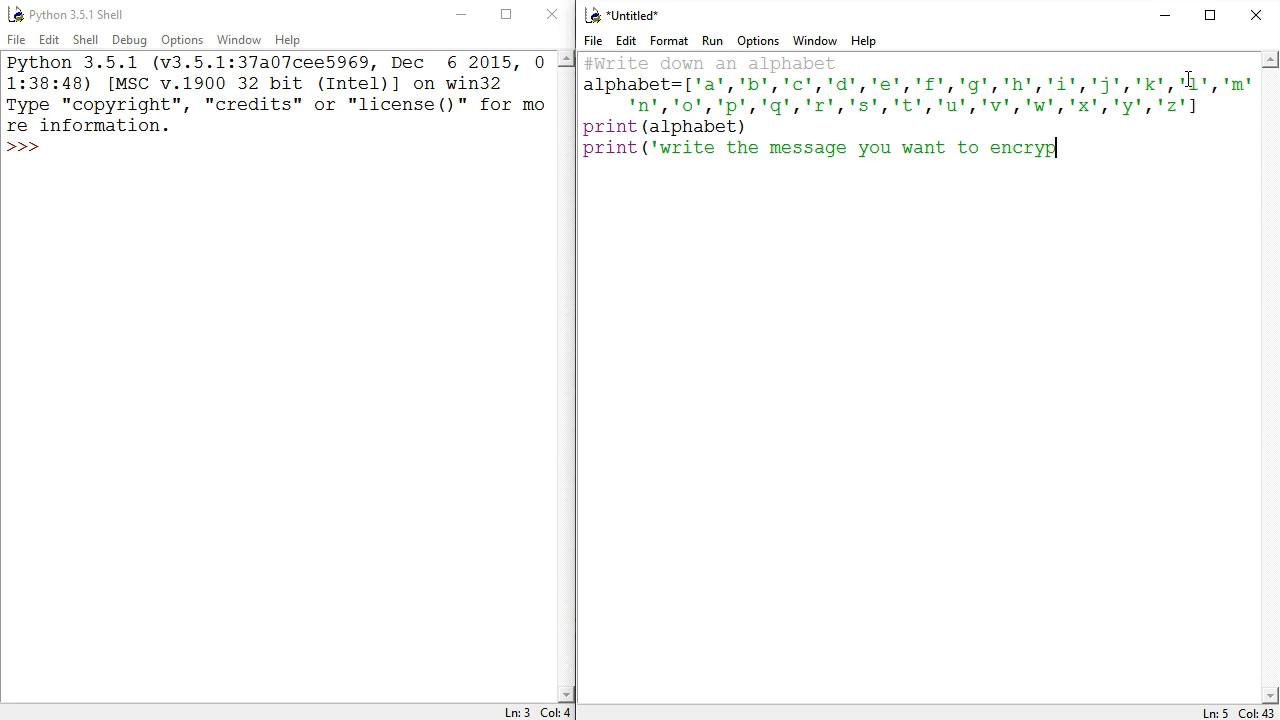
{"action": "type", "text": "?"}
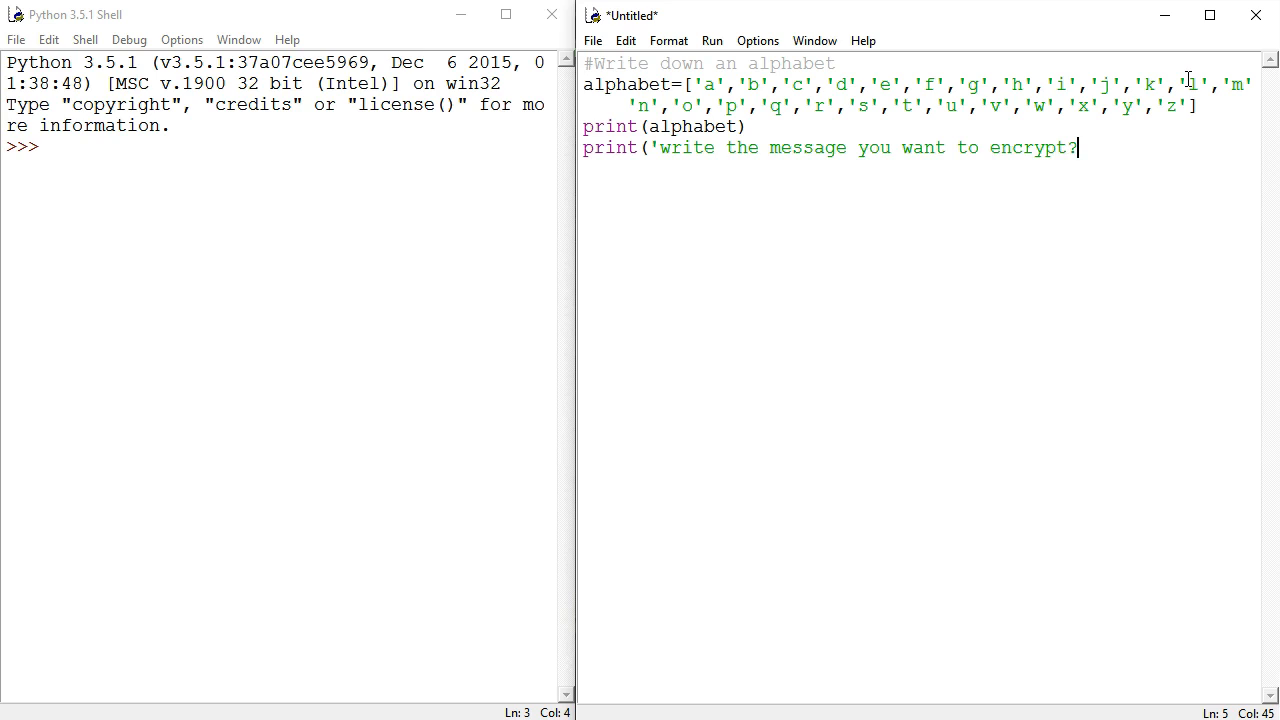
{"action": "type", "text": "'"}
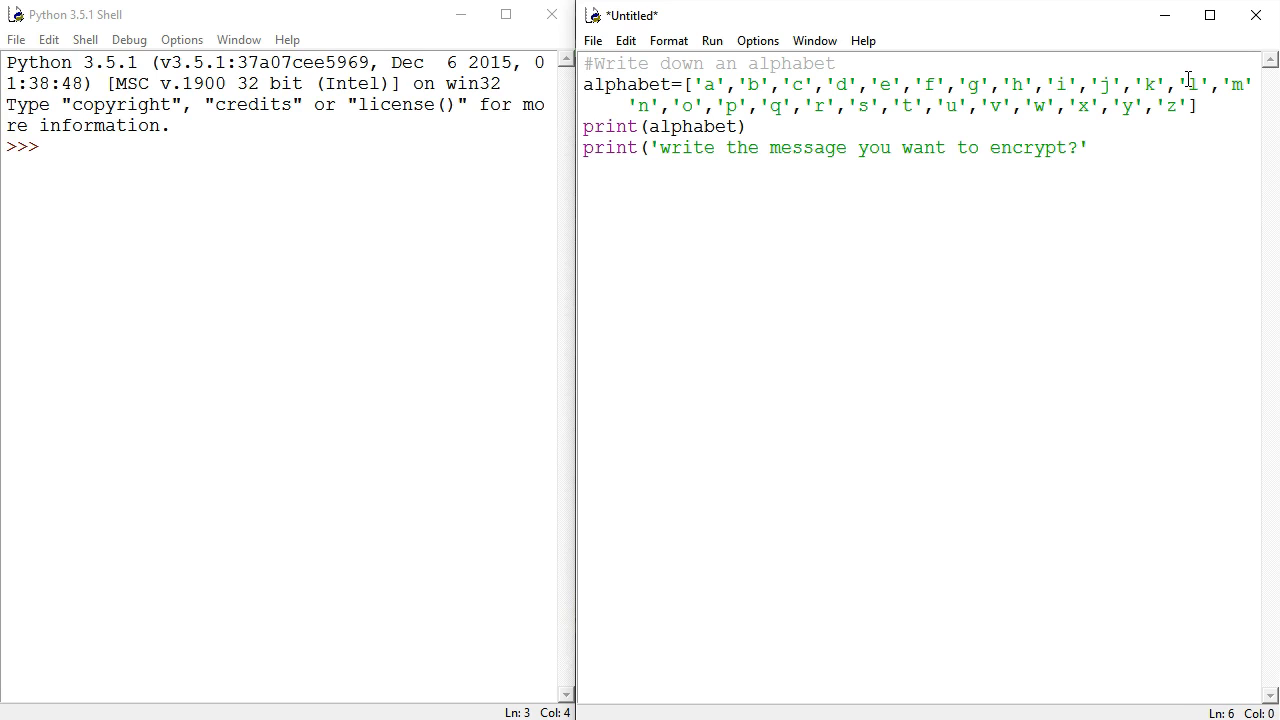
{"action": "type", "text": ")"}
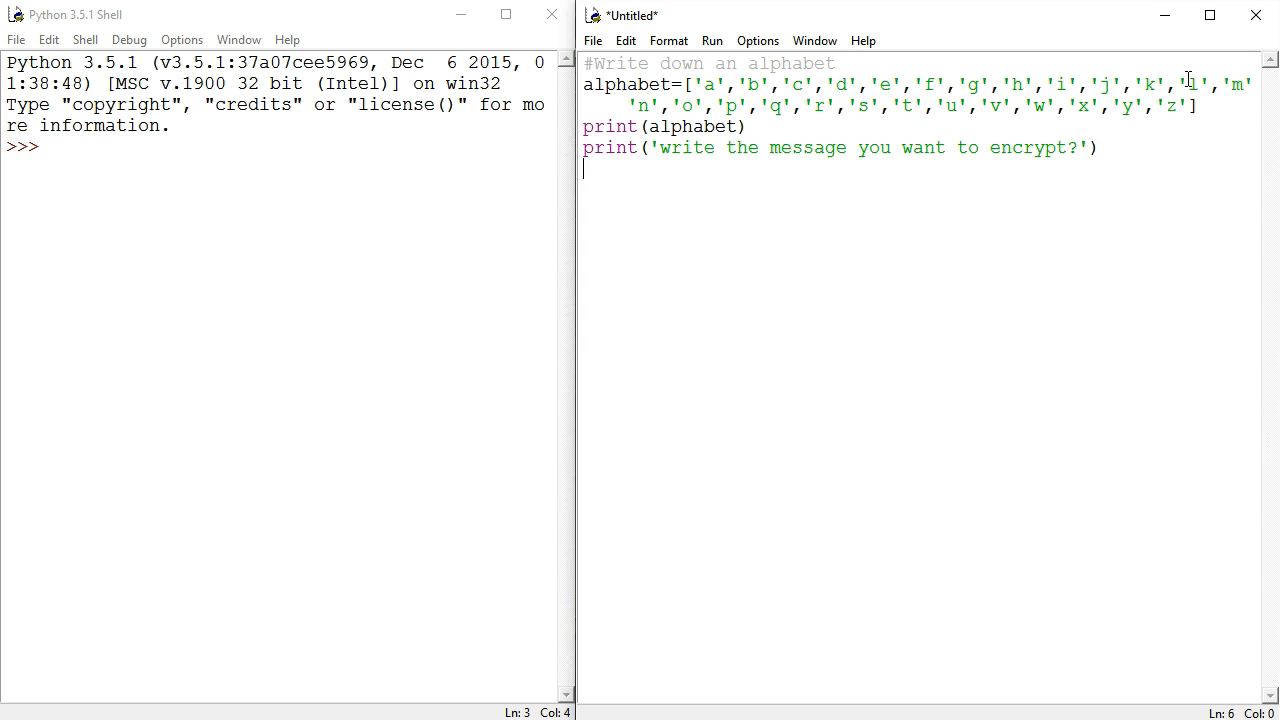
{"action": "type", "text": "input"}
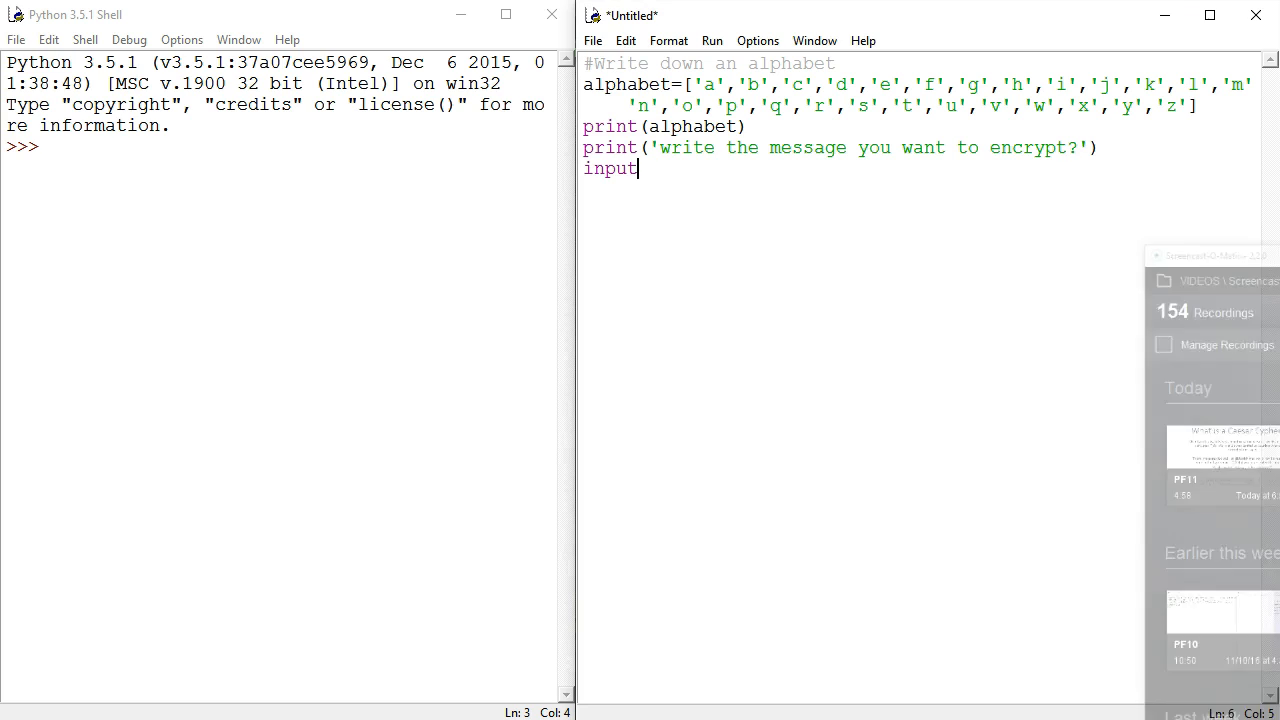
- Store the message with inputString = input()
{"action": "type", "text": "St"}
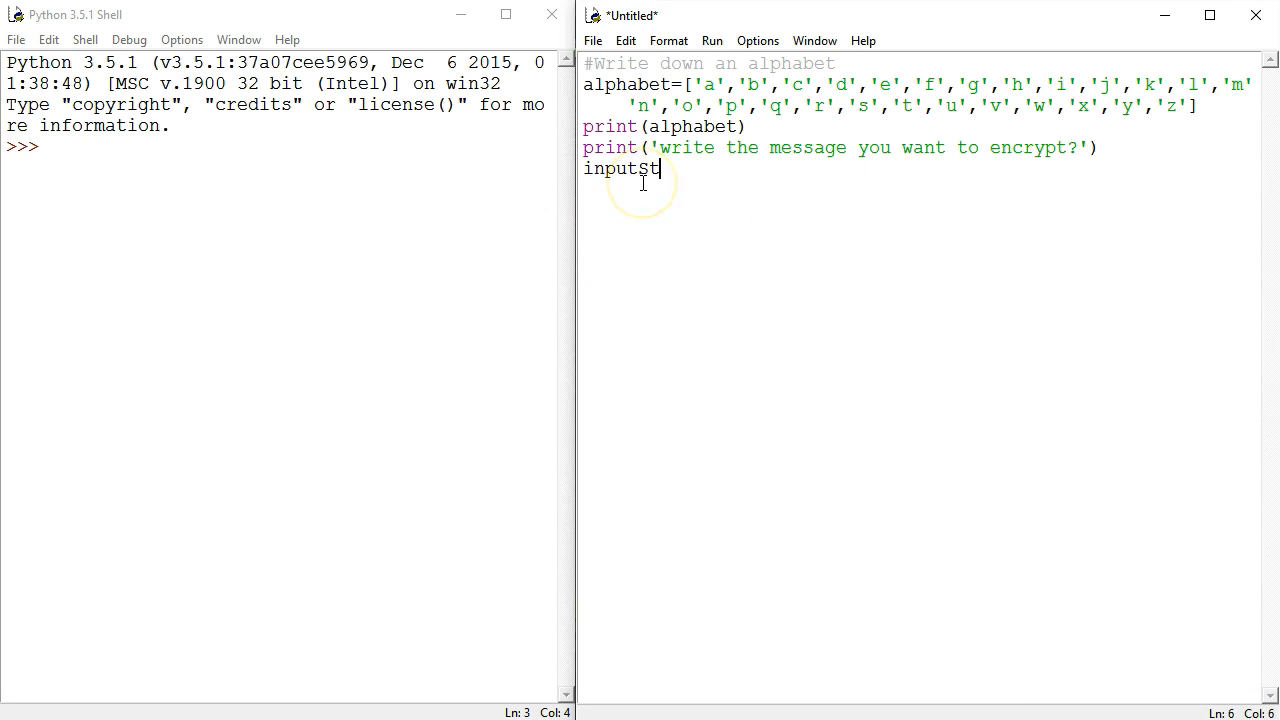
{"action": "type", "text": "ring"}
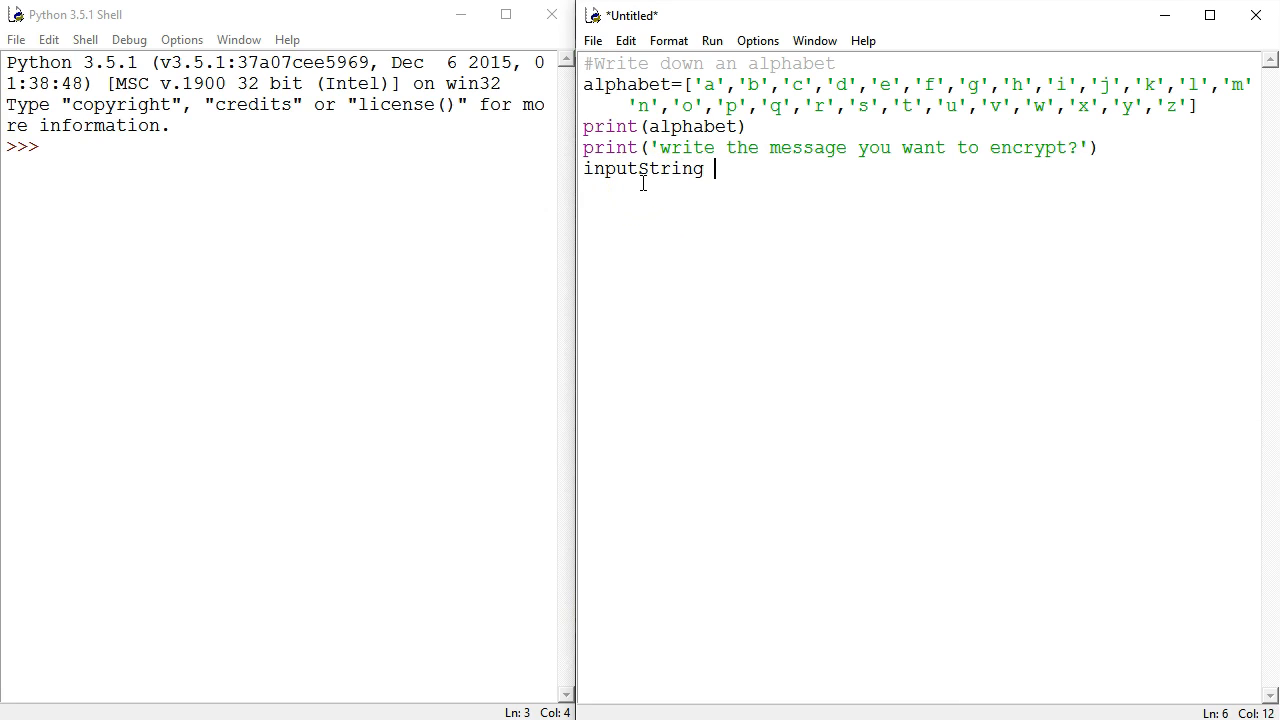
{"action": "type", "text": "="}
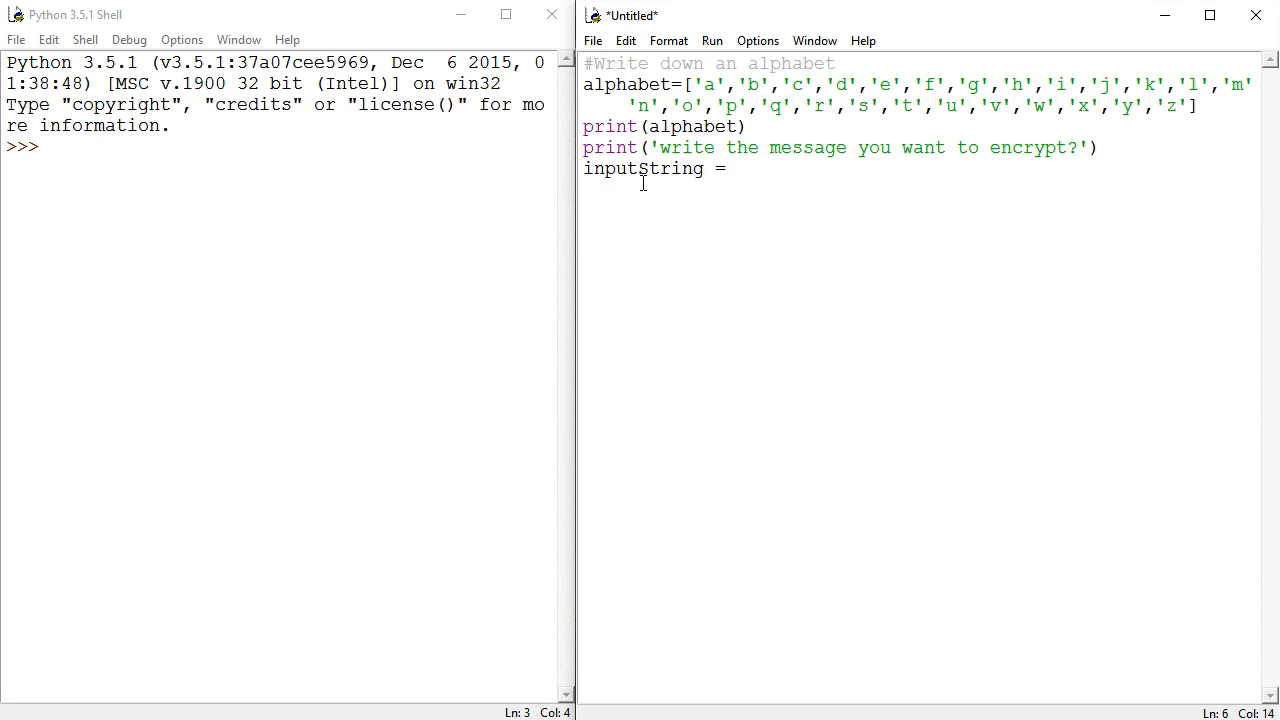
{"action": "type", "text": "input()print('write the message you want to enc"}
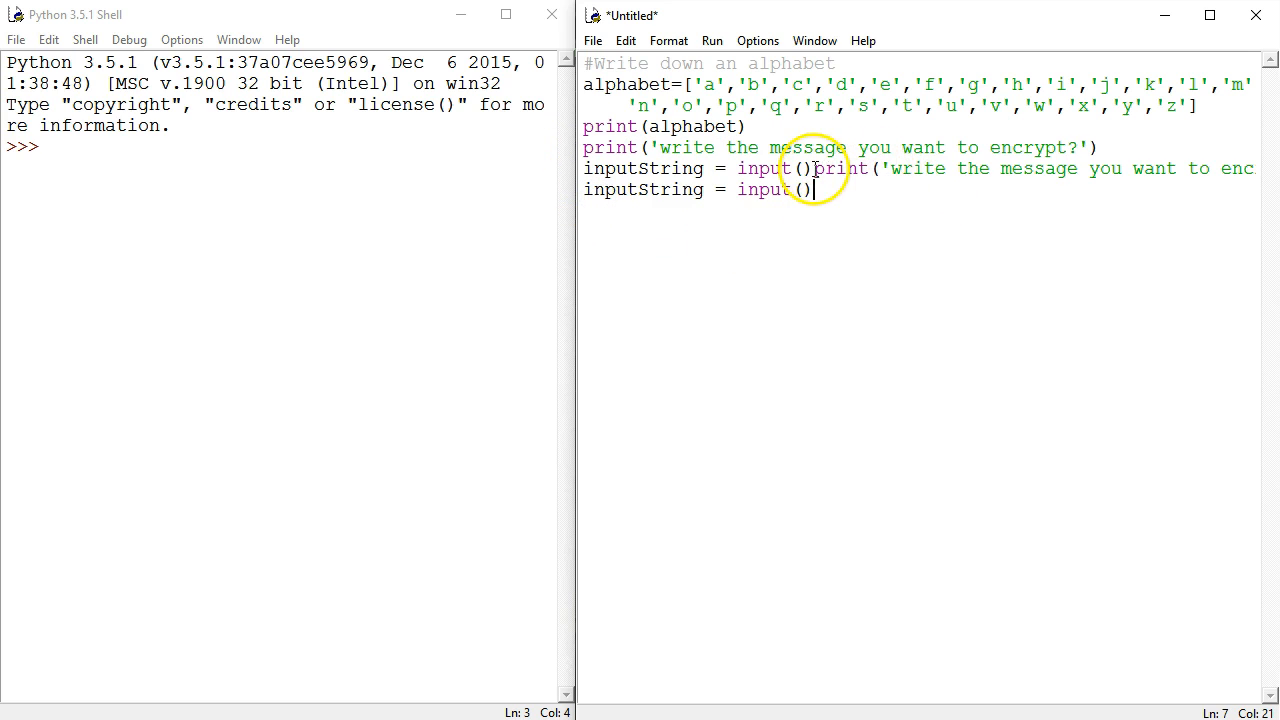
- Add a copied prompt line reading 'what shift do you want to use?'
{"action": "key", "text": "Return"}
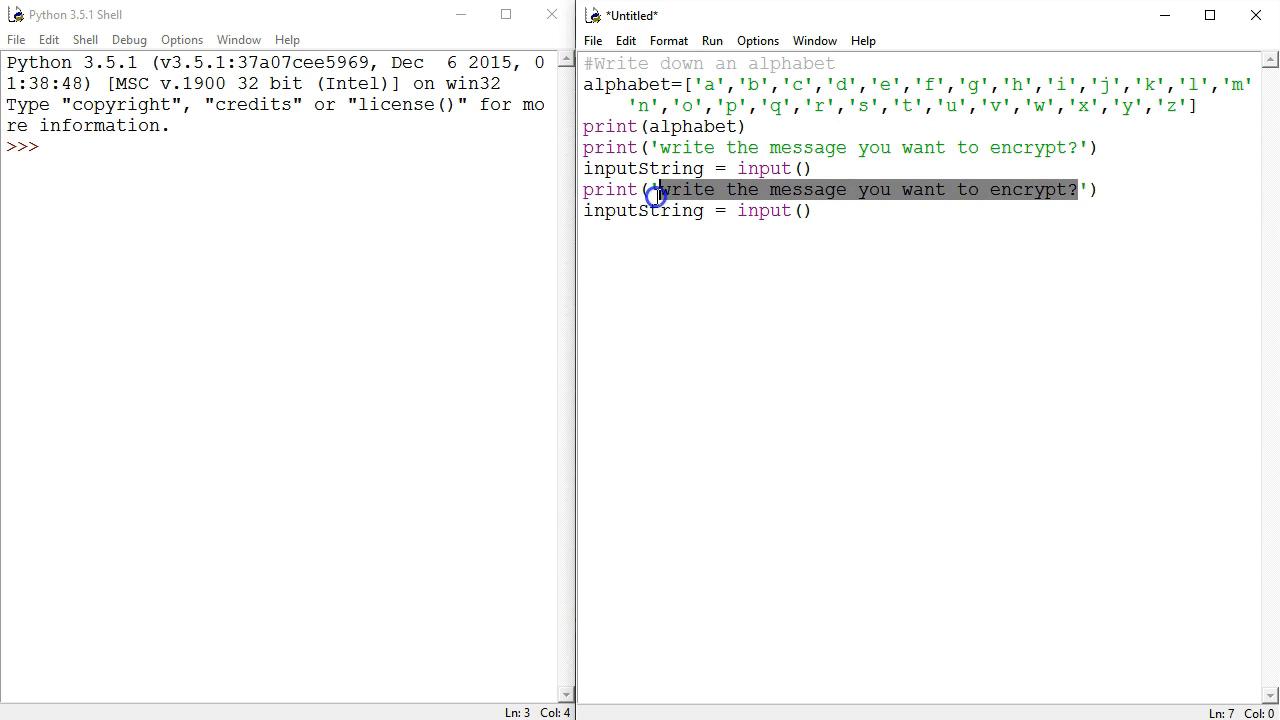
{"action": "type", "text": "what shif')"}
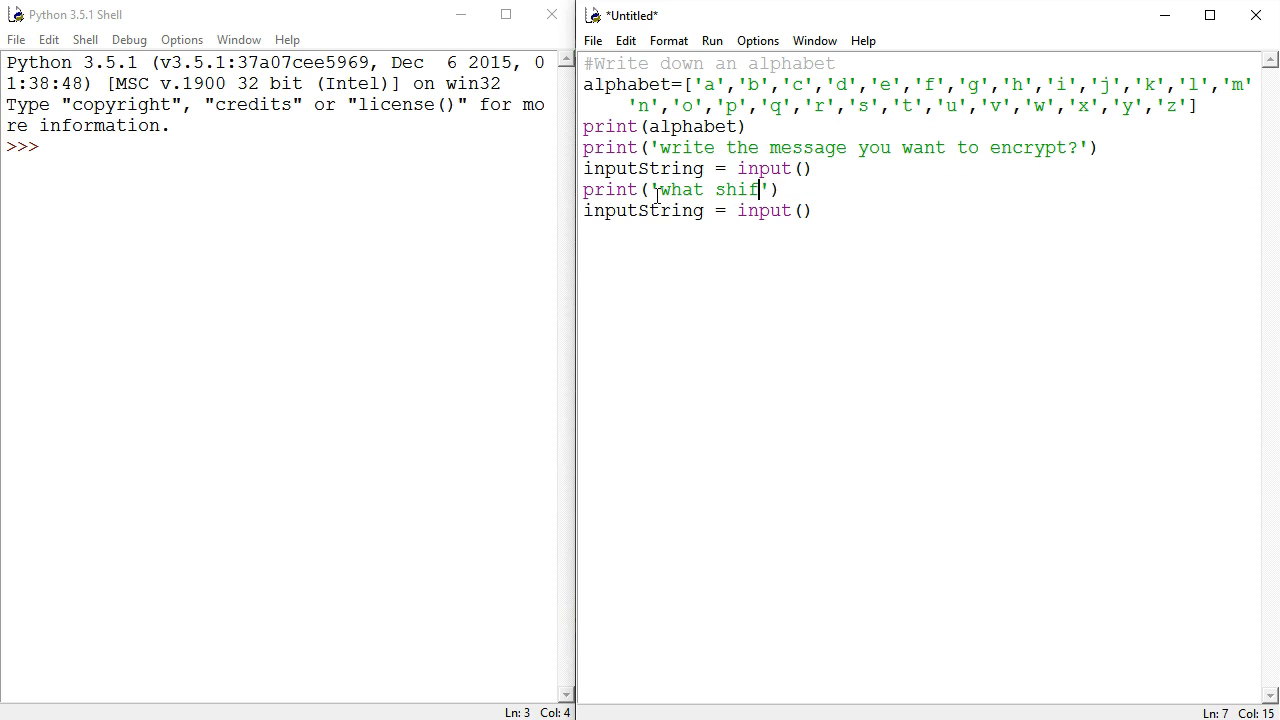
{"action": "type", "text": "do you w"}
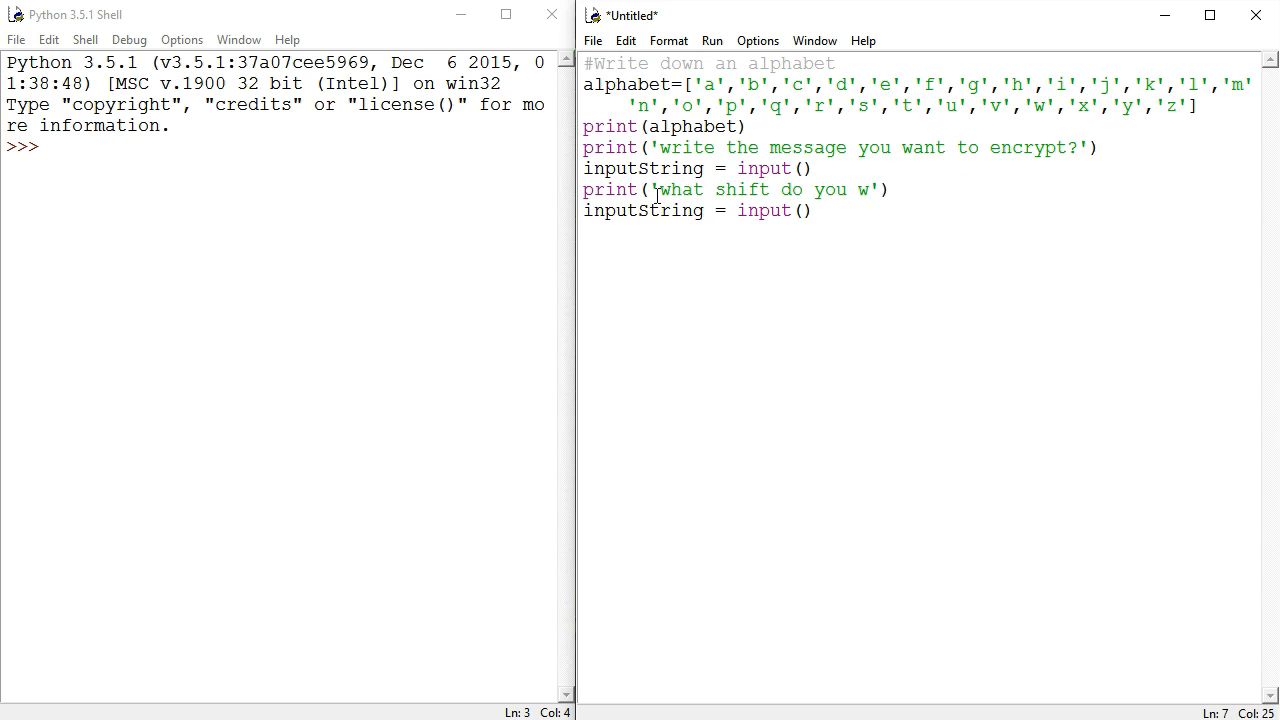
{"action": "type", "text": "ant to use?"}
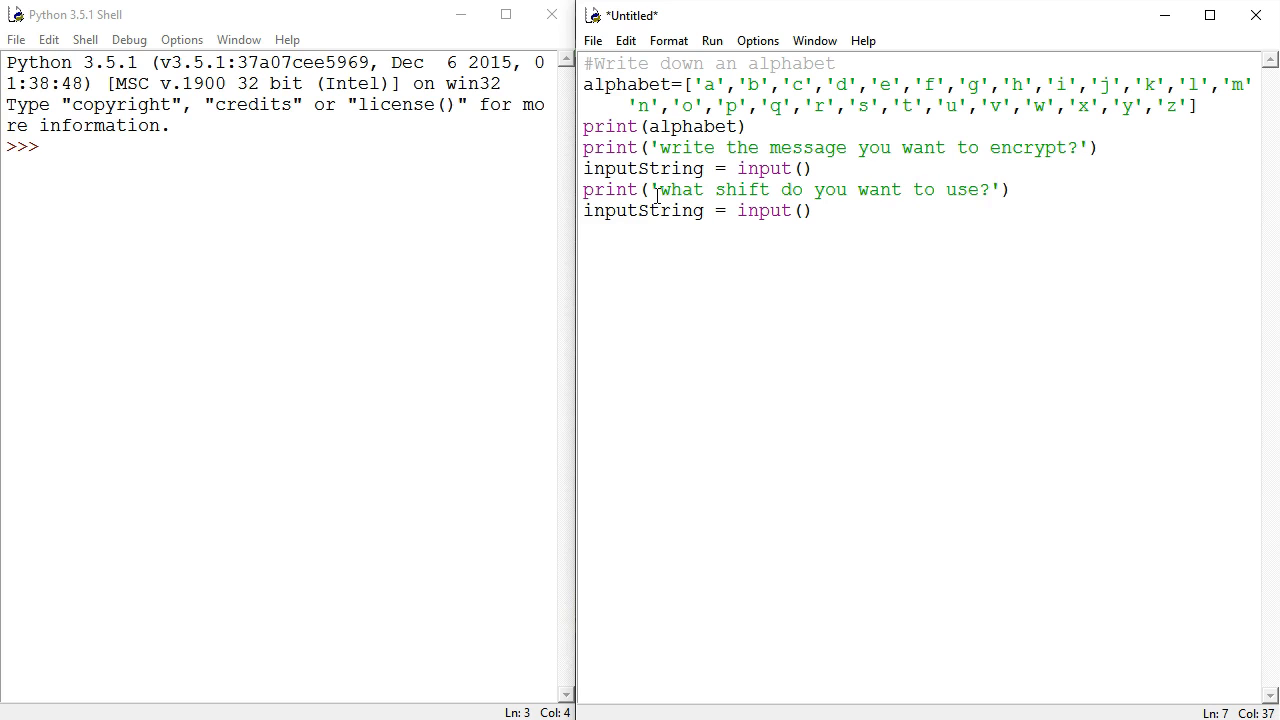
- Read the shift as an integer with shift = int(input())
{"action": "double_click", "coordinate": [678, 210]}
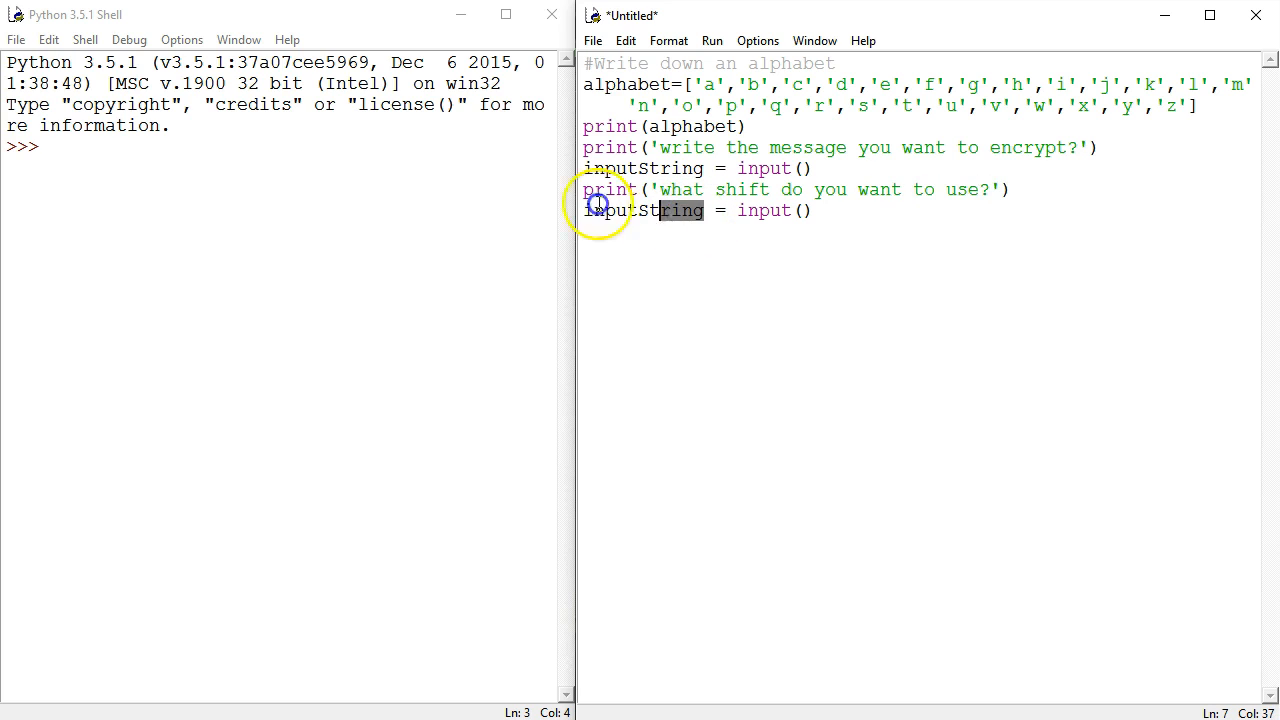
{"action": "type", "text": "shift"}
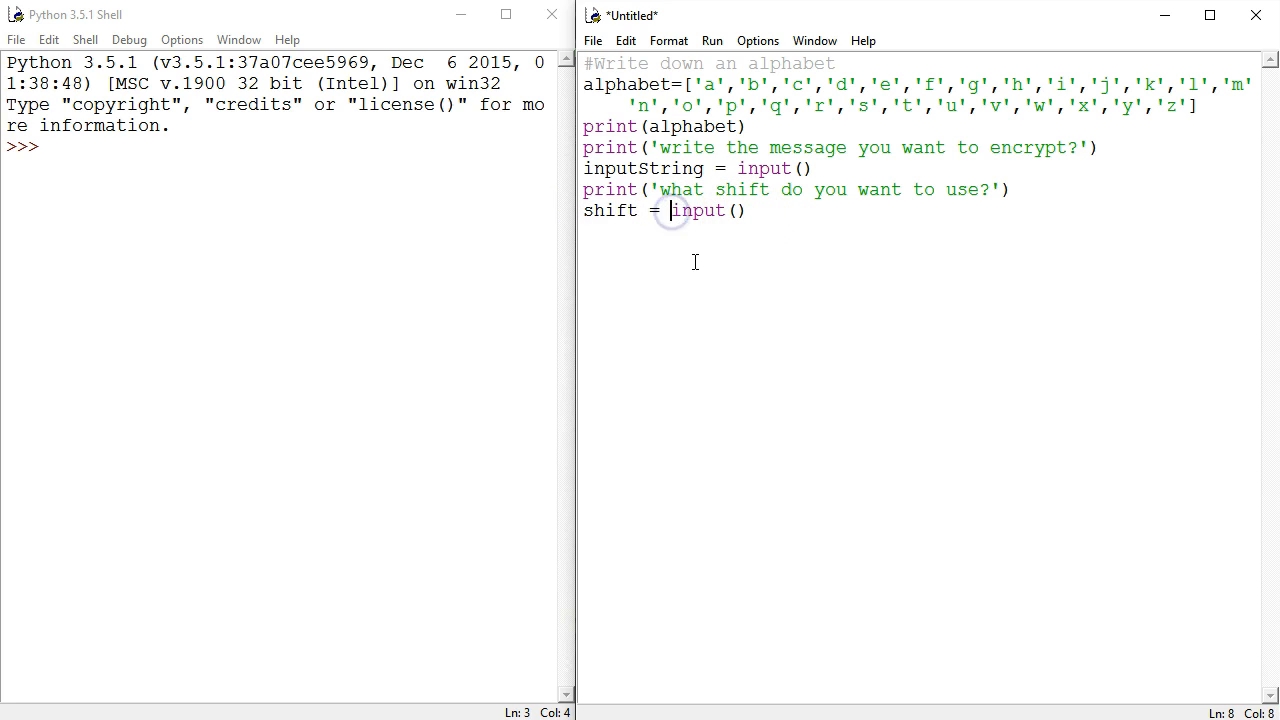
{"action": "type", "text": "int(in"}
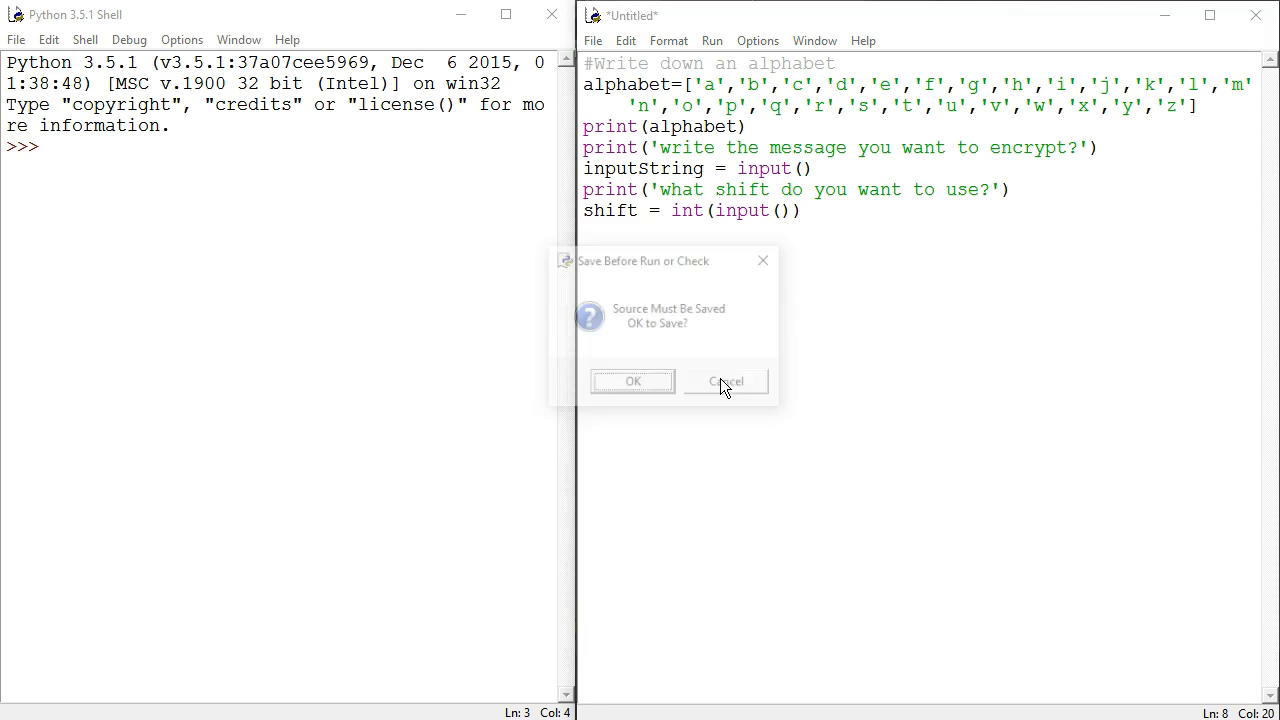
- Save the script as CypherDictionary in the Python Fundamentals folder
{"action": "left_click", "coordinate": [632, 380]}
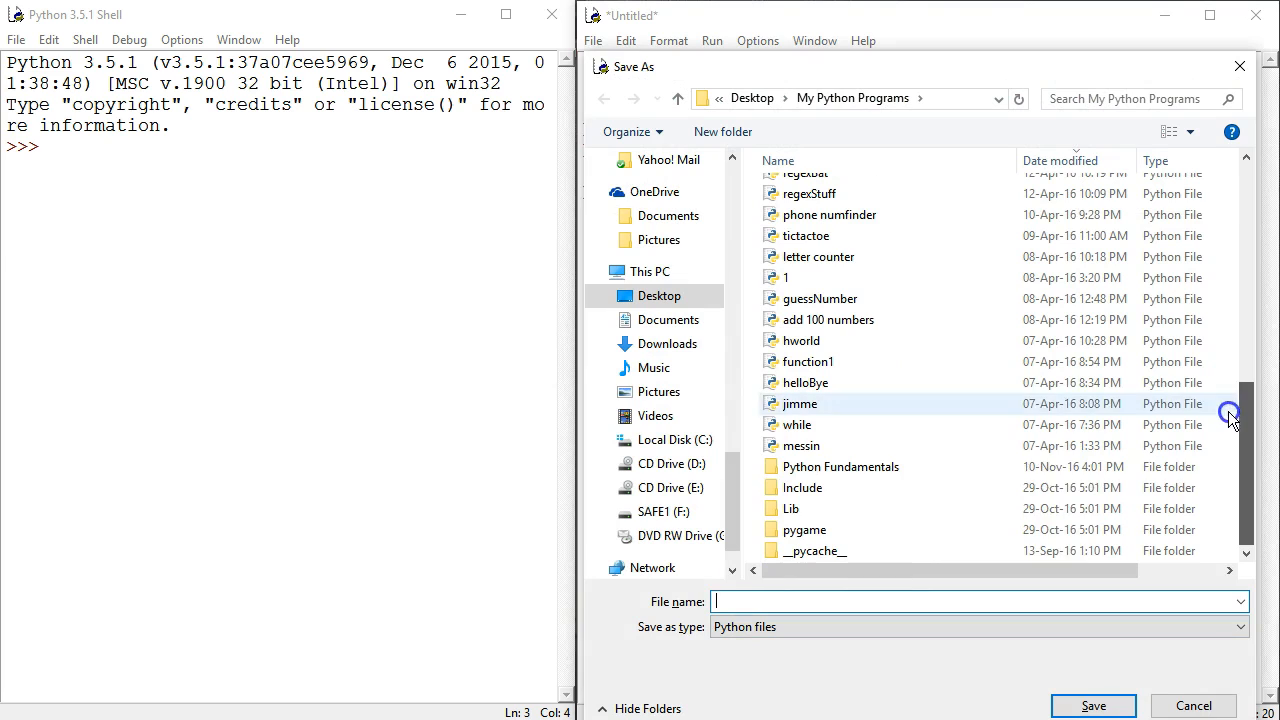
{"action": "double_click", "coordinate": [840, 466]}
{"action": "type", "text": "C"}
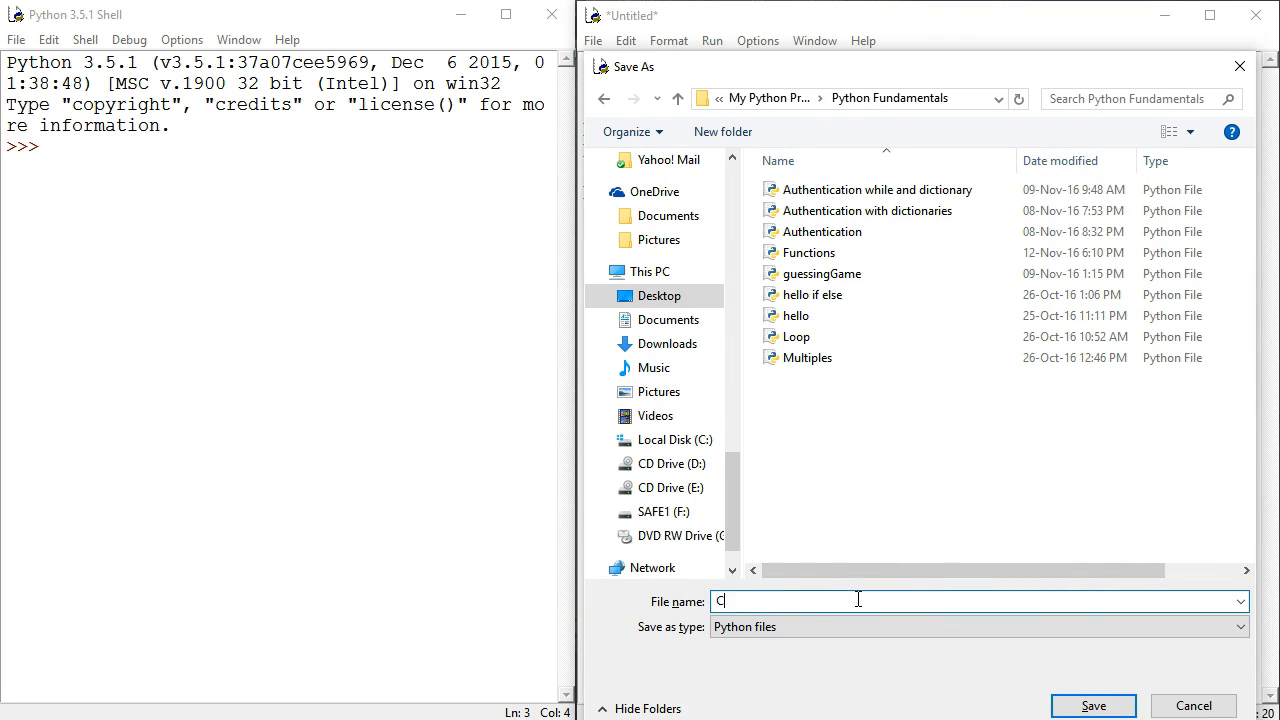
{"action": "type", "text": "ypherDictionary"}
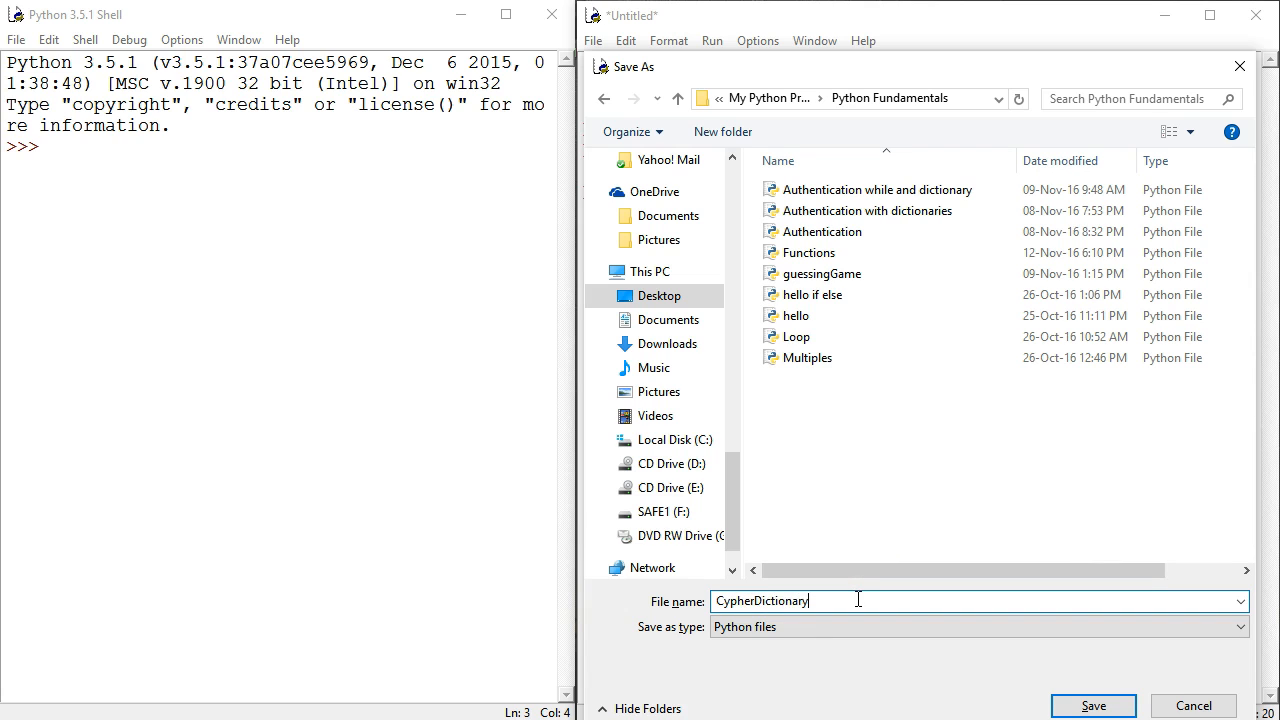
{"action": "left_click", "coordinate": [1092, 704]}
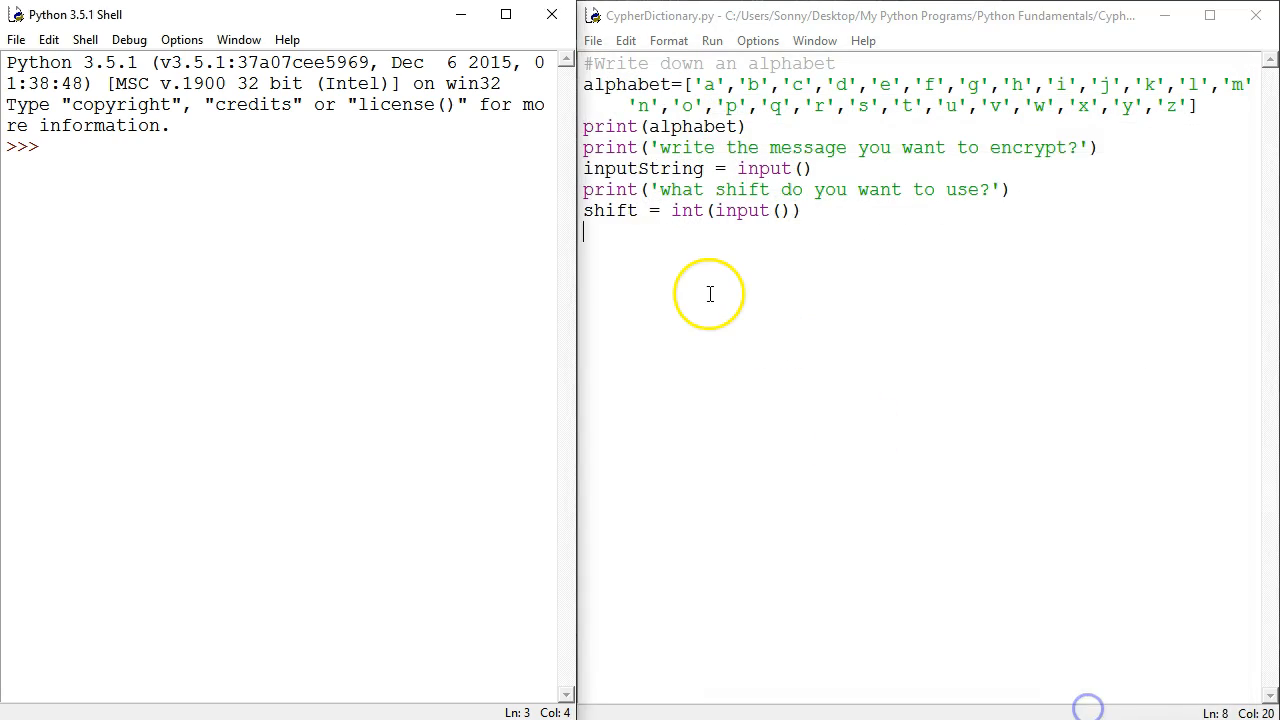
- Run the script, answering 'Hello whats up' and shift 6 at the prompts
{"action": "key", "text": "F5"}
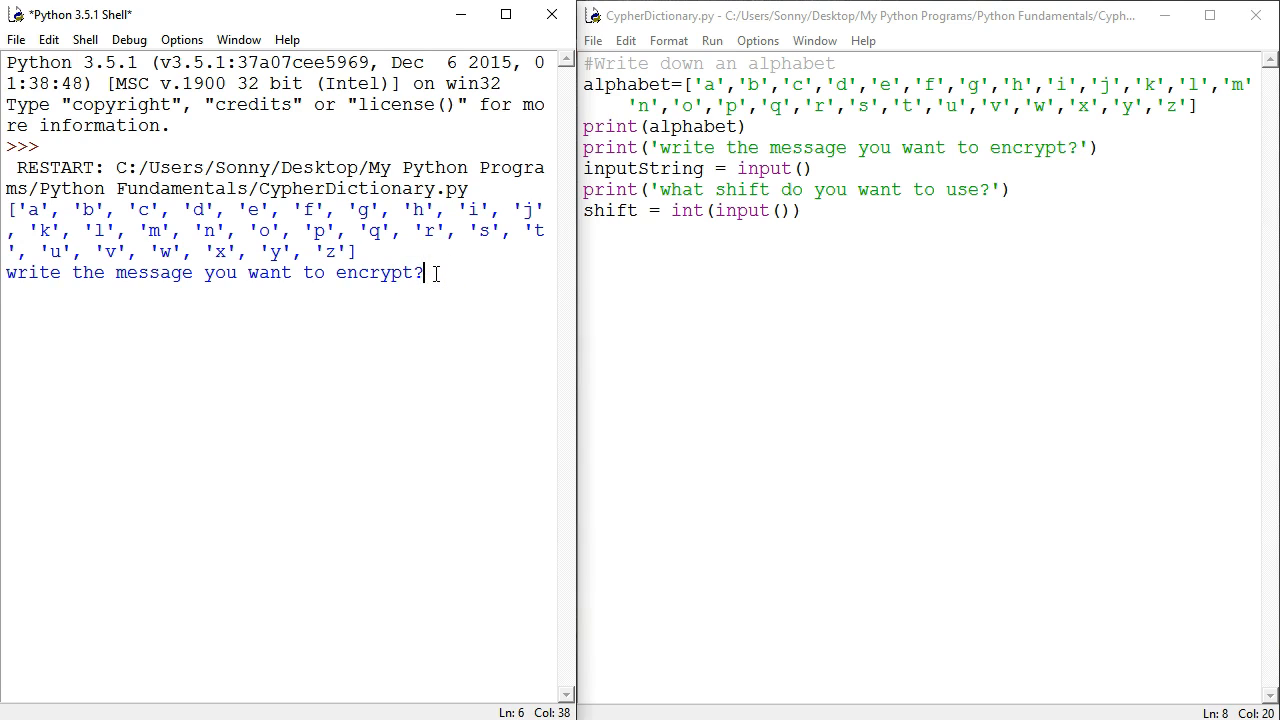
{"action": "type", "text": "Hell"}
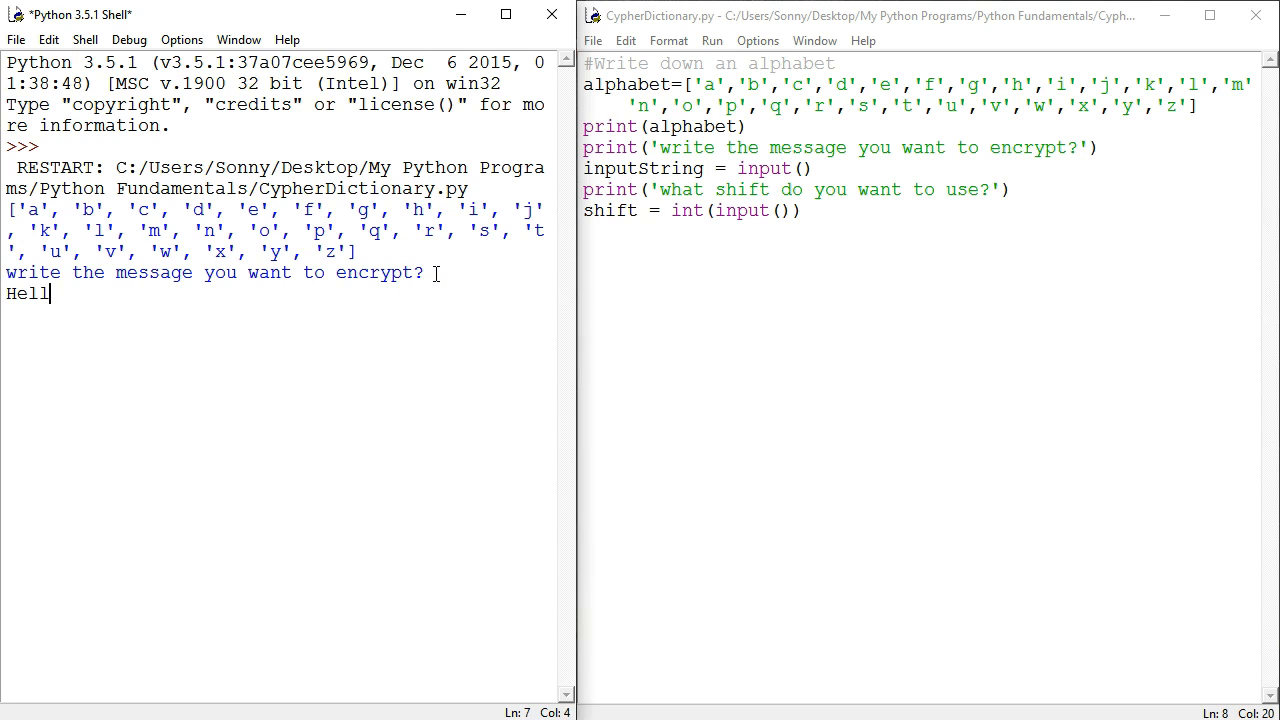
{"action": "type", "text": "o whart"}
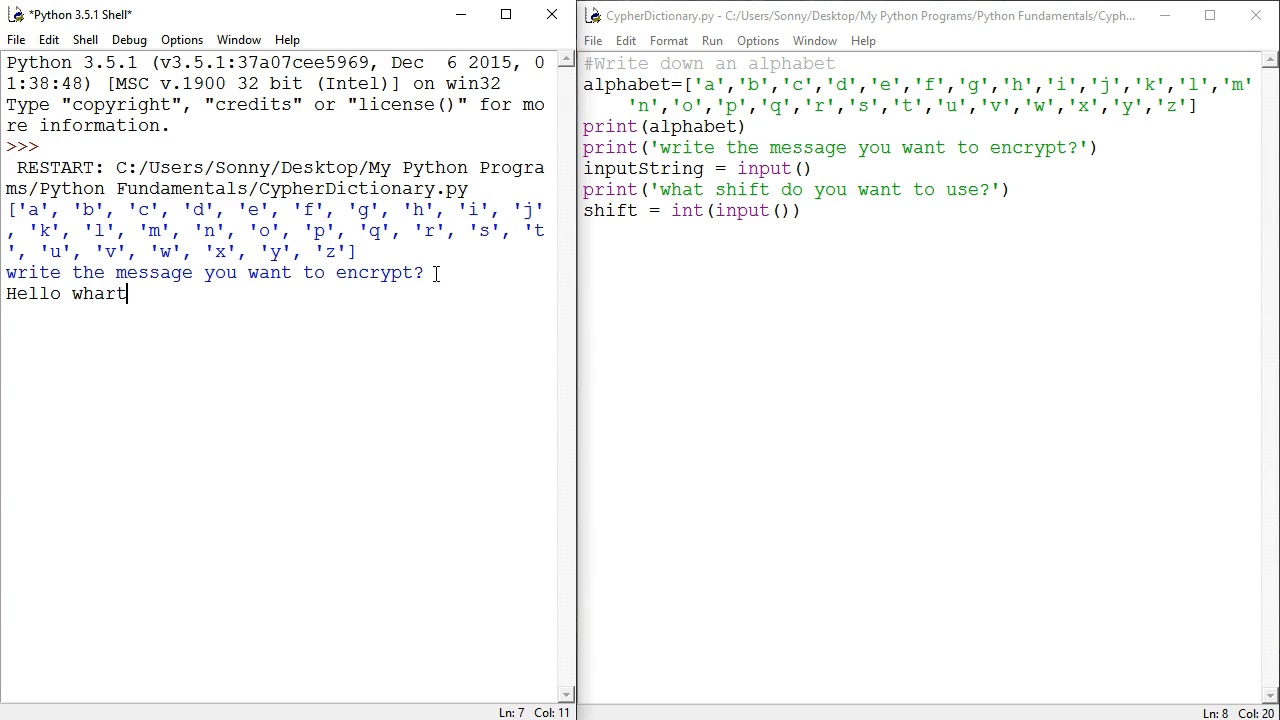
{"action": "type", "text": "s up"}
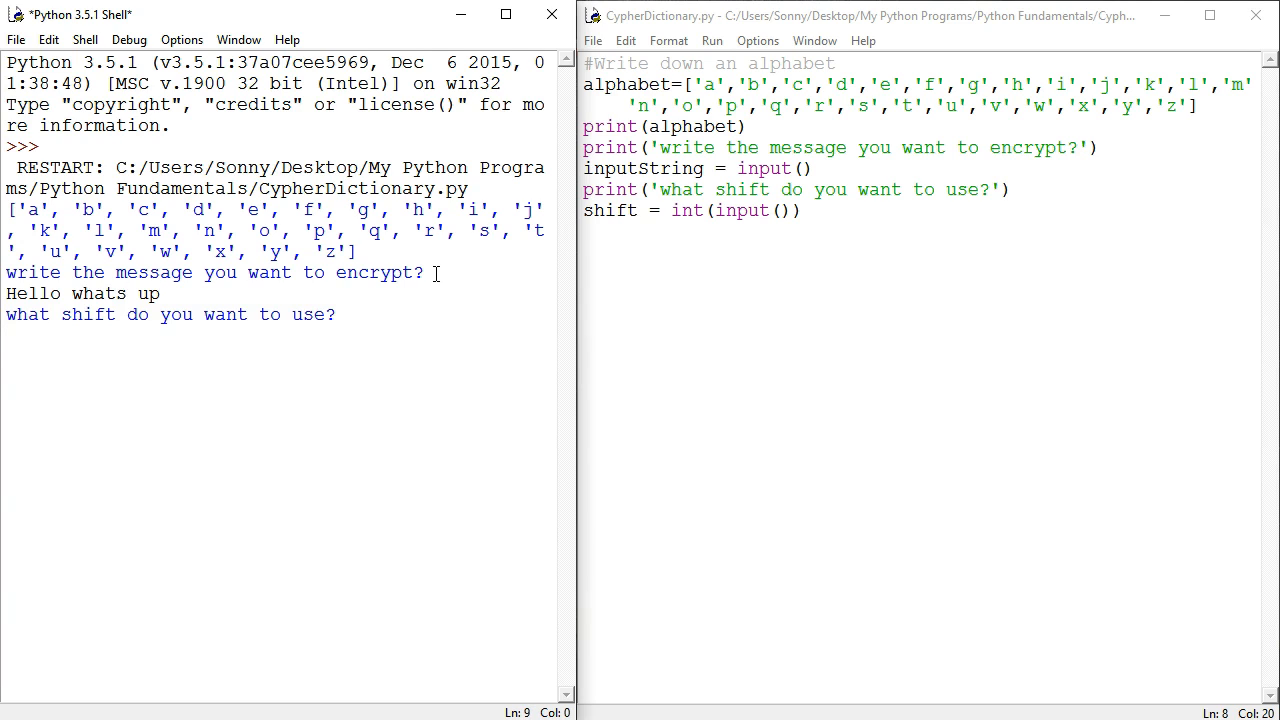
{"action": "type", "text": "6"}
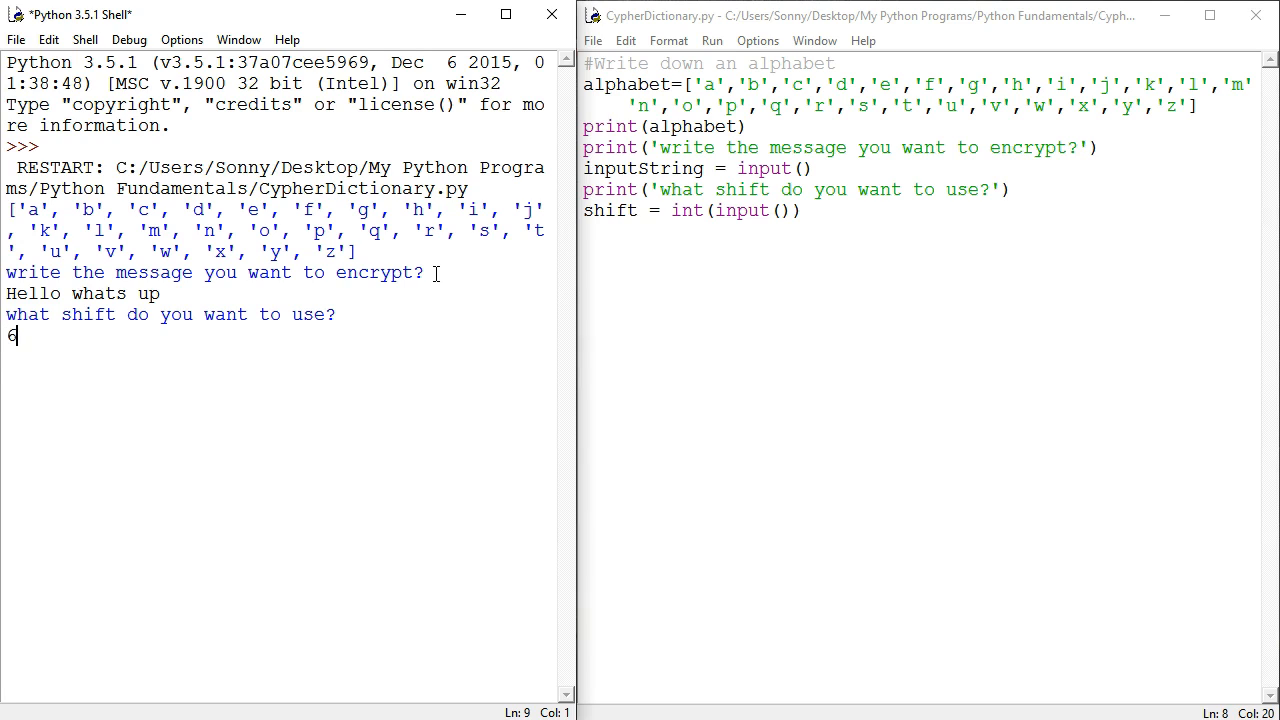
- Display inputString and shift in the shell to confirm the stored values
{"action": "type", "text": "inputString"}
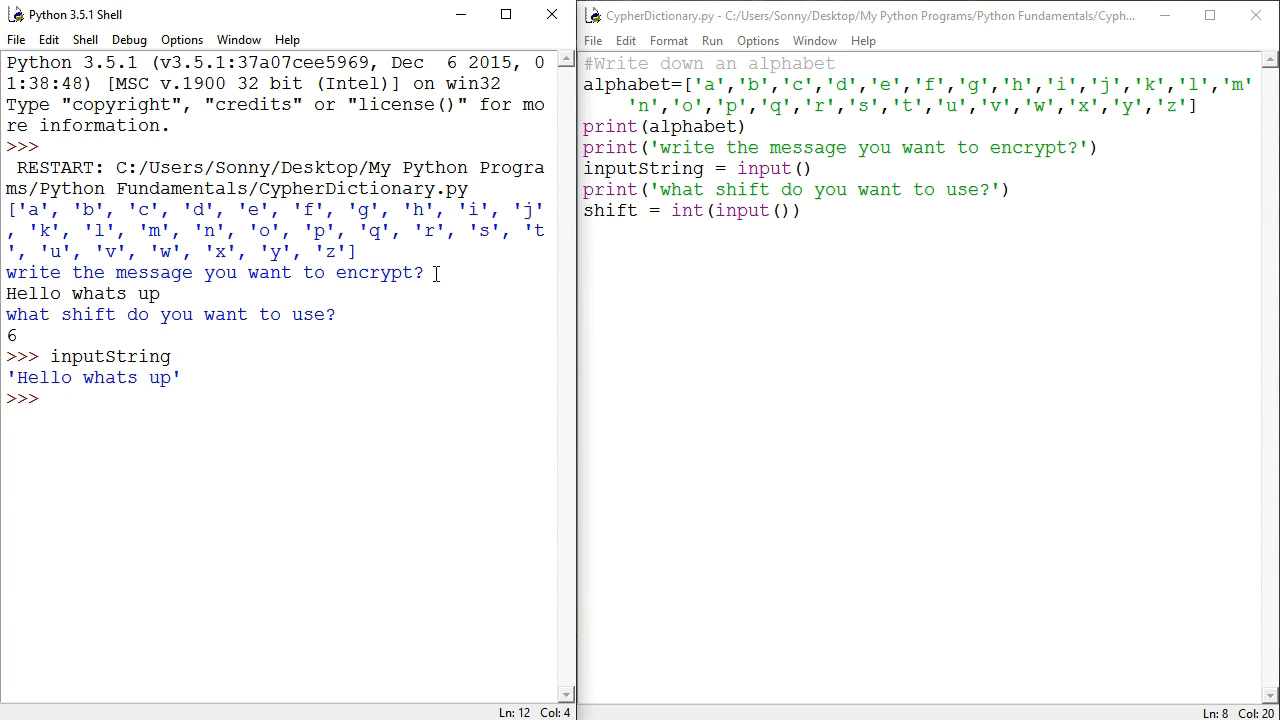
{"action": "type", "text": "shift"}
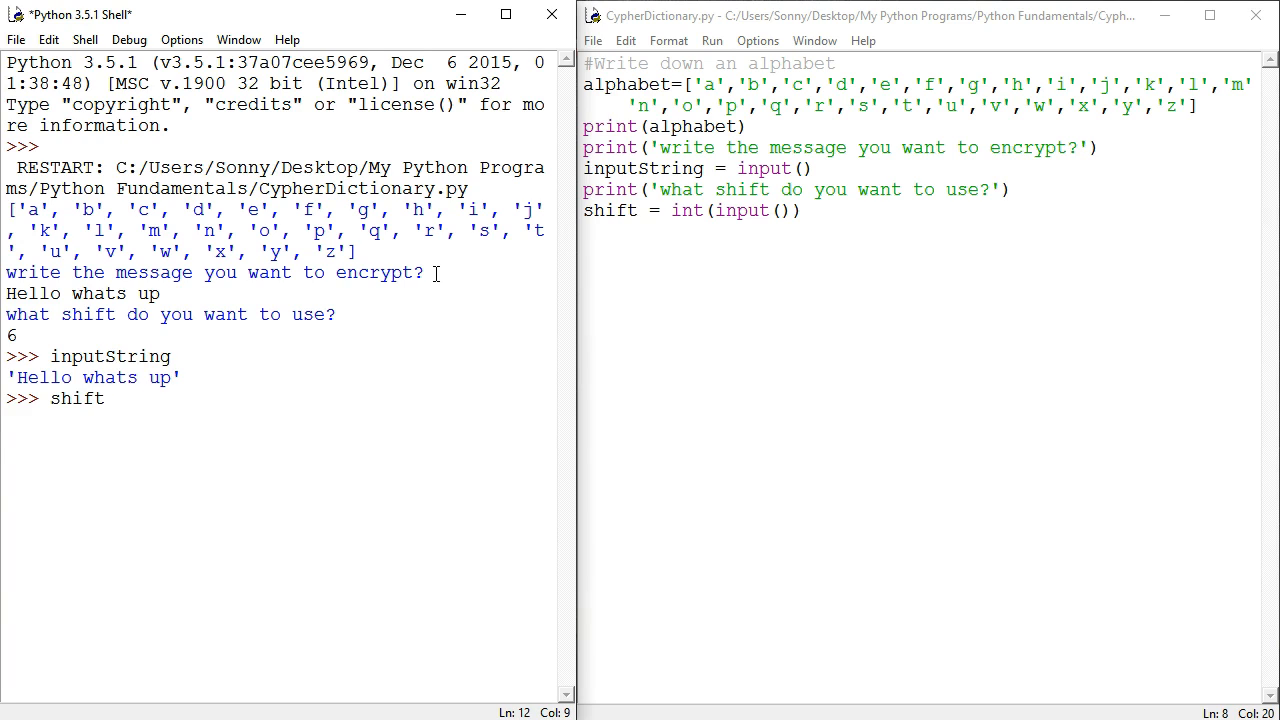
{"action": "key", "text": "Return"}
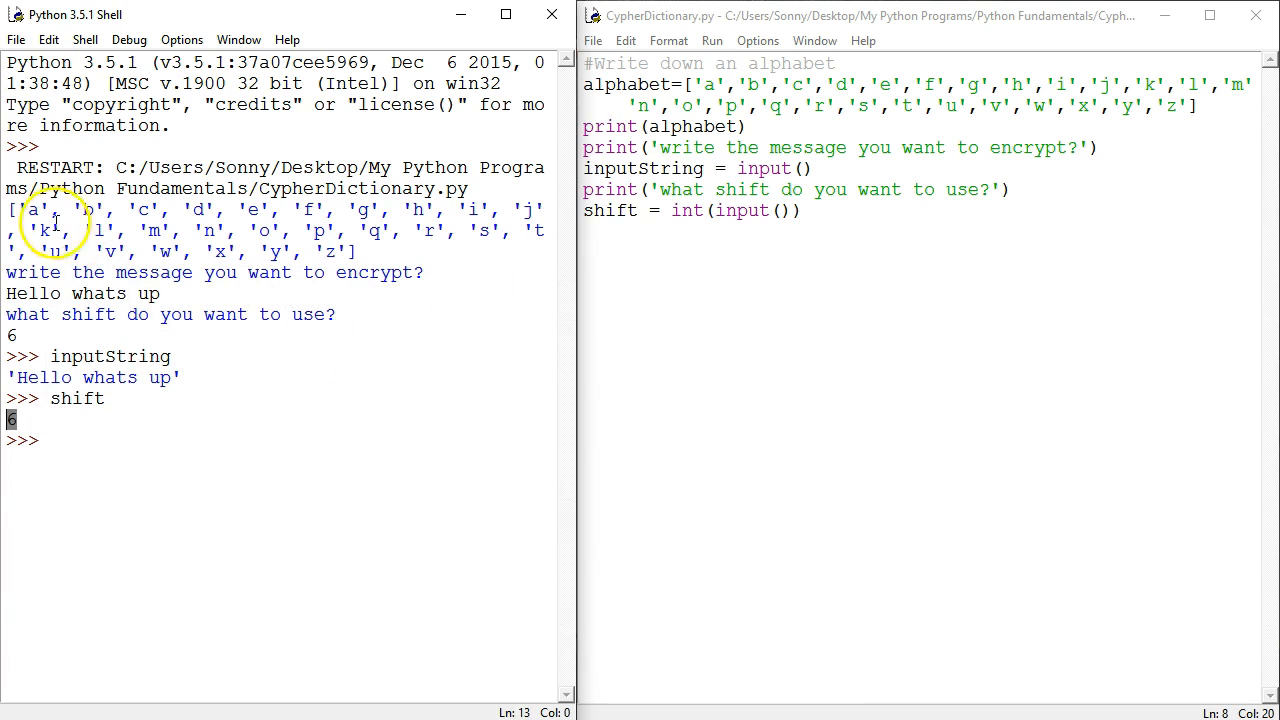
{"action": "mouse_move", "coordinate": [628, 272]}
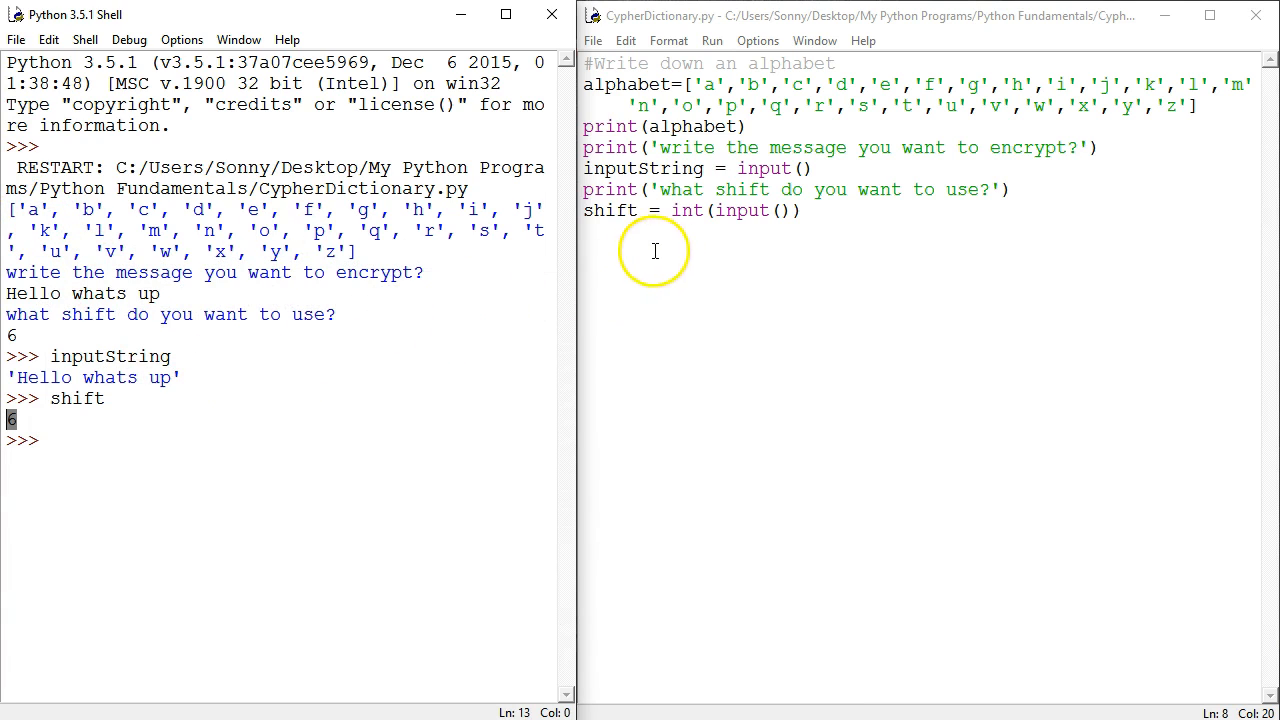
{"action": "left_click", "coordinate": [838, 220]}
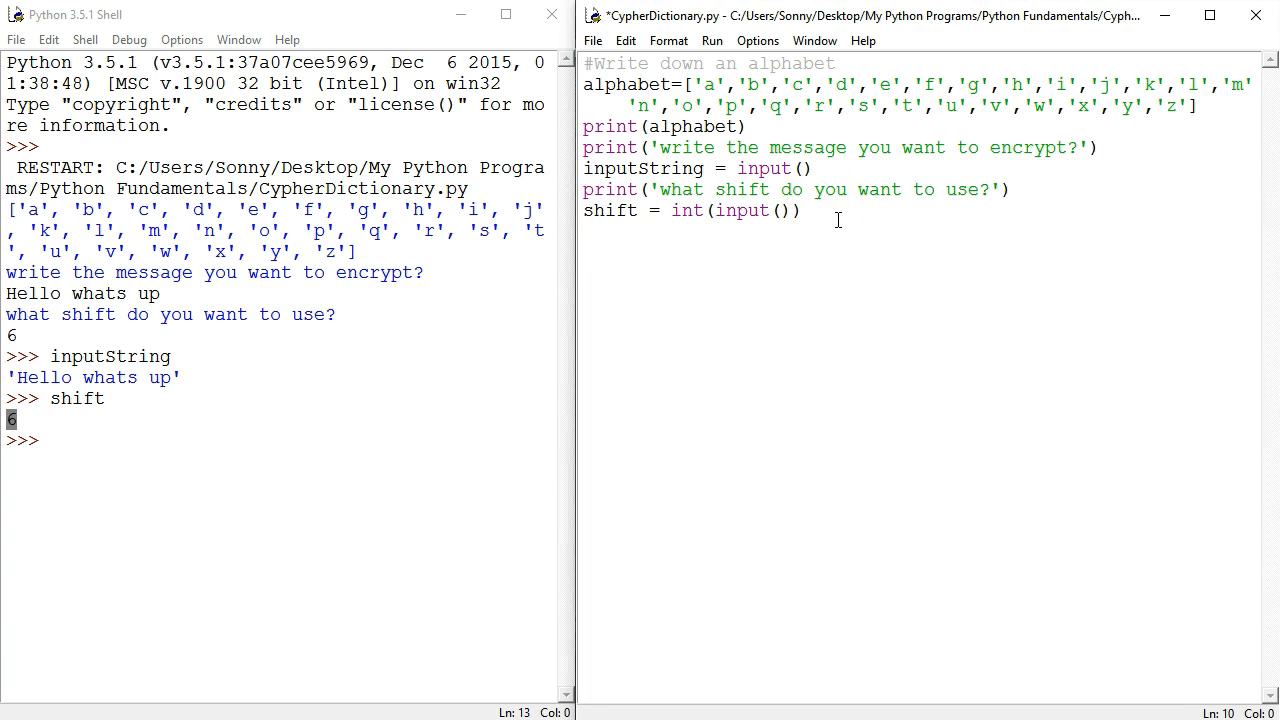
- Define transAlphabet = {} below the shift input line
{"action": "type", "text": "tran"}
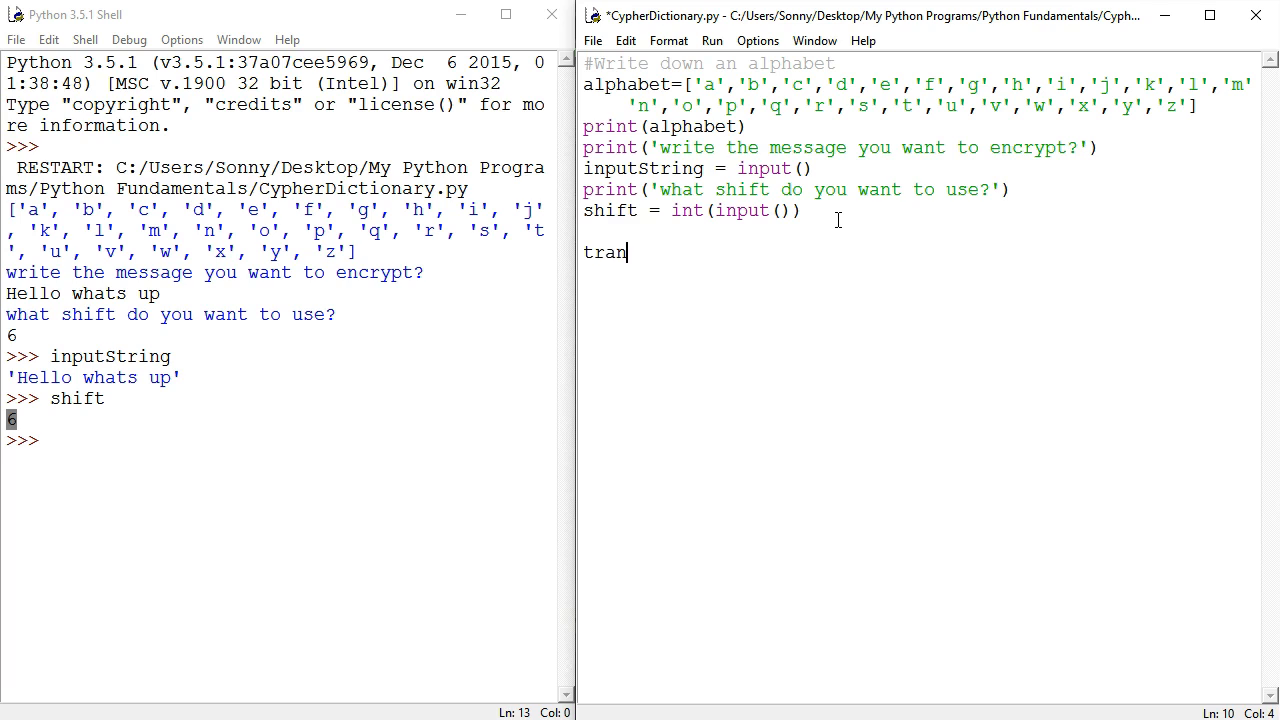
{"action": "type", "text": "s"}
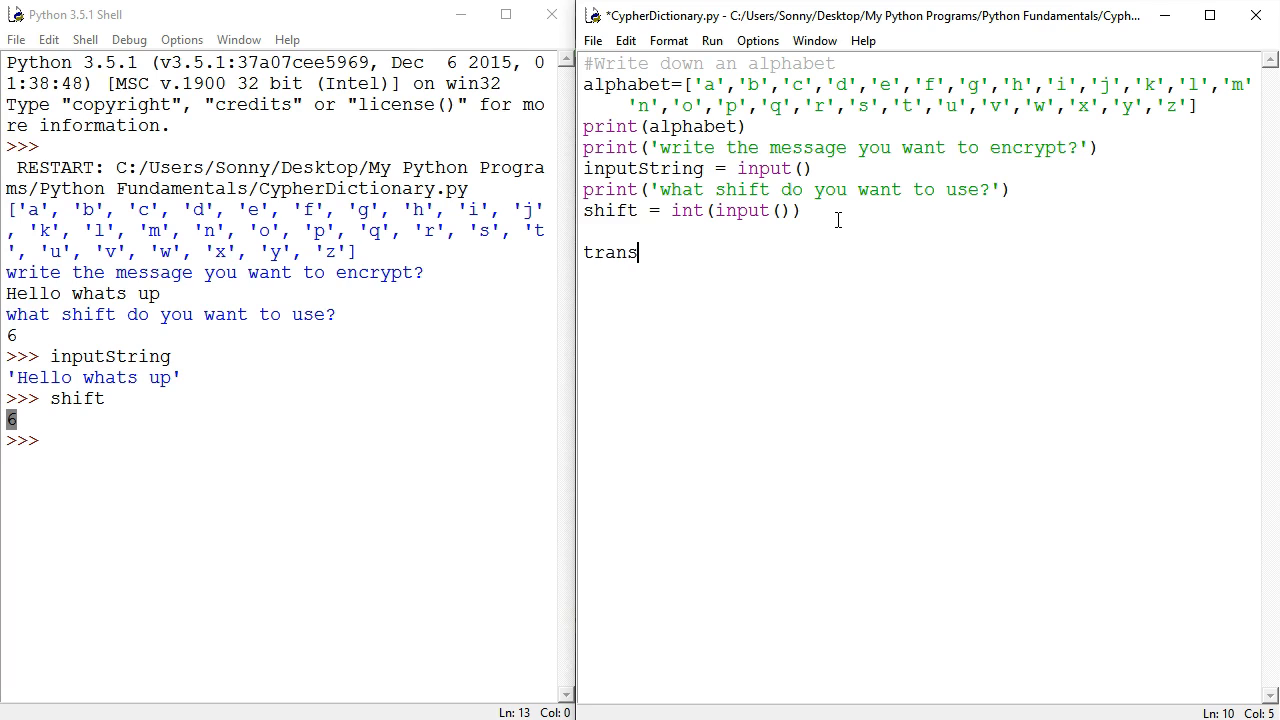
{"action": "type", "text": "Alph"}
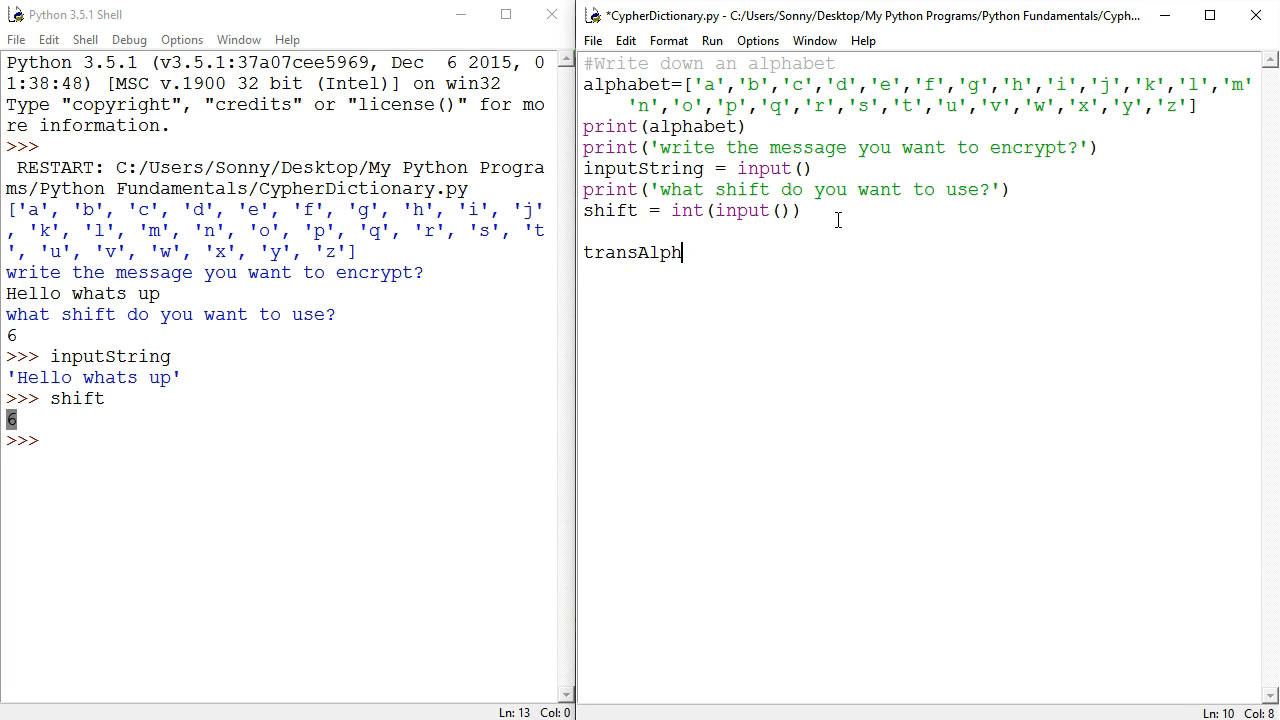
{"action": "type", "text": "abet ="}
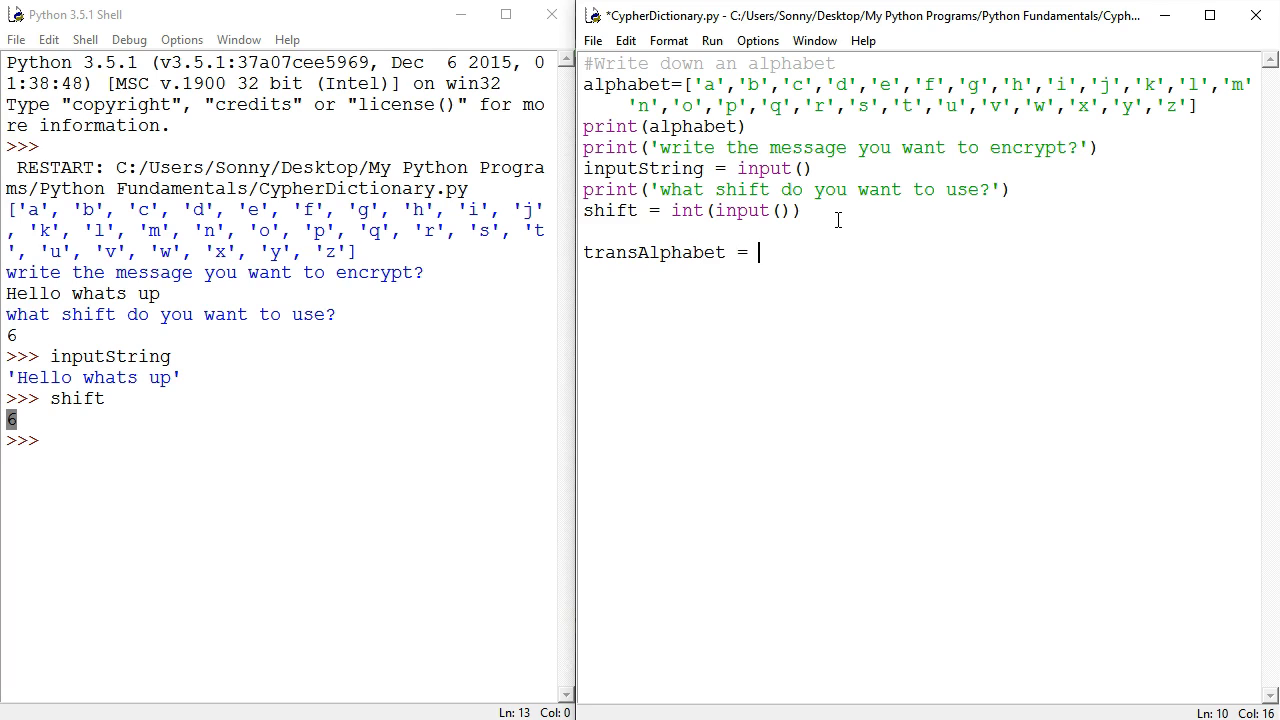
{"action": "type", "text": "{"}
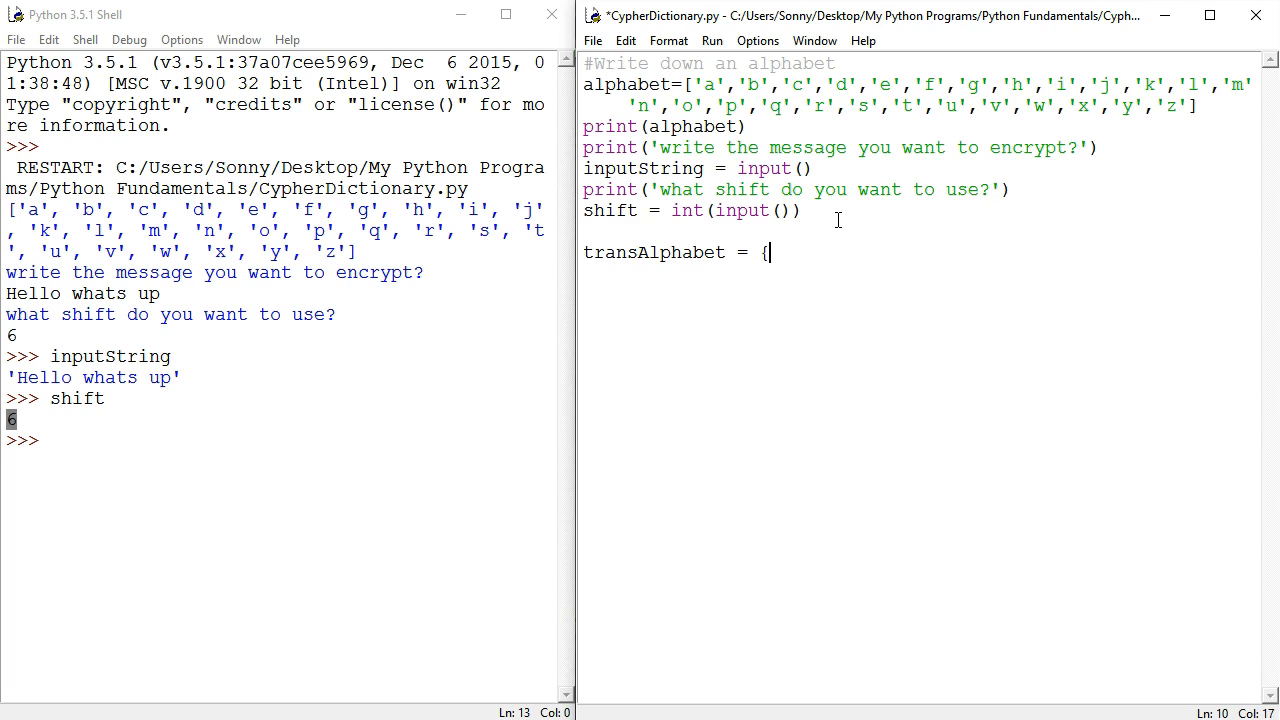
{"action": "type", "text": "}"}
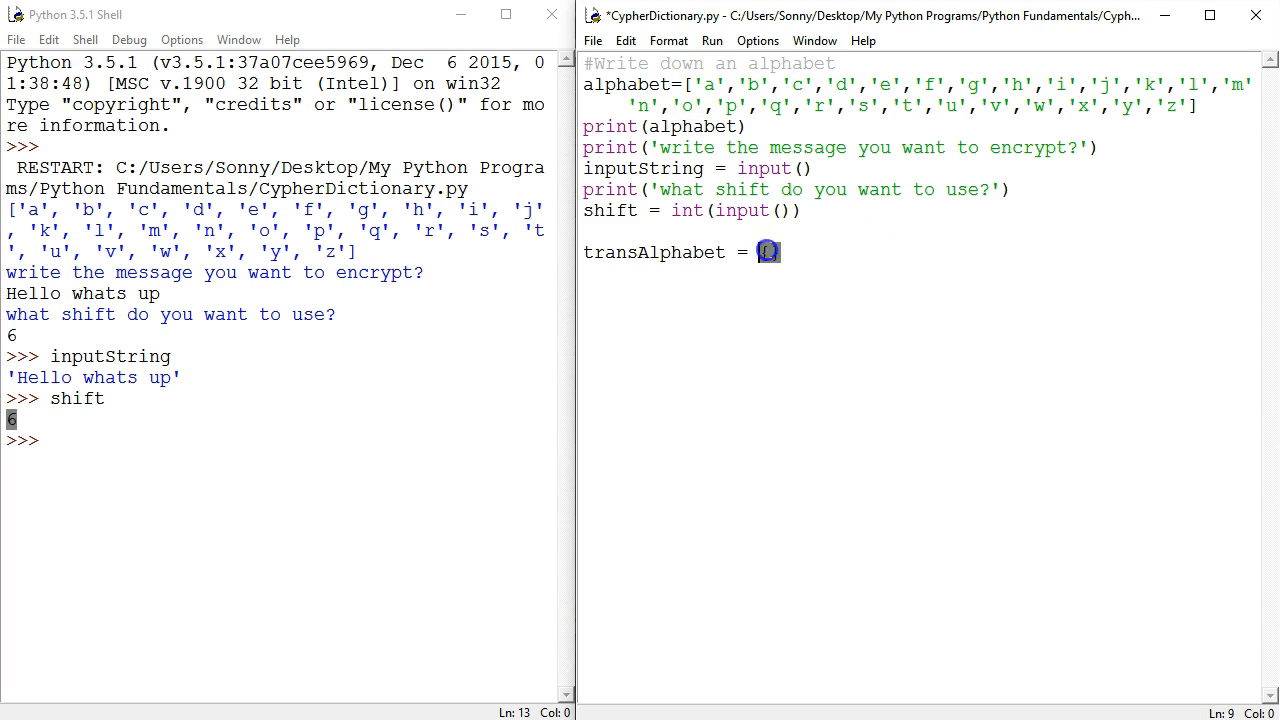
{"action": "type", "text": "{}"}
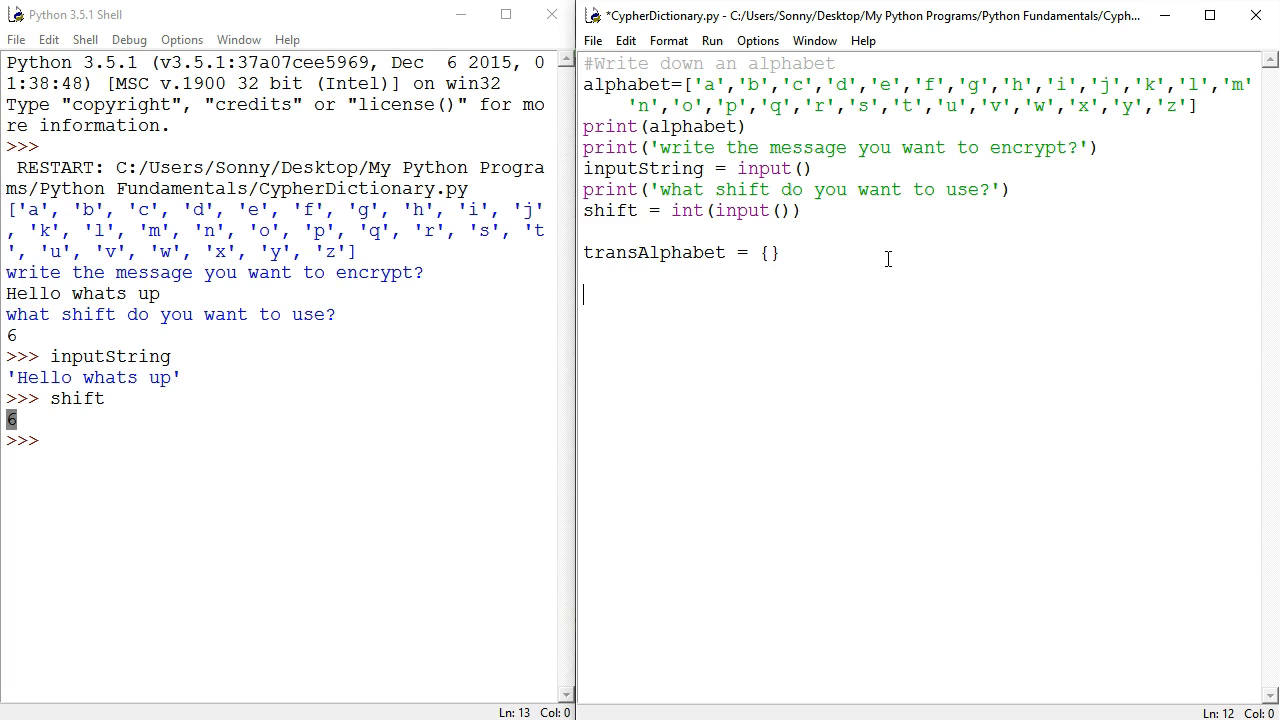
- Write the loop header for i in range(0,26):
{"action": "type", "text": "for"}
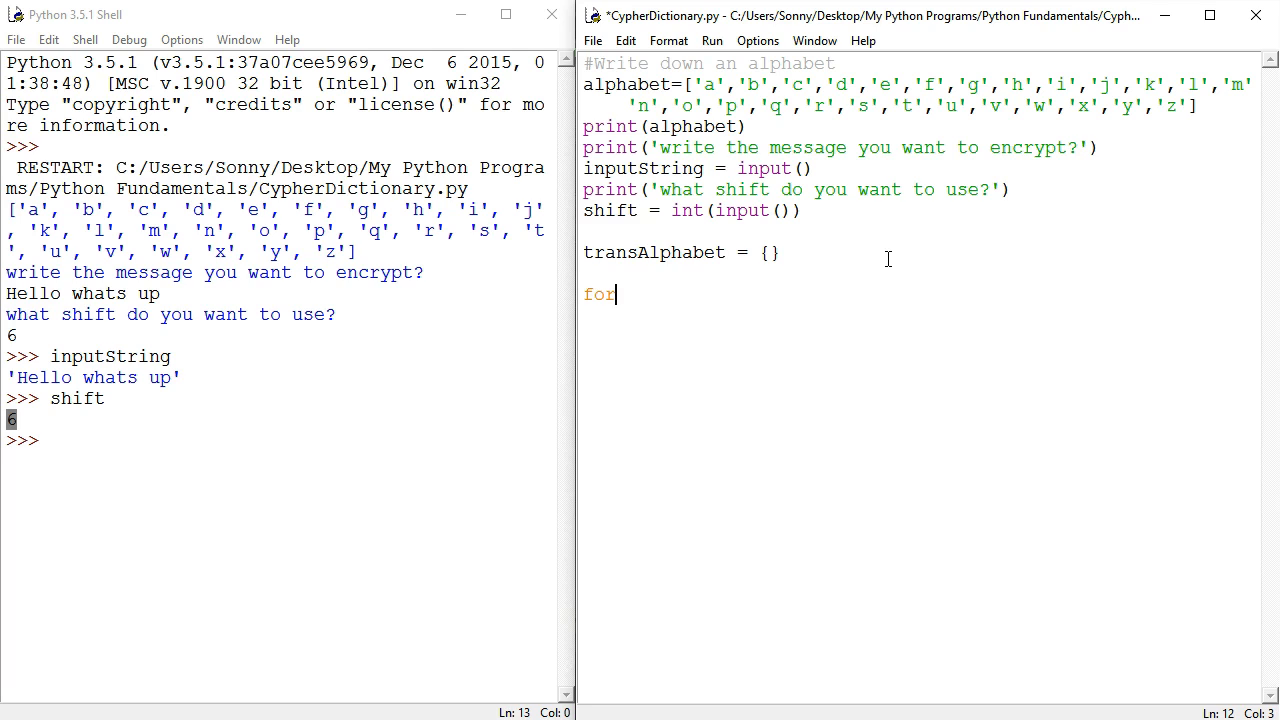
{"action": "type", "text": "i"}
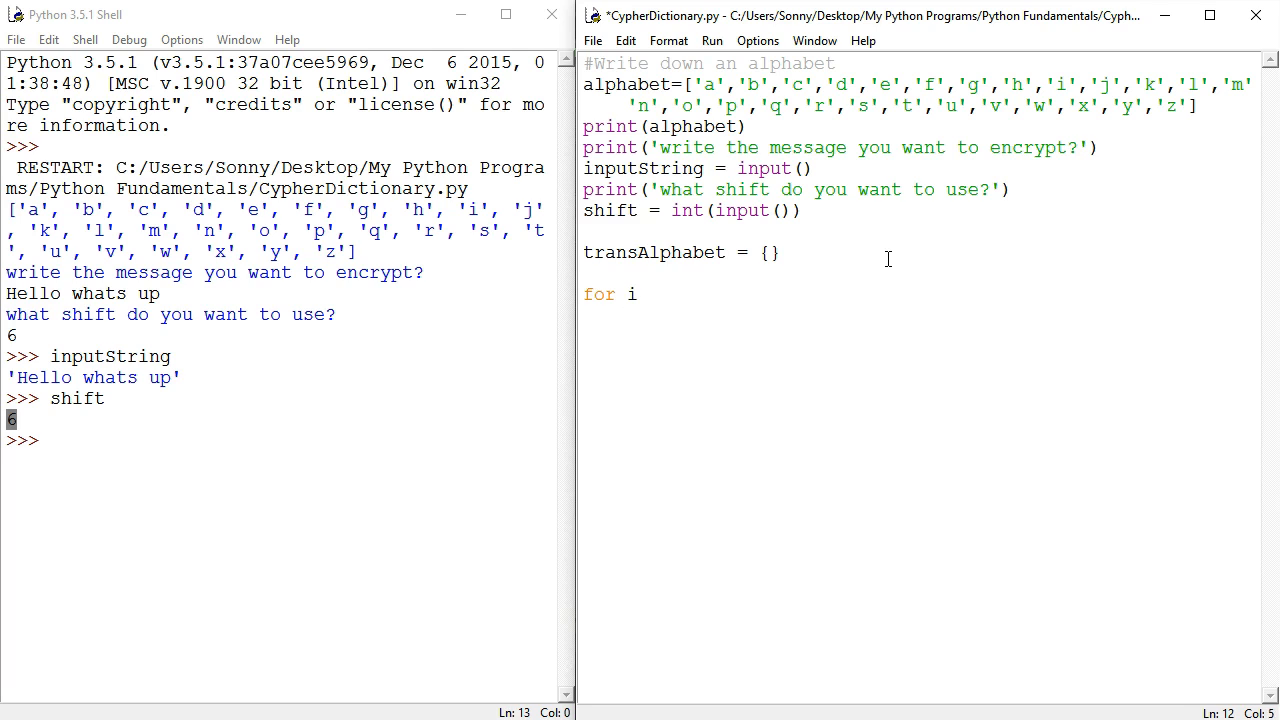
{"action": "type", "text": "in range"}
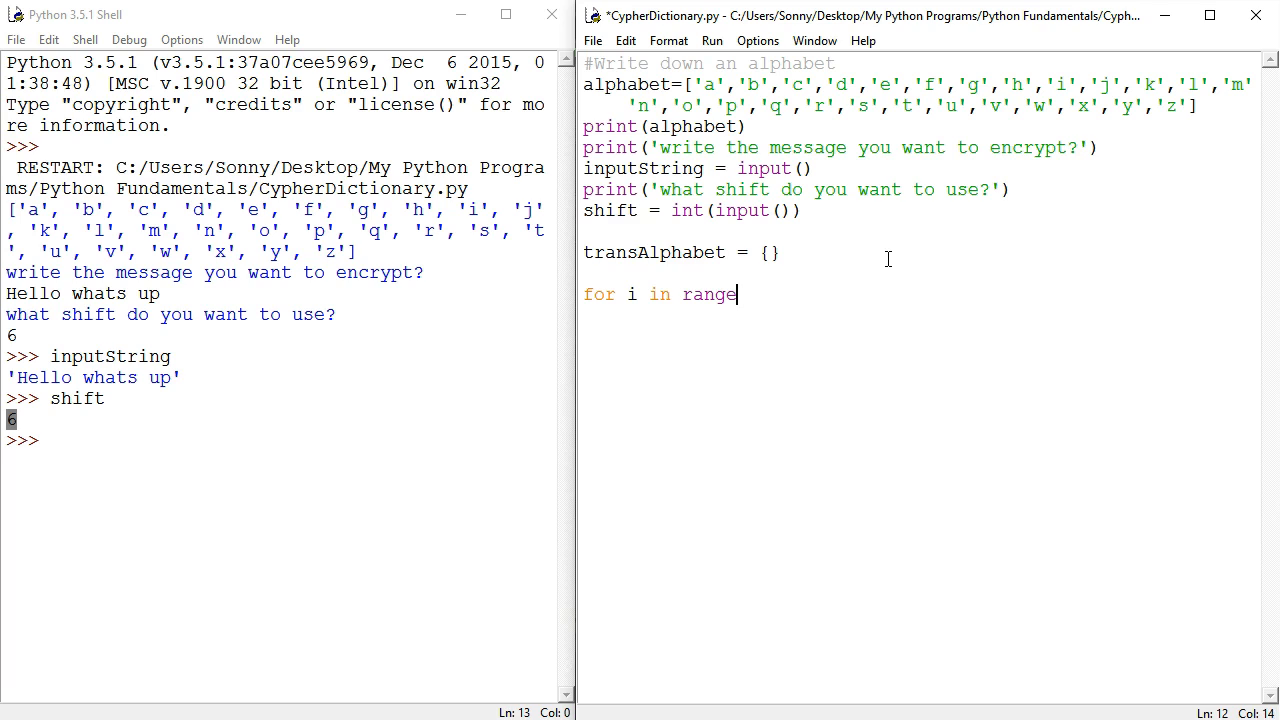
{"action": "type", "text": "(0"}
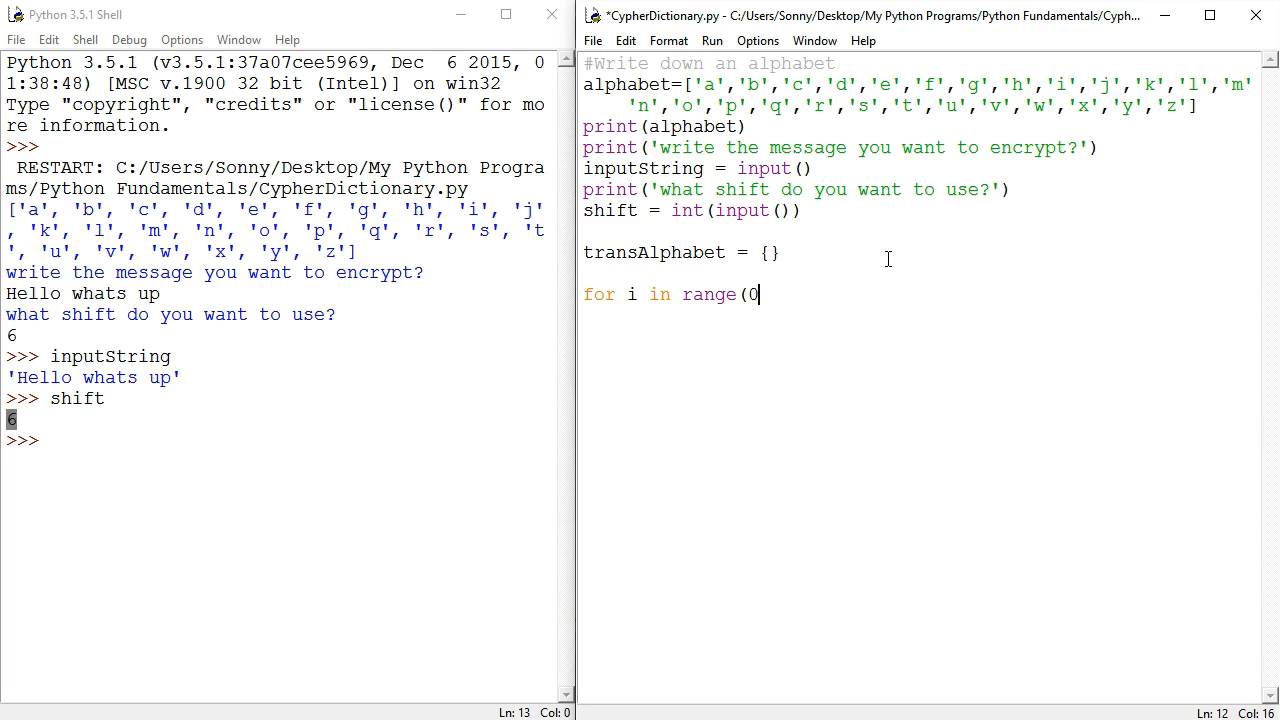
{"action": "type", "text": ",26)"}
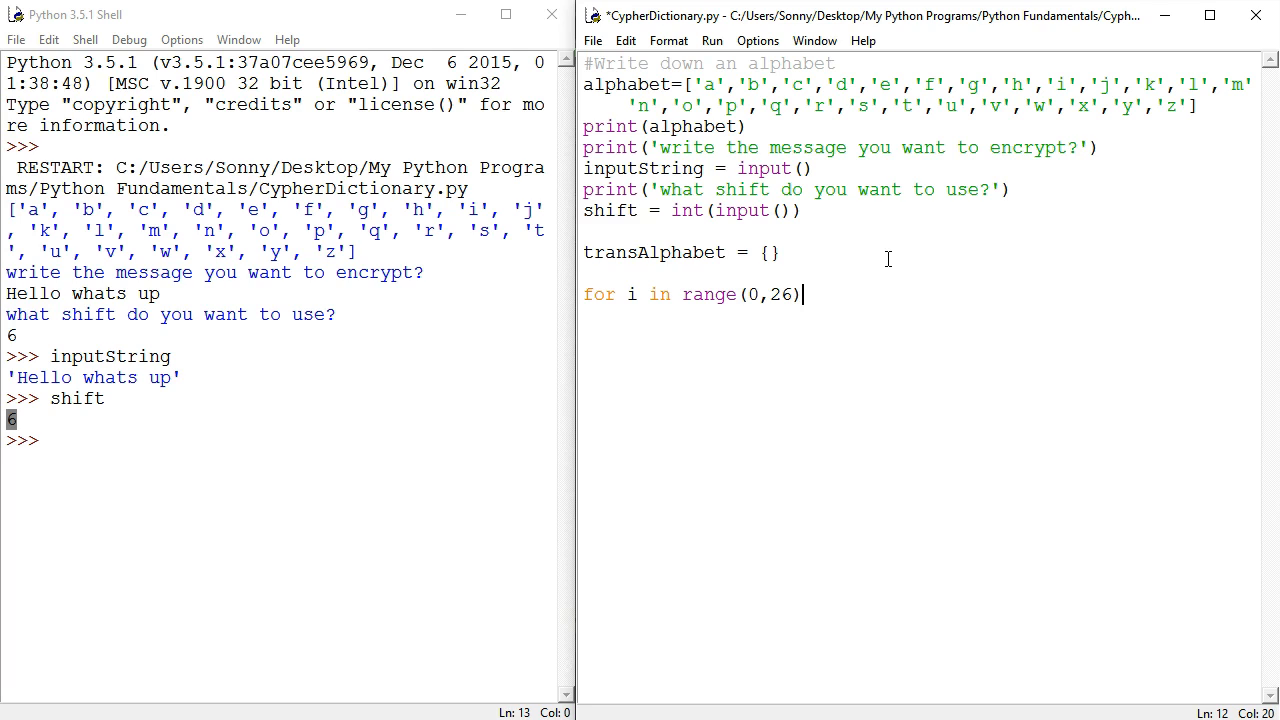
{"action": "type", "text": ":"}
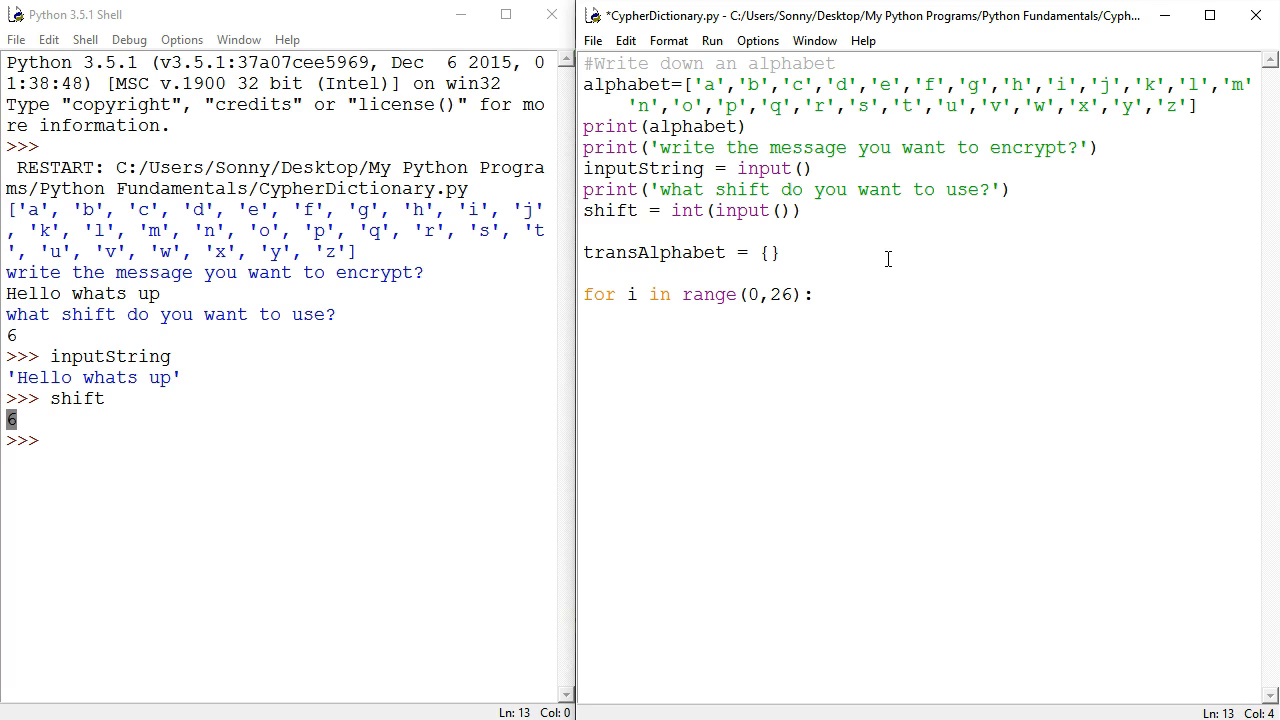
- Inside the loop set letter = alphabet[i] and start print(letter
{"action": "type", "text": "letter ="}
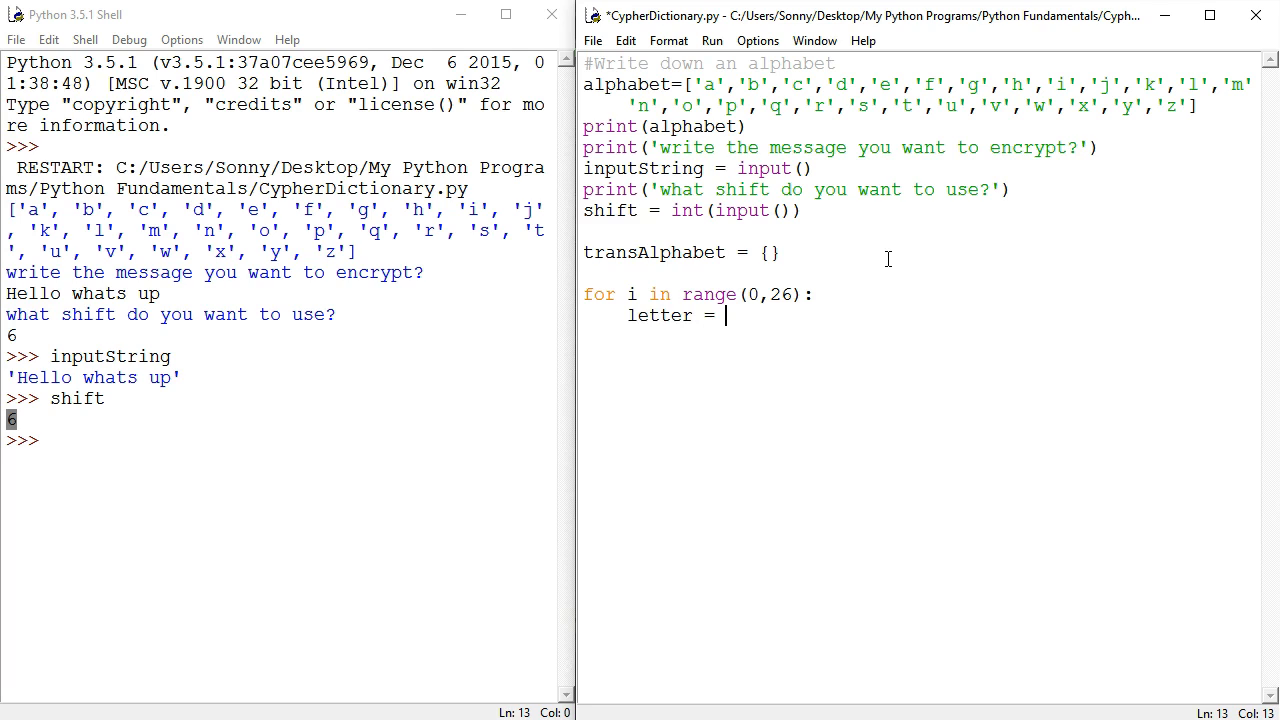
{"action": "type", "text": "alph"}
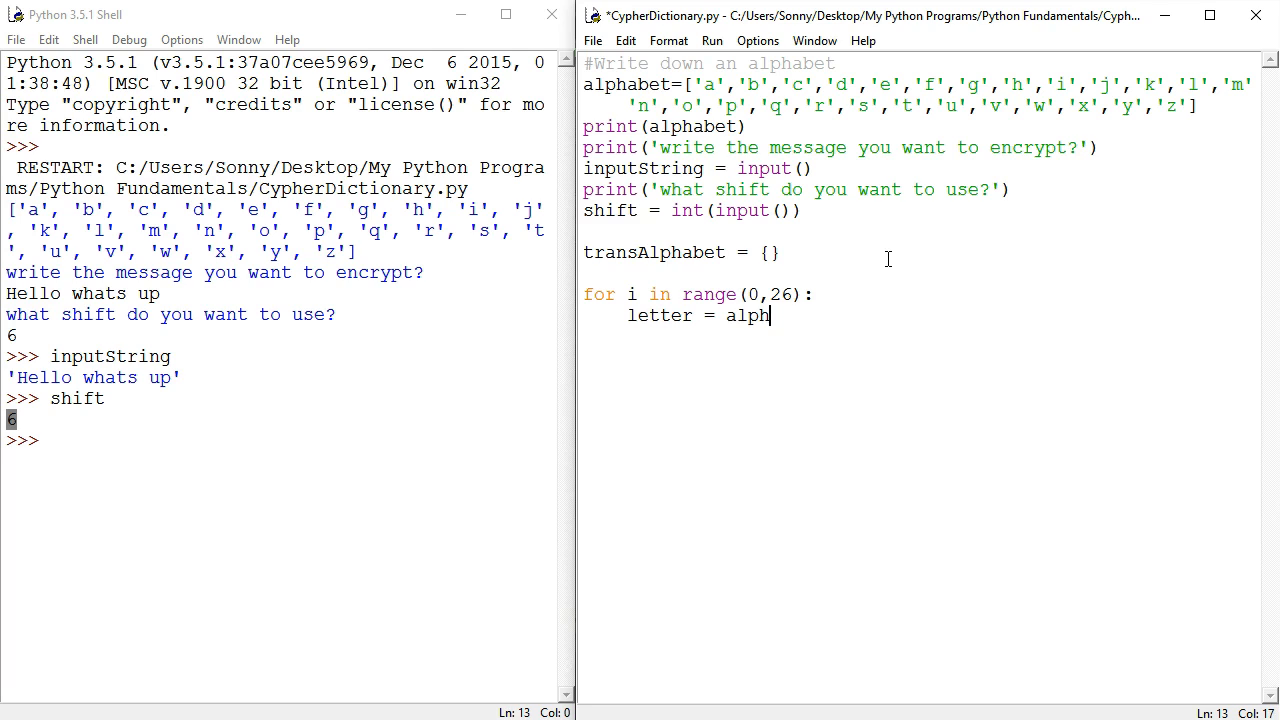
{"action": "type", "text": "abet"}
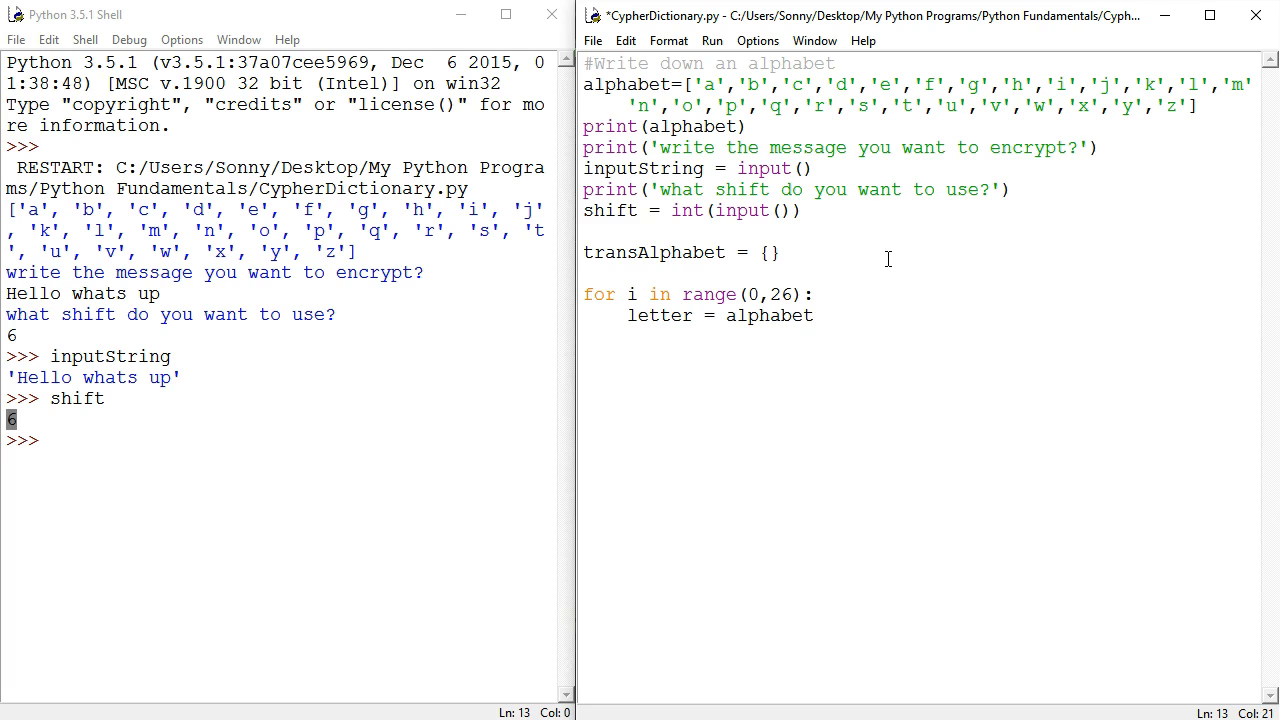
{"action": "type", "text": "[i"}
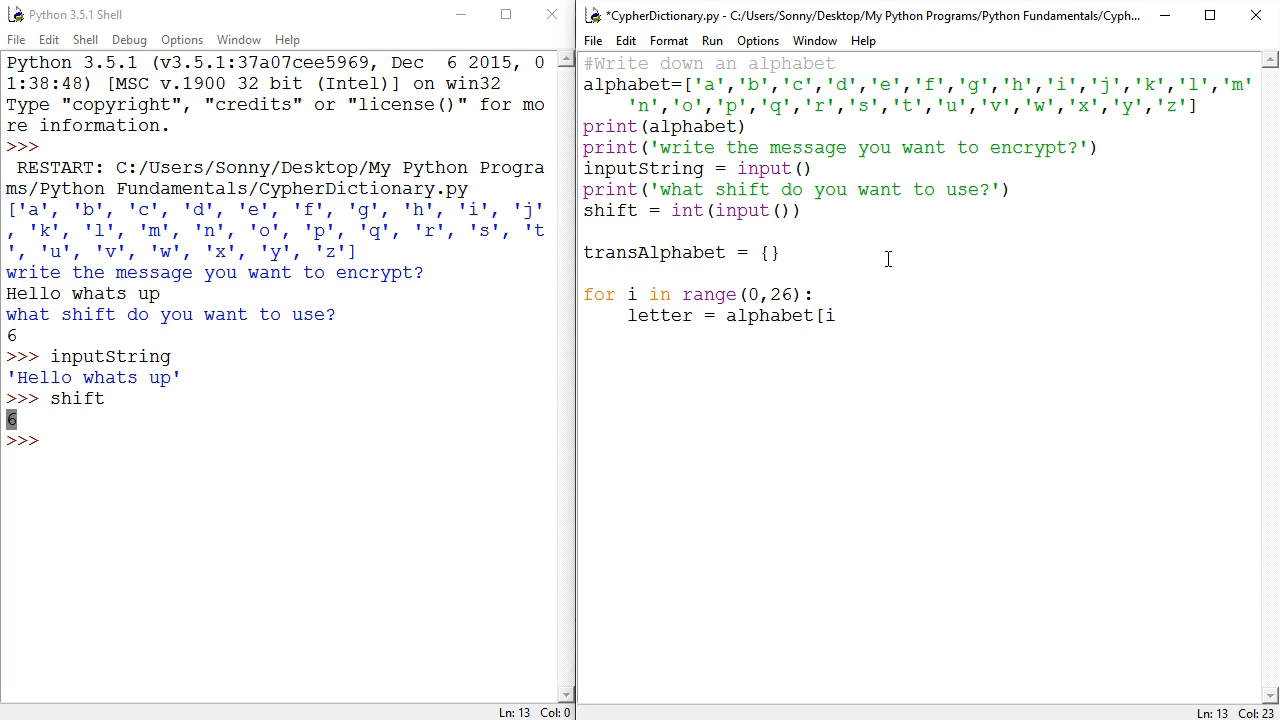
{"action": "key", "text": "Return"}
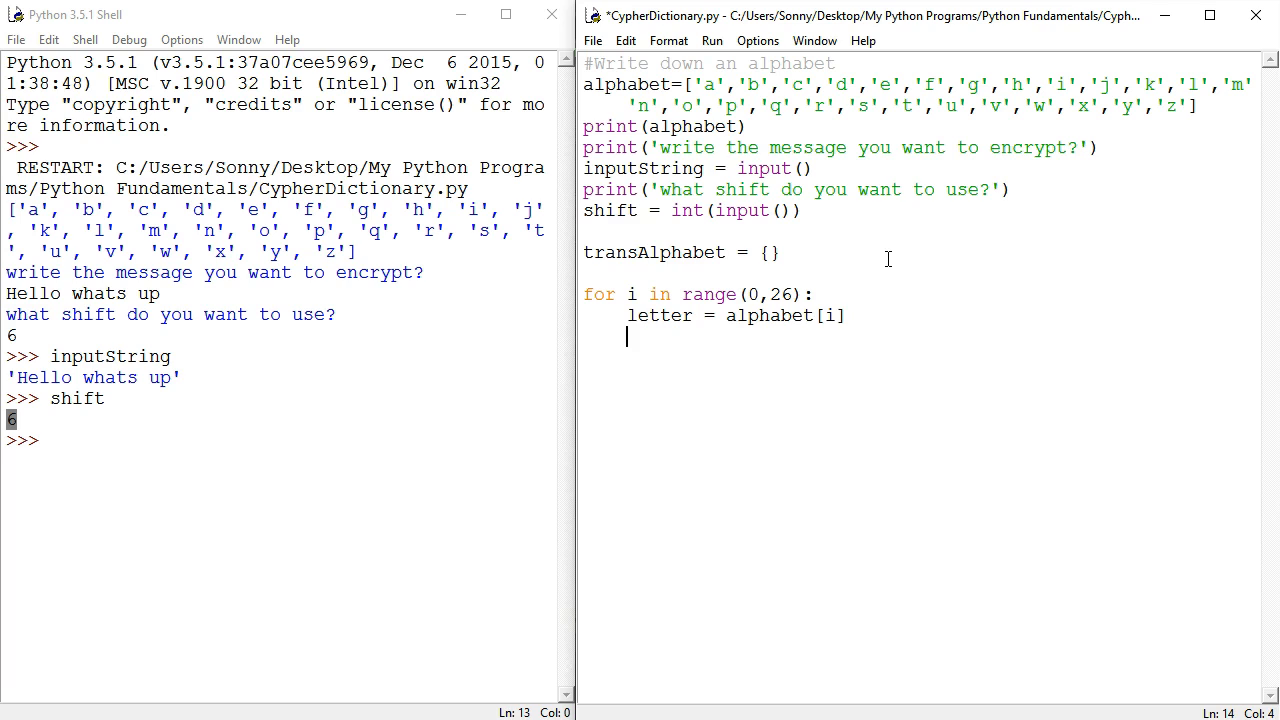
{"action": "type", "text": "prin"}
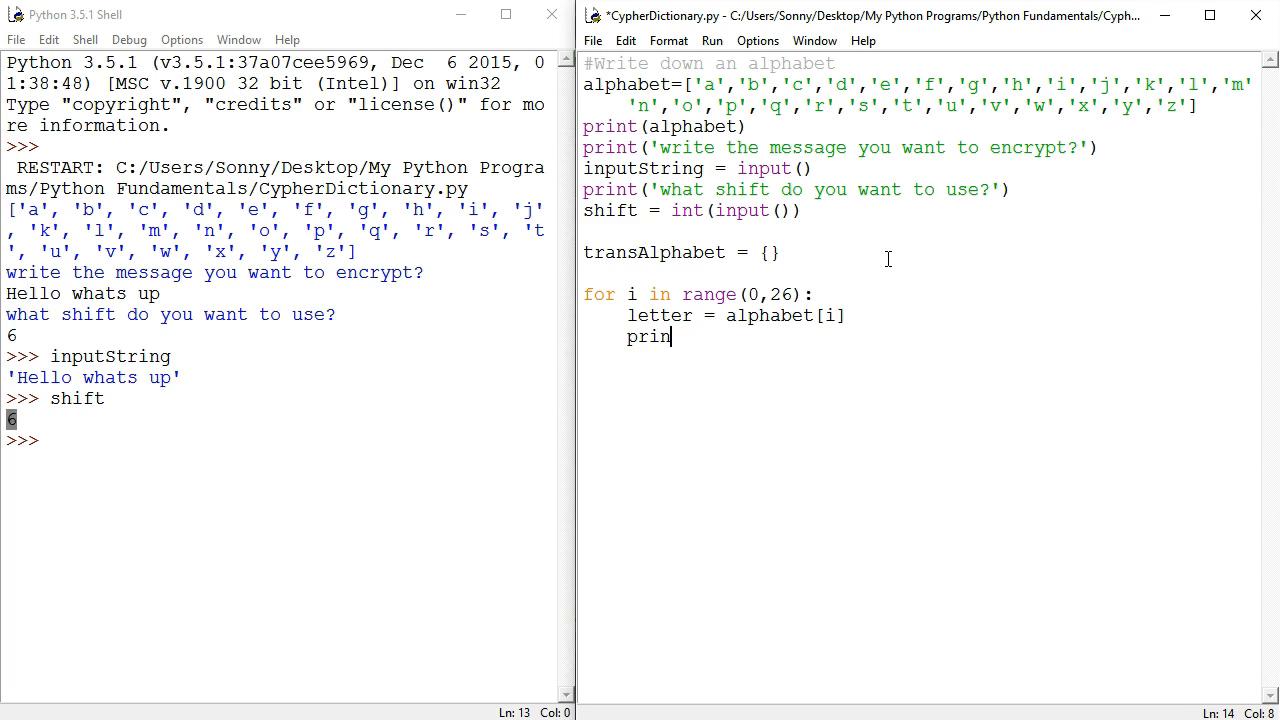
{"action": "type", "text": "t"}
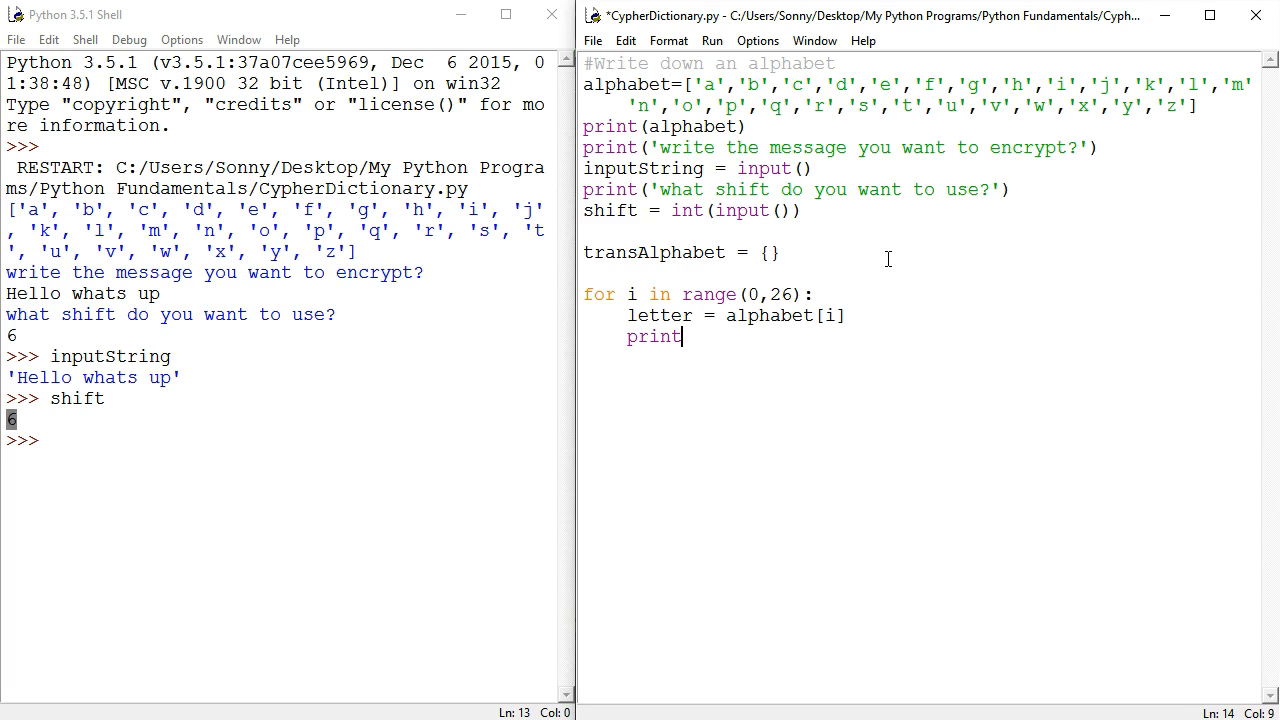
{"action": "type", "text": "(letter"}
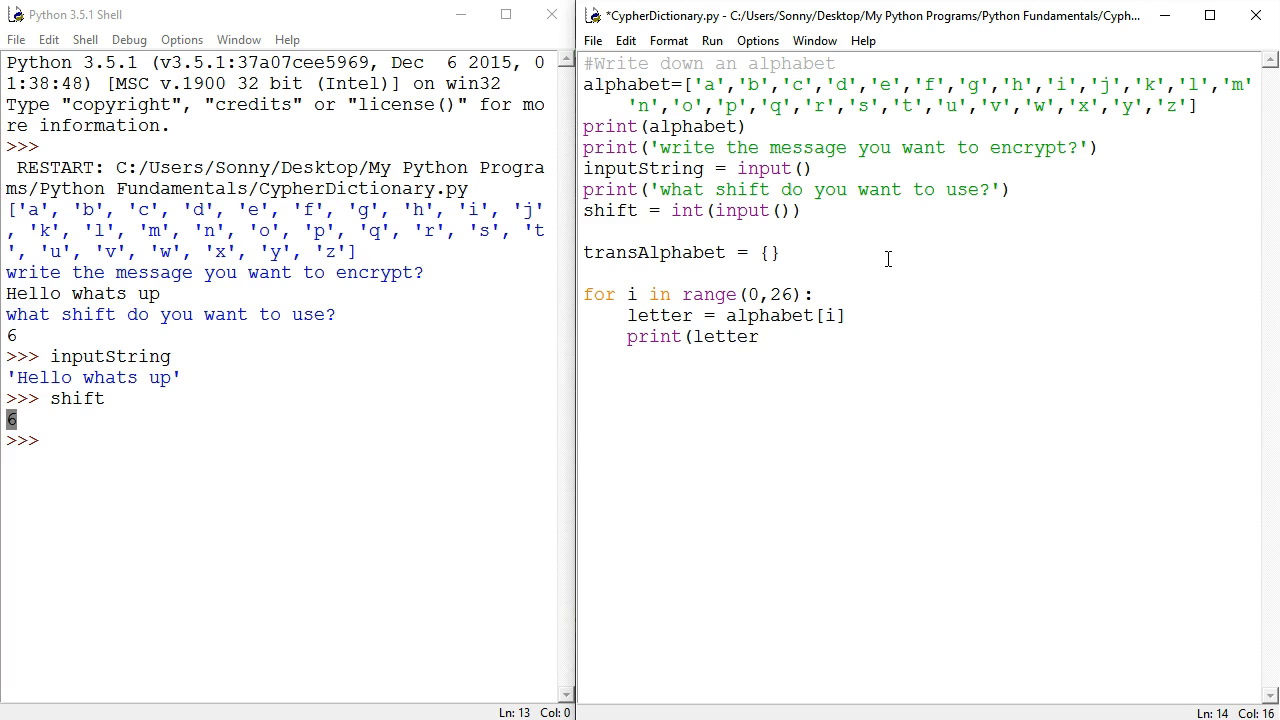
- Save and run with shift 6, getting a through z printed one per line
{"action": "key", "text": "F5"}
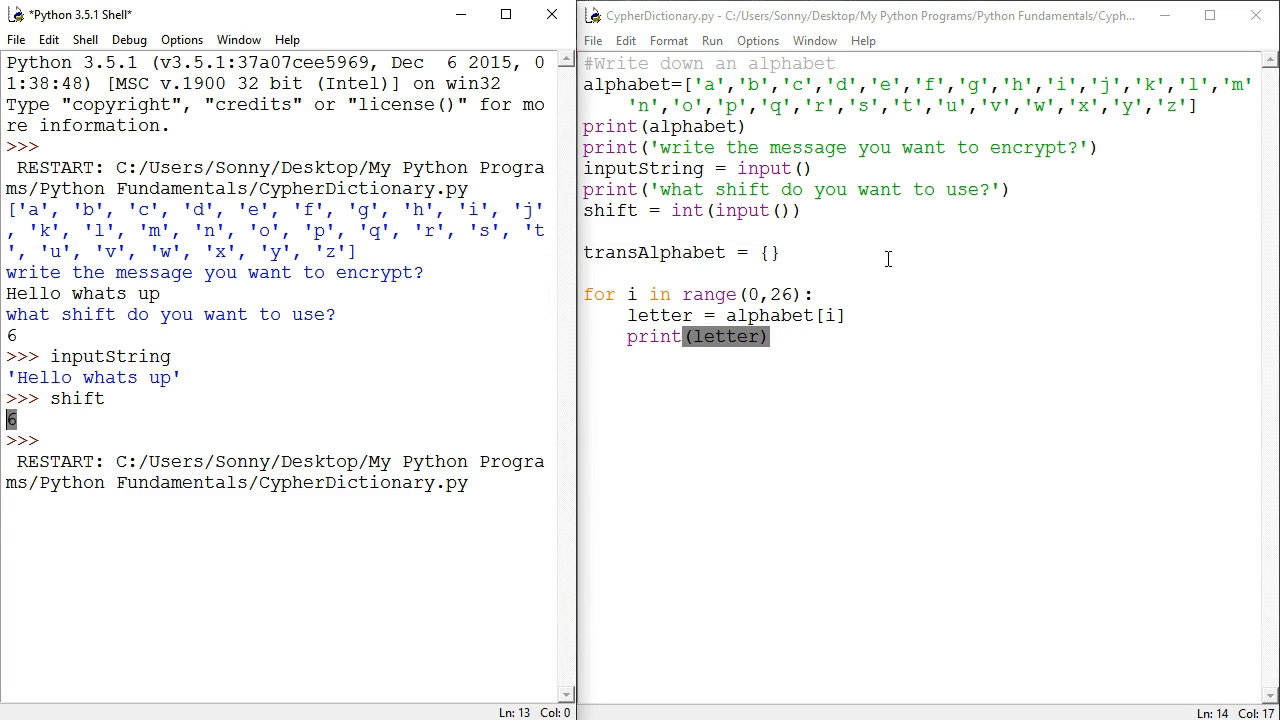
{"action": "key", "text": "F5"}
{"action": "type", "text": "d"}
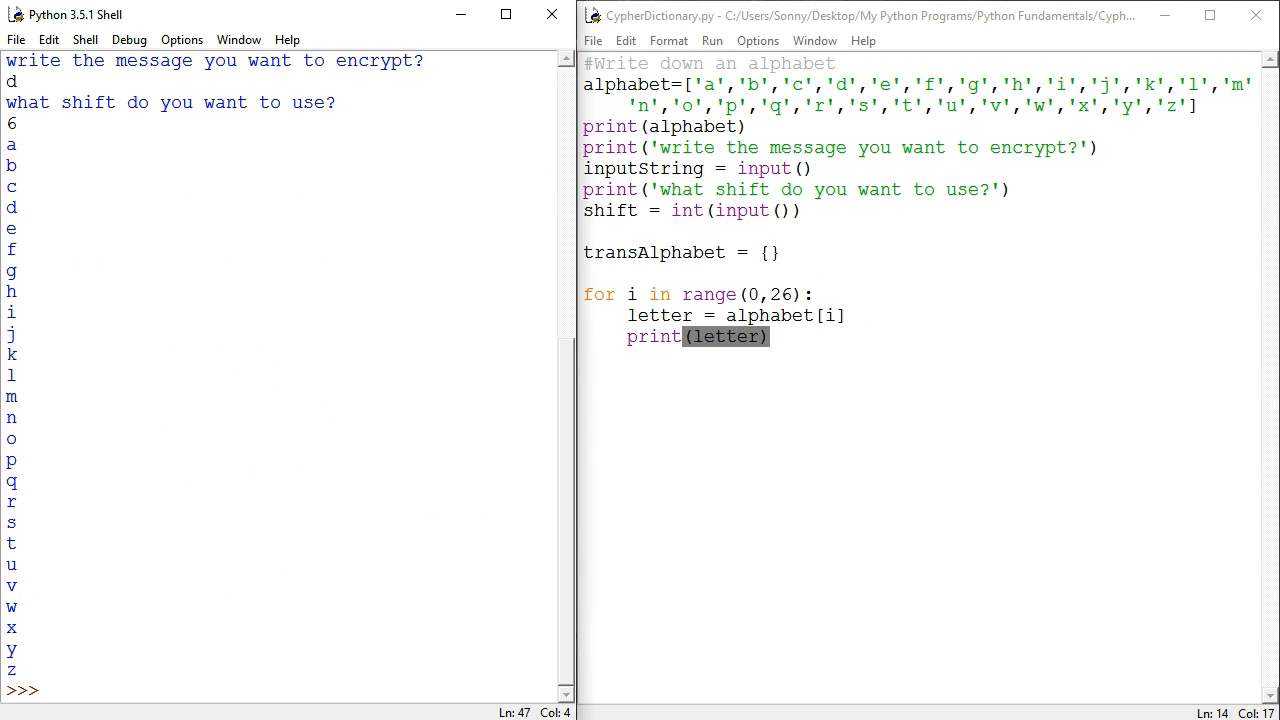
{"action": "left_click_drag", "start_coordinate": [12, 144], "coordinate": [12, 248]}
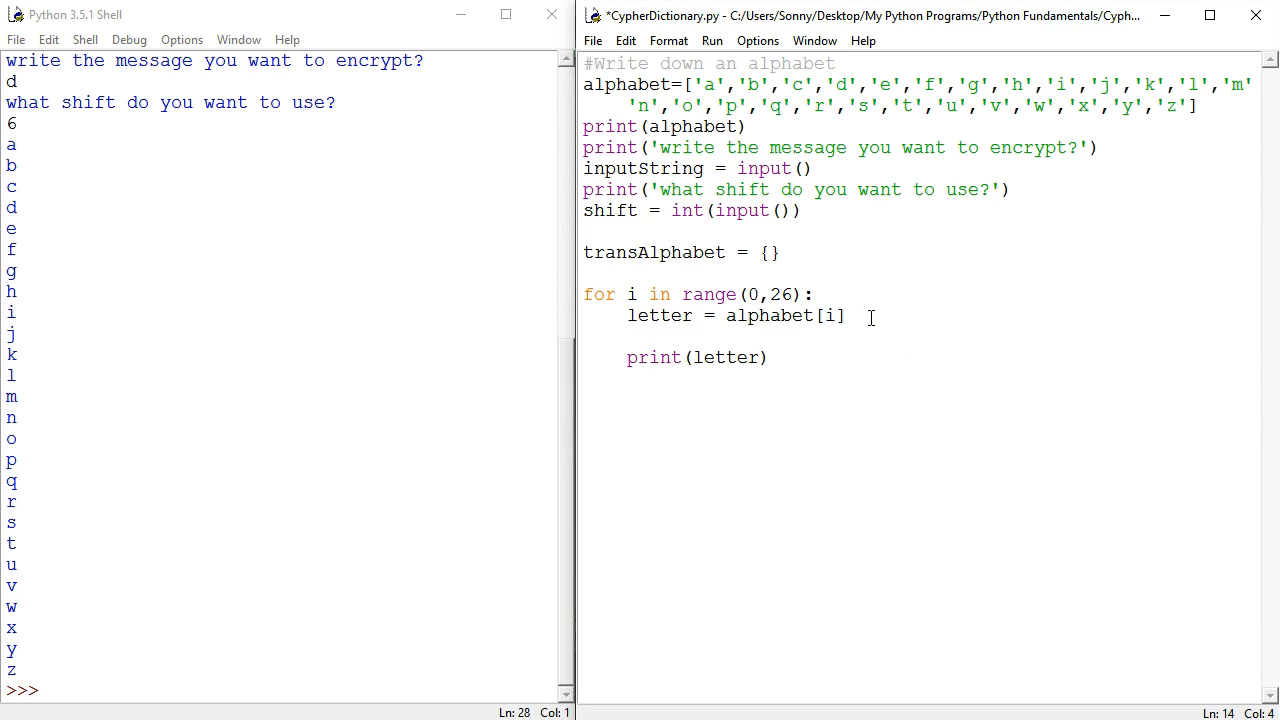
- Insert transAlphabet[letter]= on a new line inside the loop
{"action": "type", "text": "transAlphabet"}
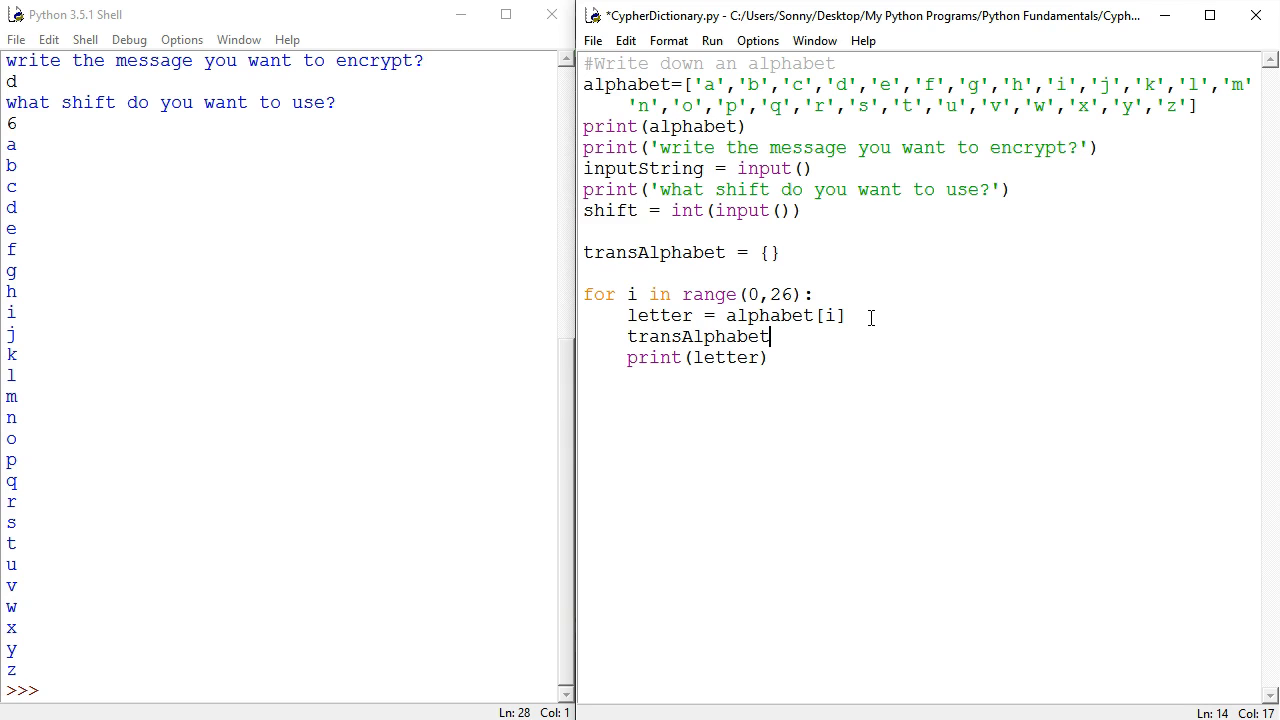
{"action": "type", "text": "["}
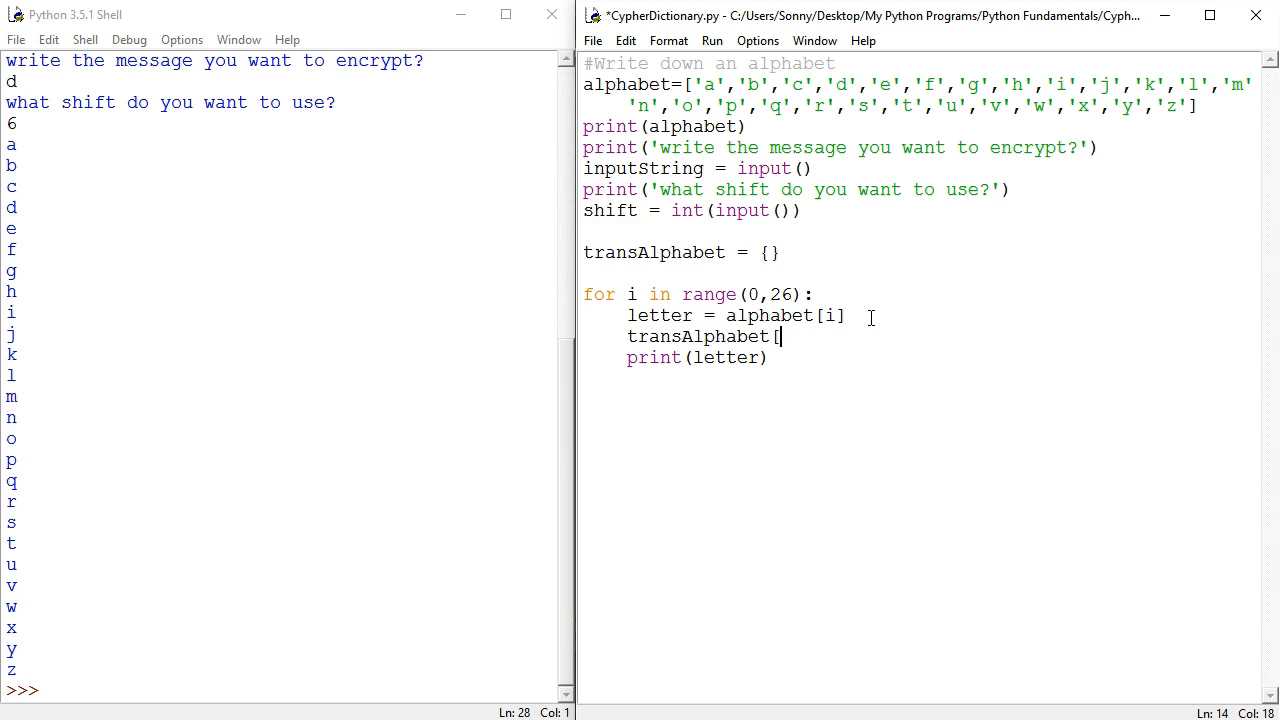
{"action": "type", "text": "letter"}
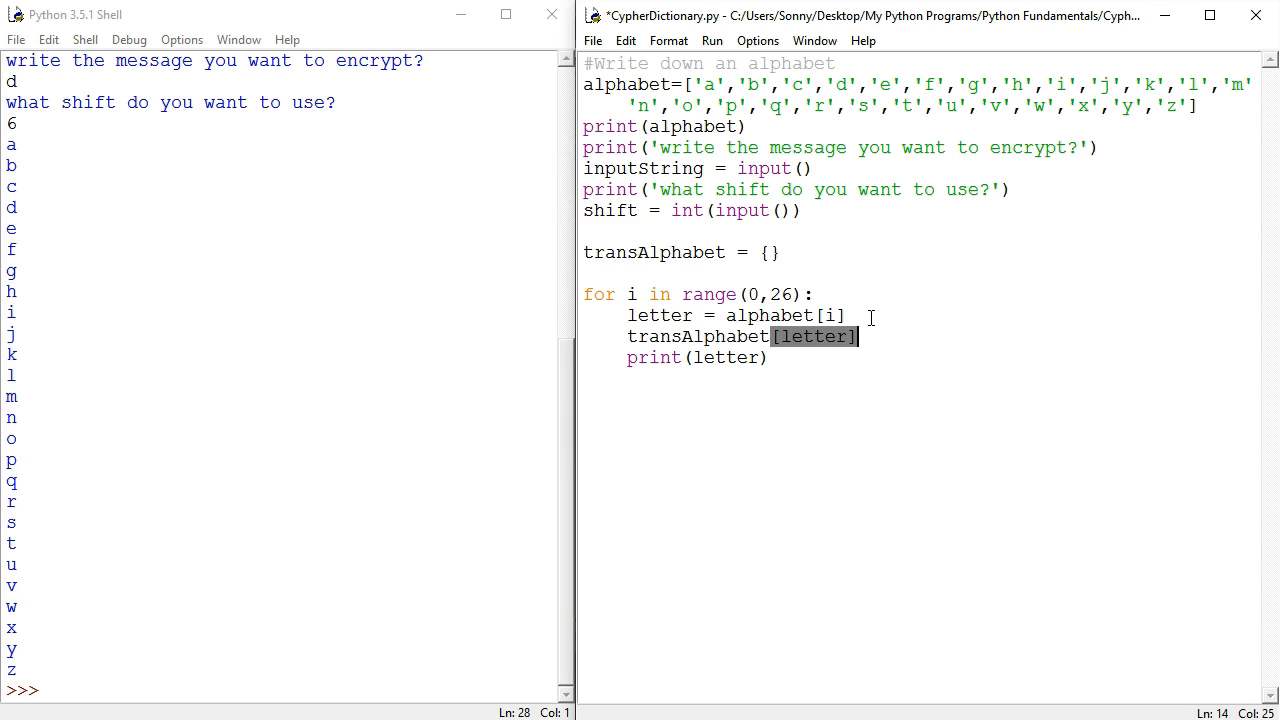
{"action": "left_click", "coordinate": [70, 690]}
{"action": "type", "text": "a:"}
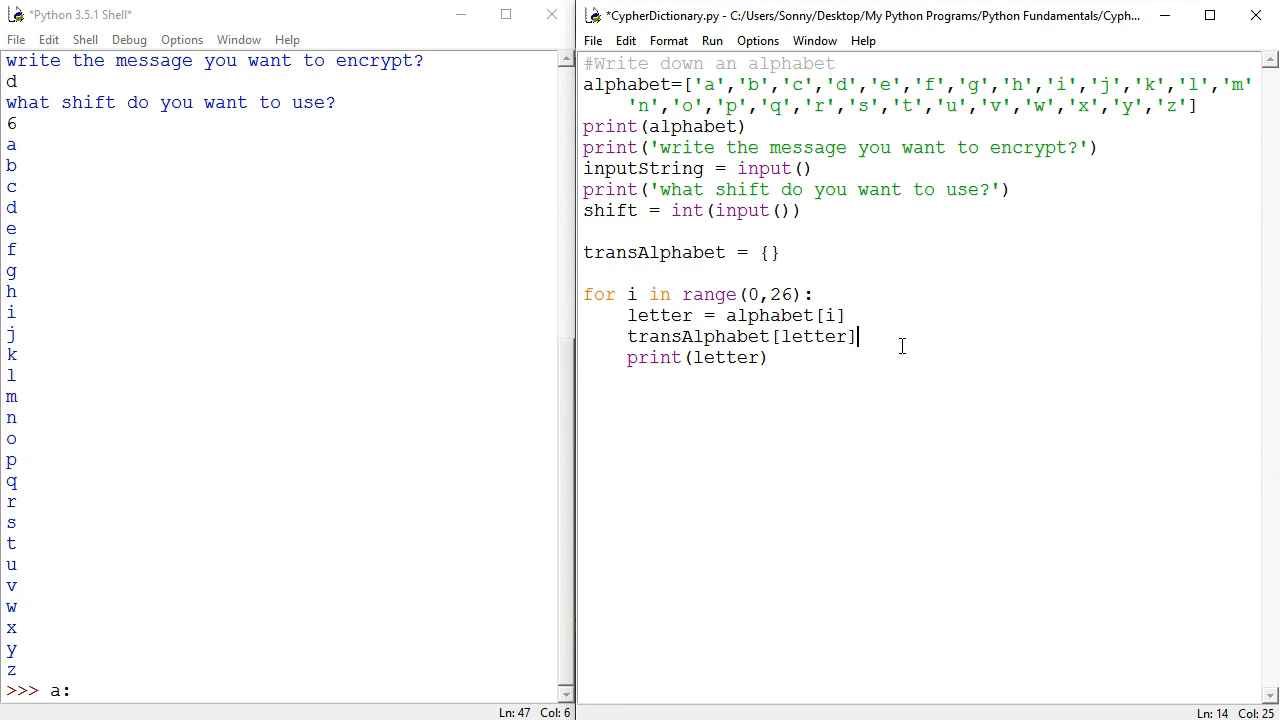
{"action": "type", "text": "="}
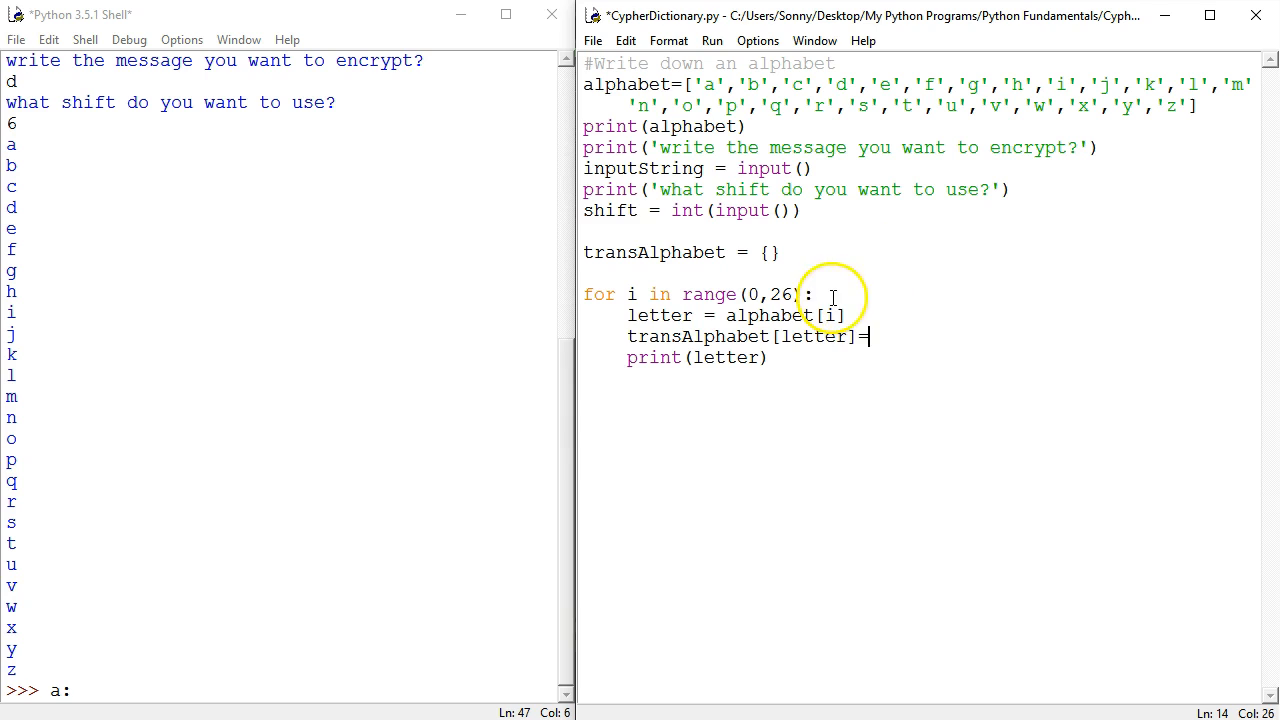
{"action": "mouse_move", "coordinate": [1014, 442]}
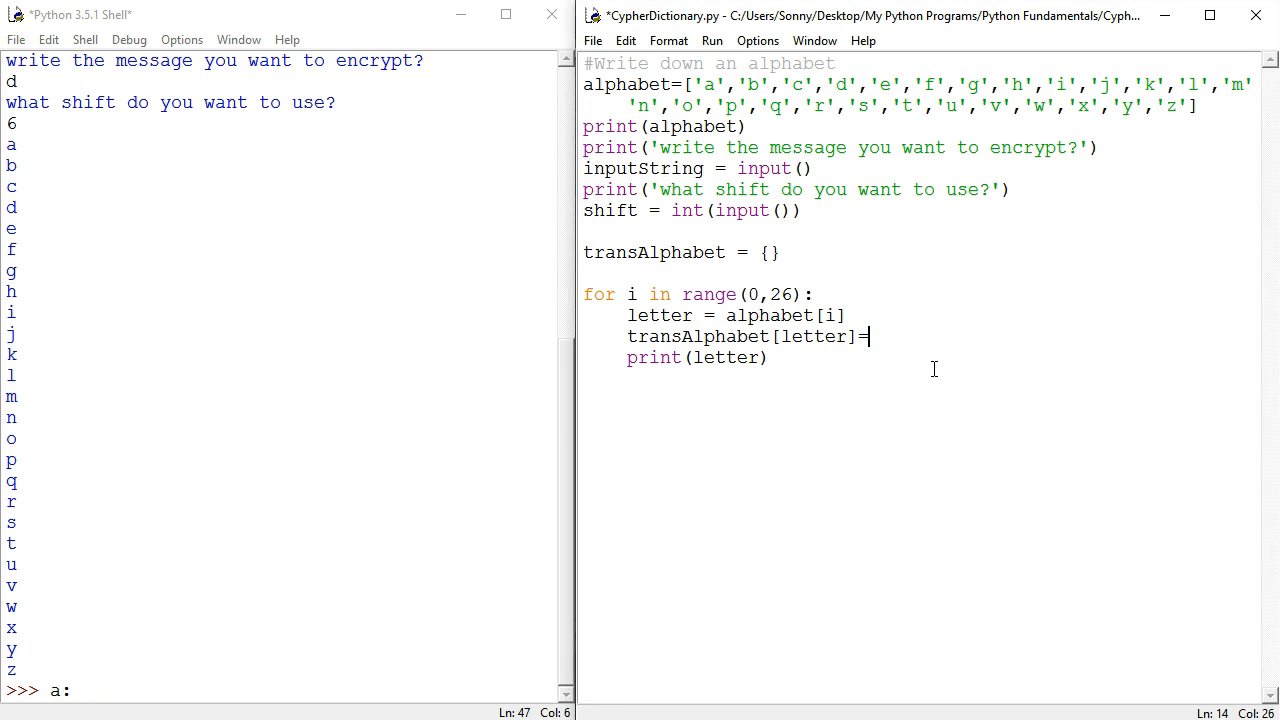
{"action": "mouse_move", "coordinate": [884, 358]}
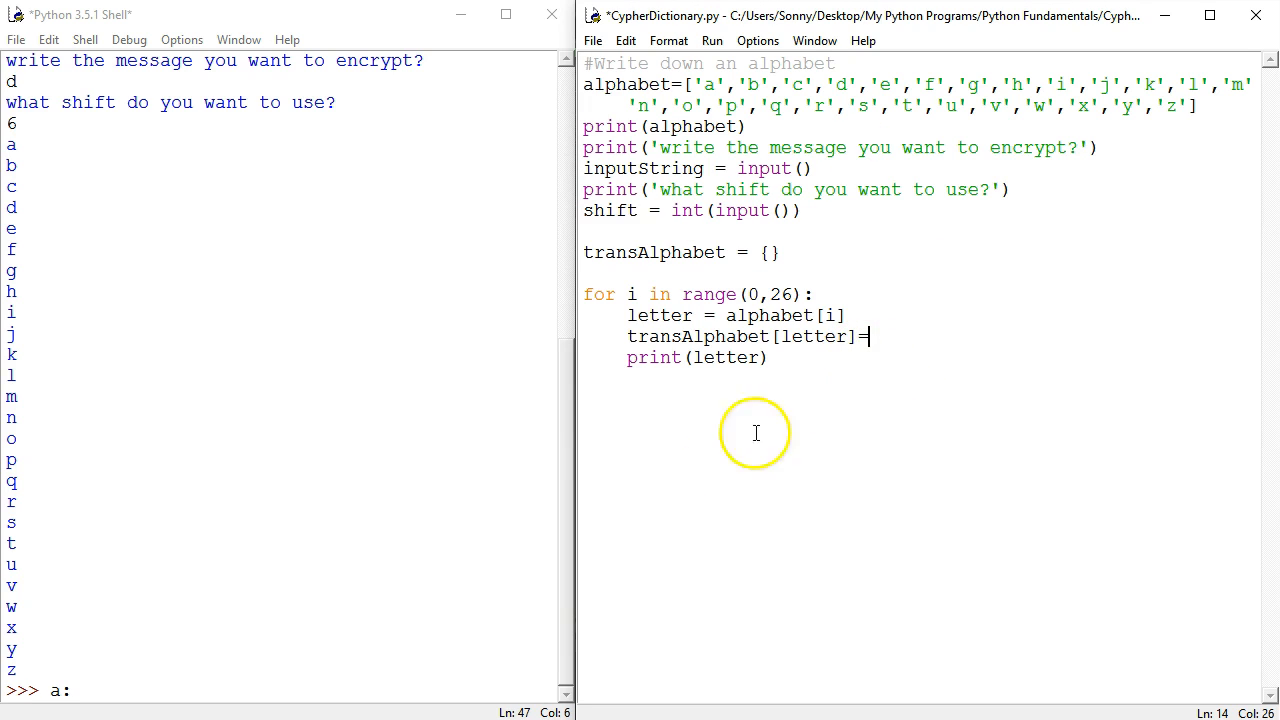
{"action": "mouse_move", "coordinate": [900, 362]}
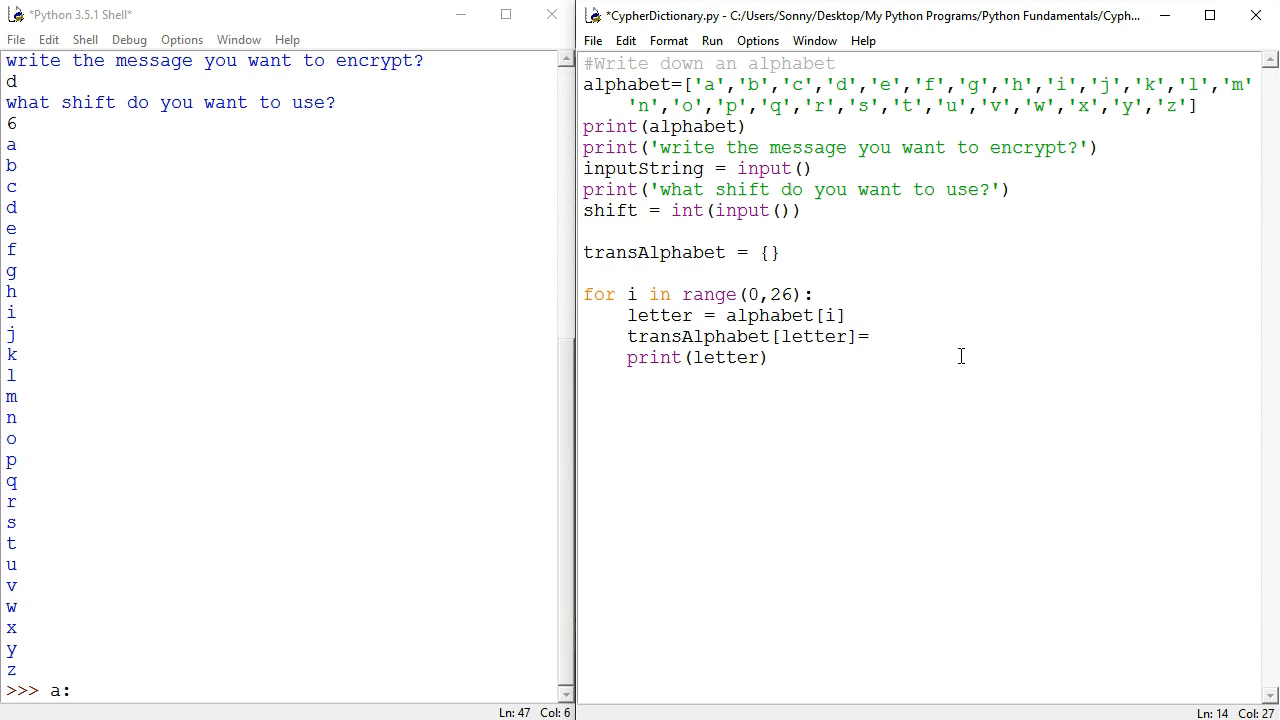
- Complete the assignment as alphabet[i] and select the print line to move it
{"action": "type", "text": "a"}
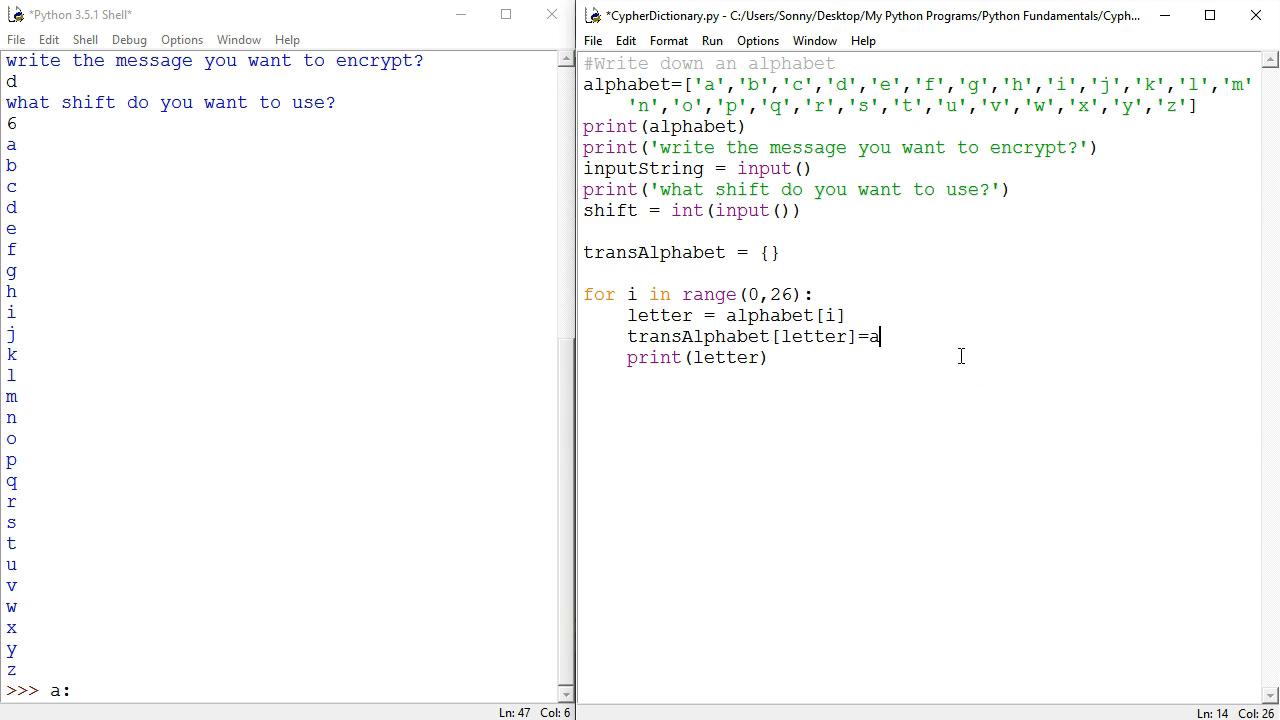
{"action": "type", "text": "lphabet"}
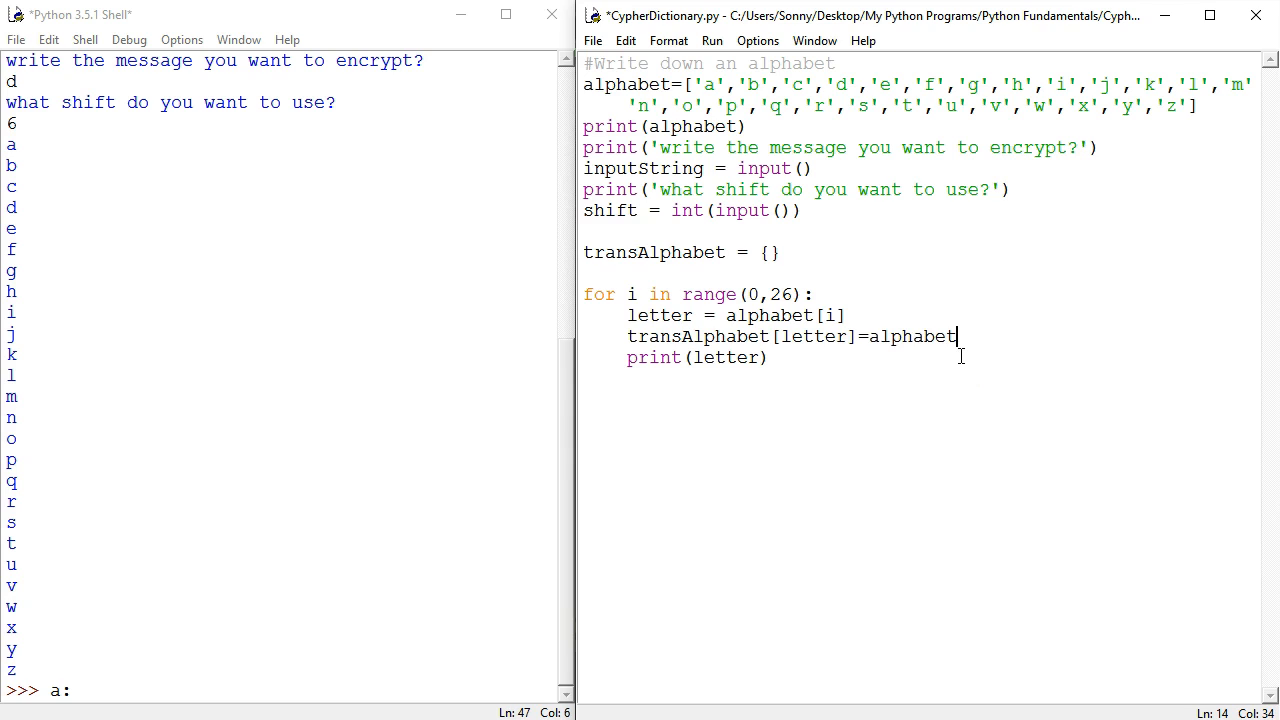
{"action": "type", "text": "["}
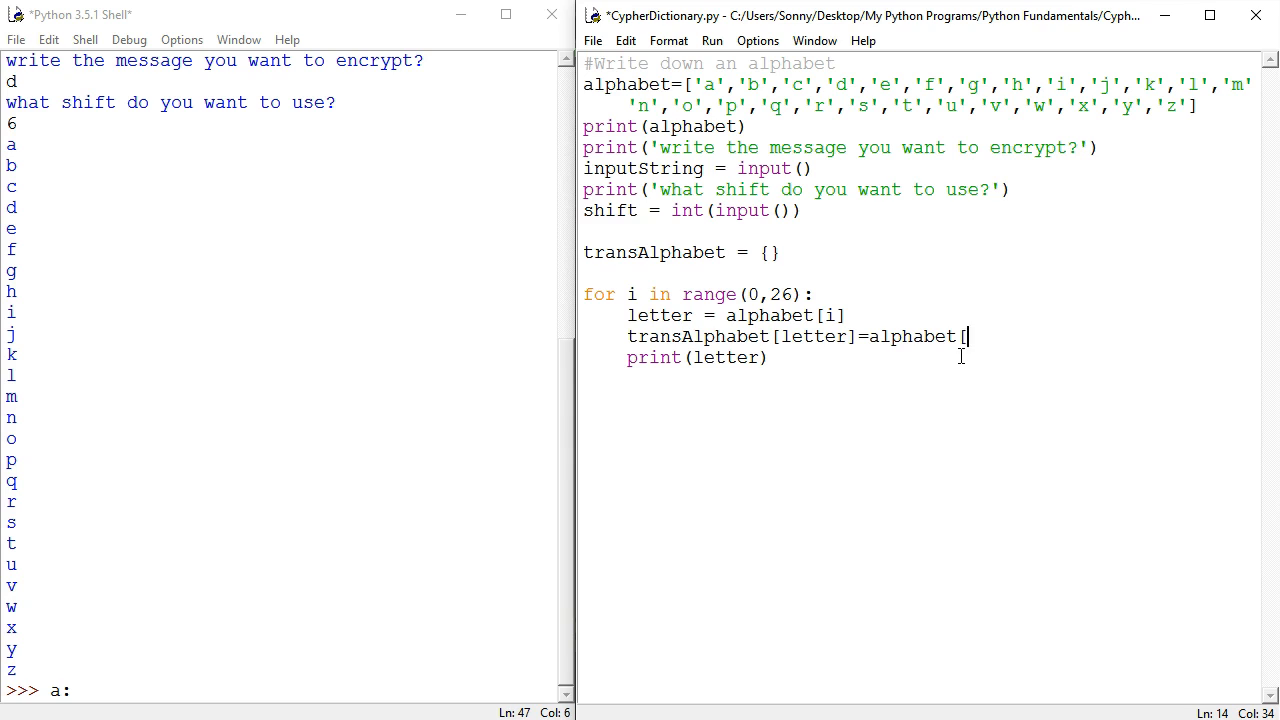
{"action": "type", "text": "i"}
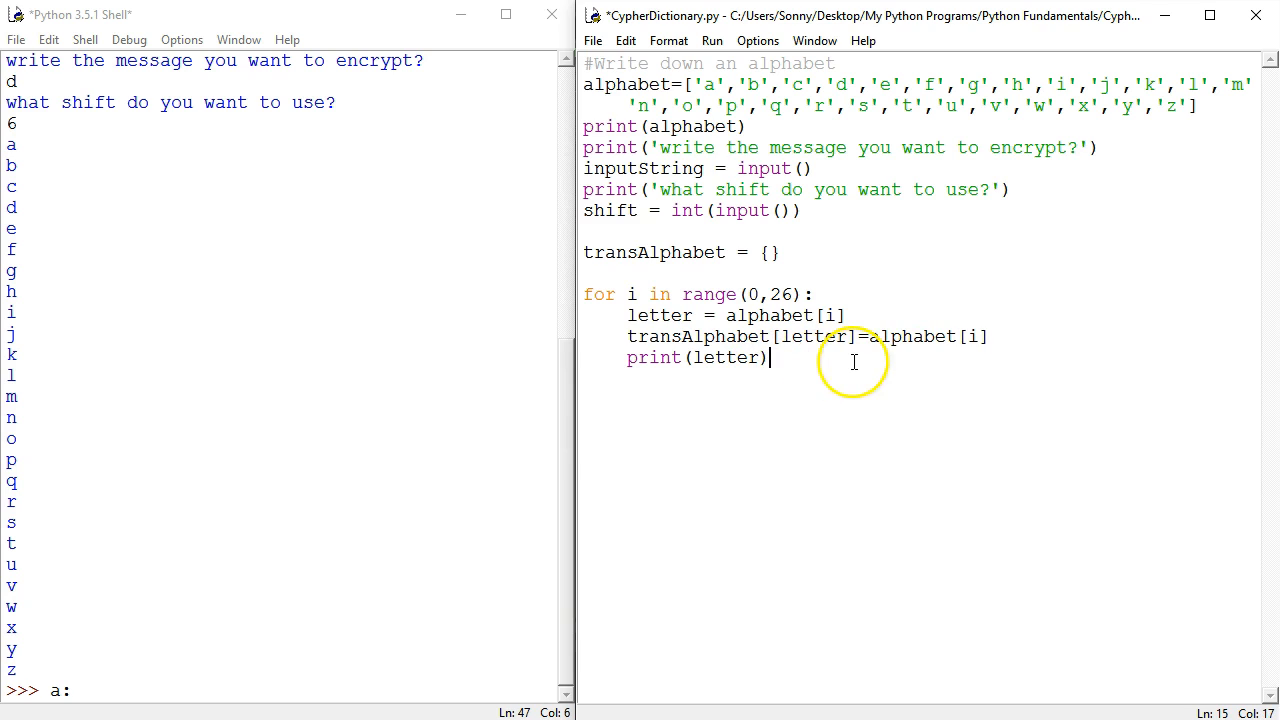
{"action": "double_click", "coordinate": [724, 356]}
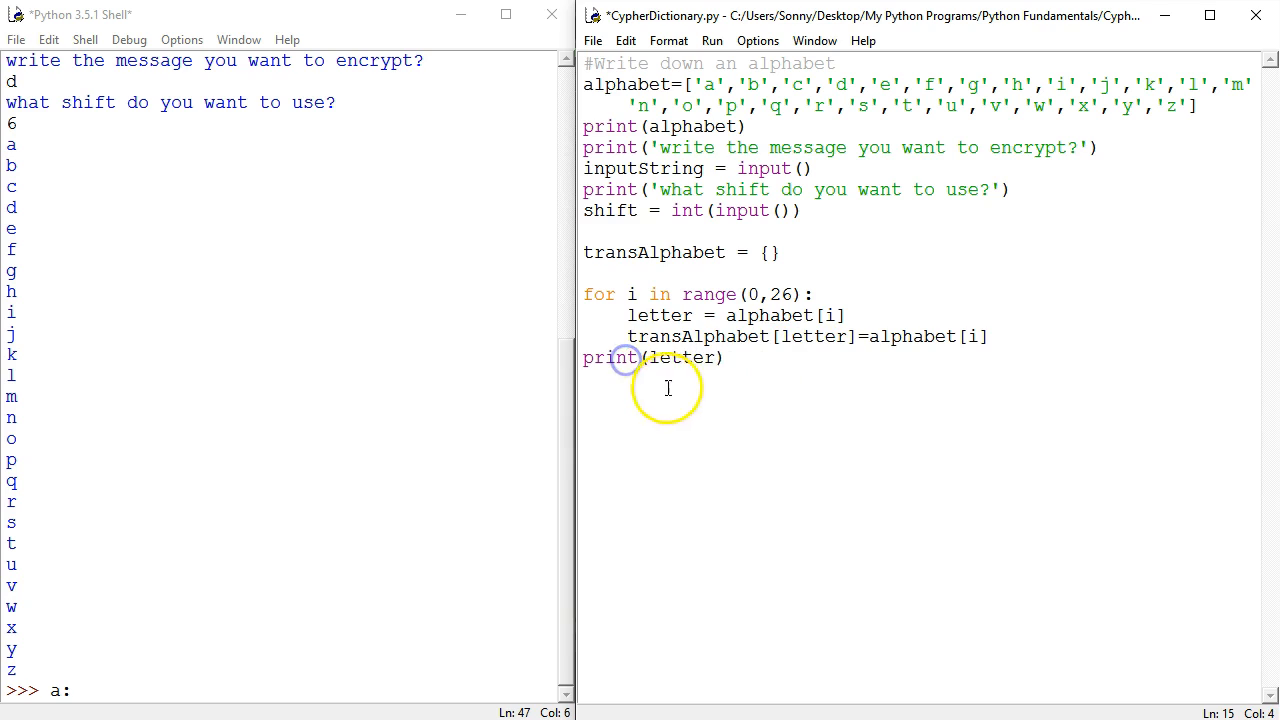
- Change the dedented print to print(transAlphabet) after the loop
{"action": "double_click", "coordinate": [682, 356]}
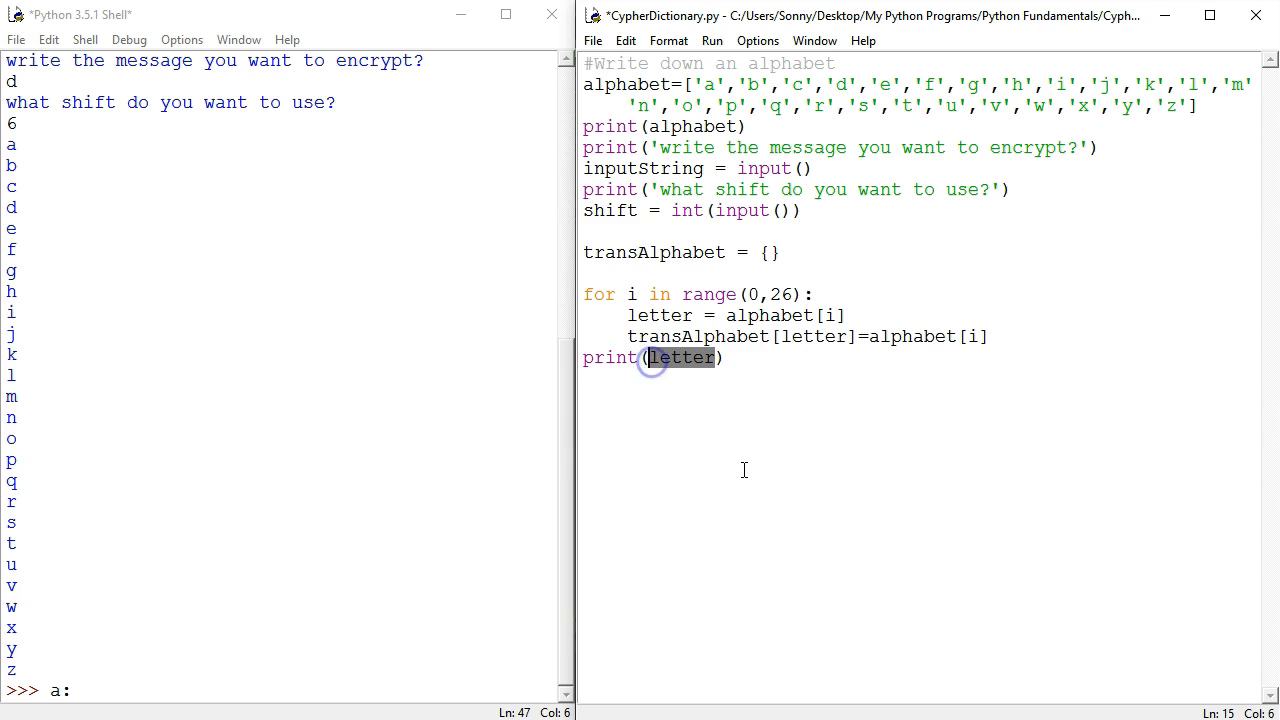
{"action": "type", "text": "transAlphab"}
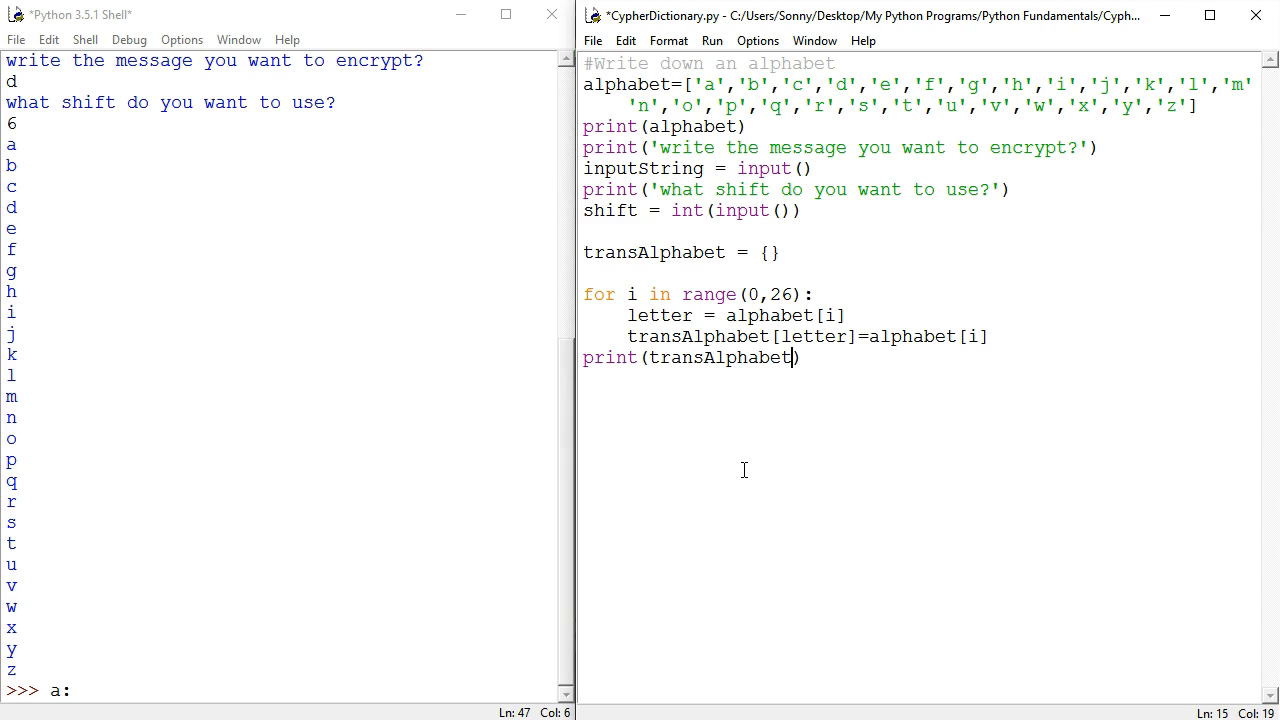
- Run with message f and shift 5, printing transAlphabet with each letter mapped to itself
{"action": "key", "text": "F5"}
{"action": "type", "text": "f"}
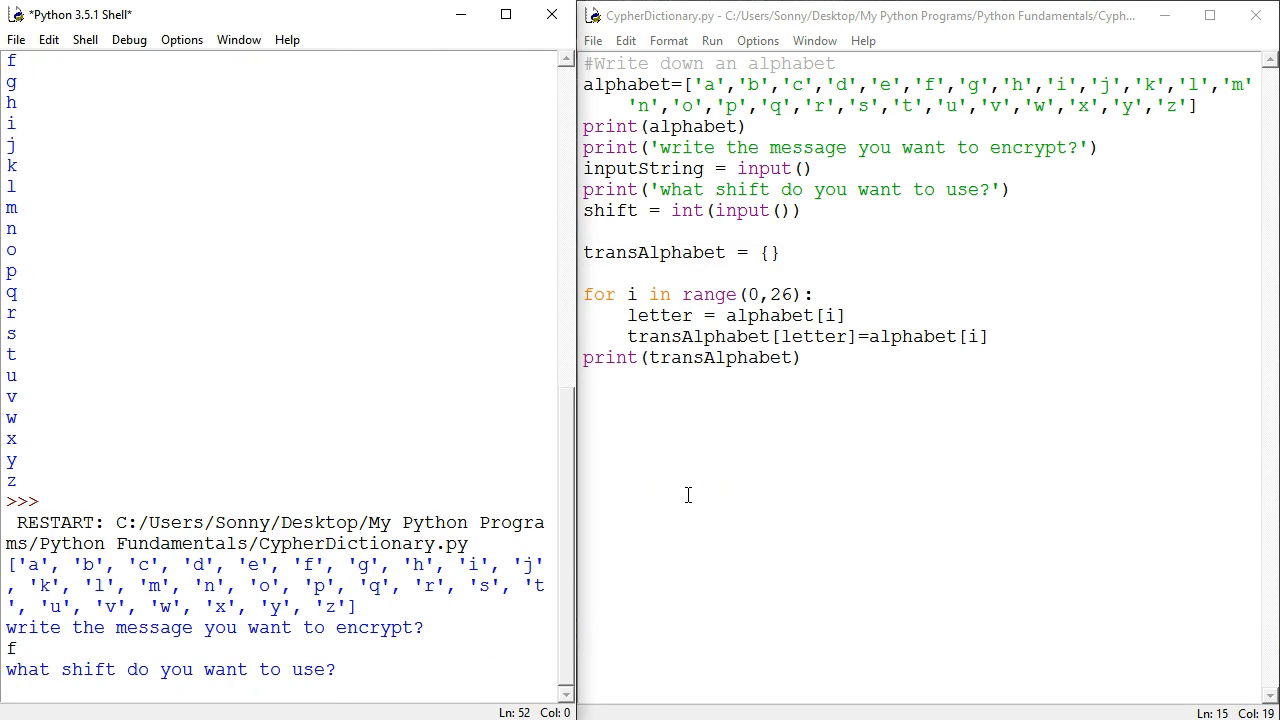
{"action": "type", "text": "5"}
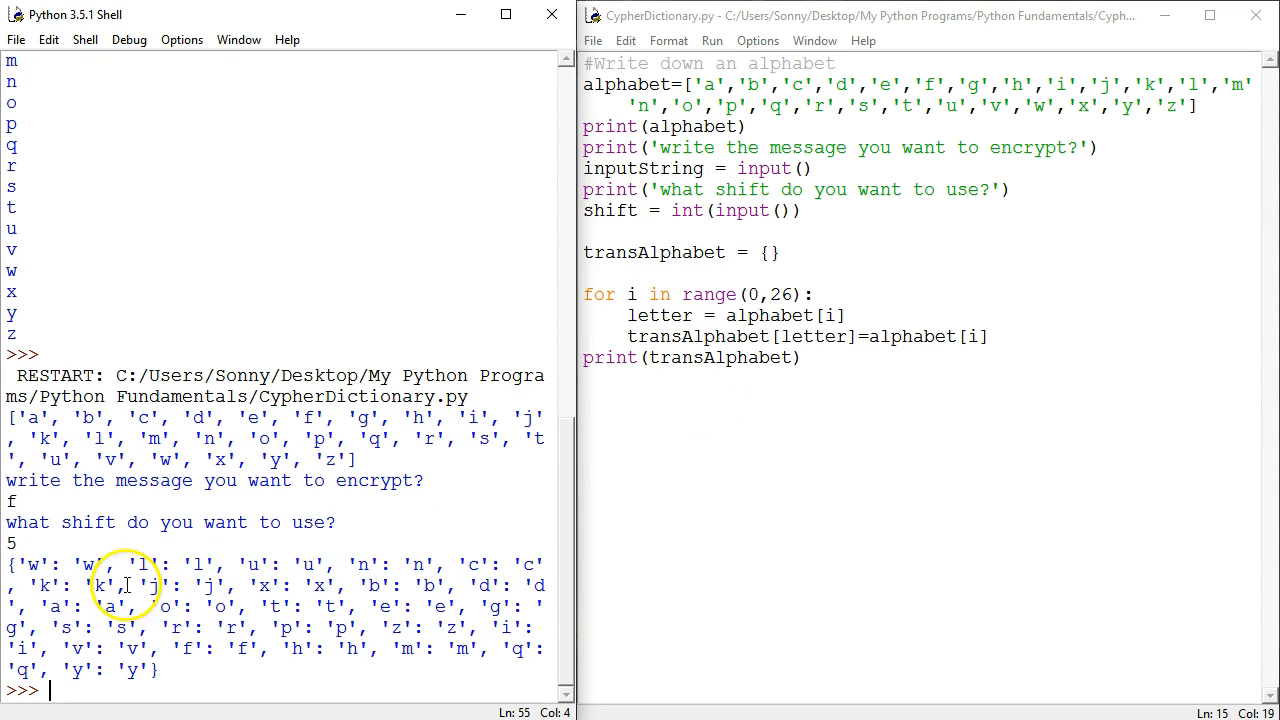
{"action": "left_click_drag", "start_coordinate": [16, 564], "coordinate": [146, 670]}
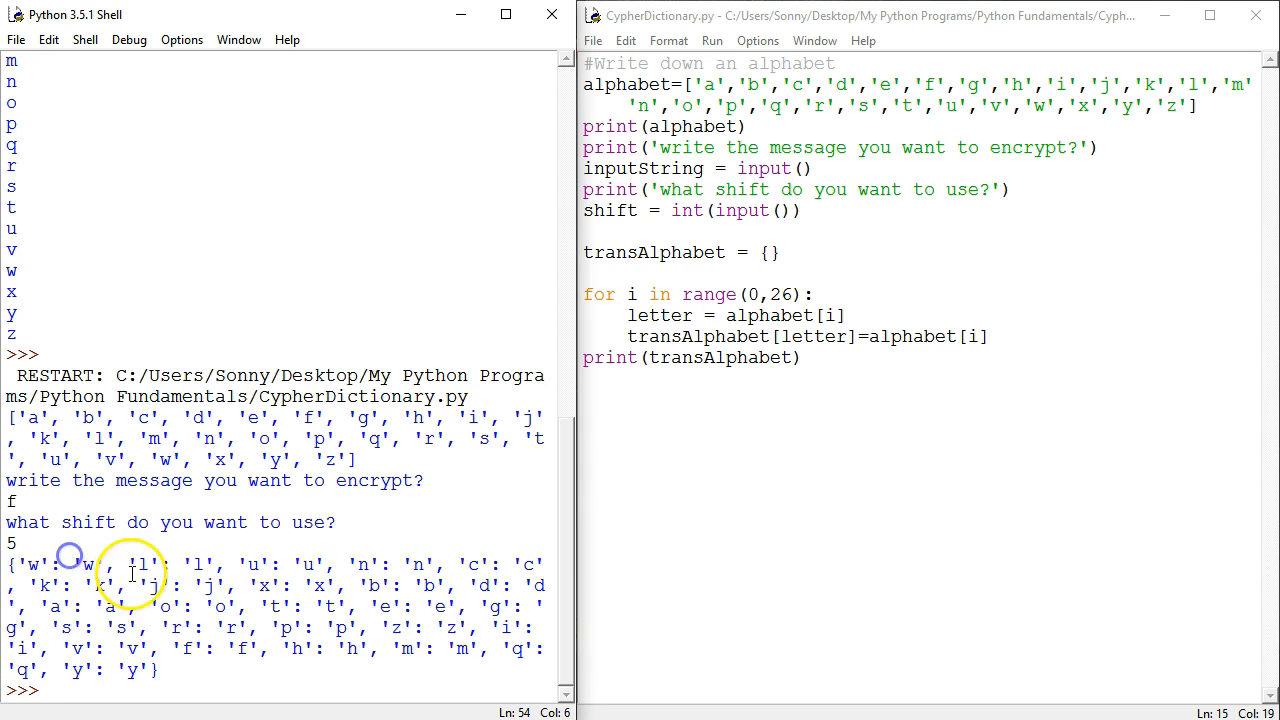
{"action": "mouse_move", "coordinate": [264, 552]}
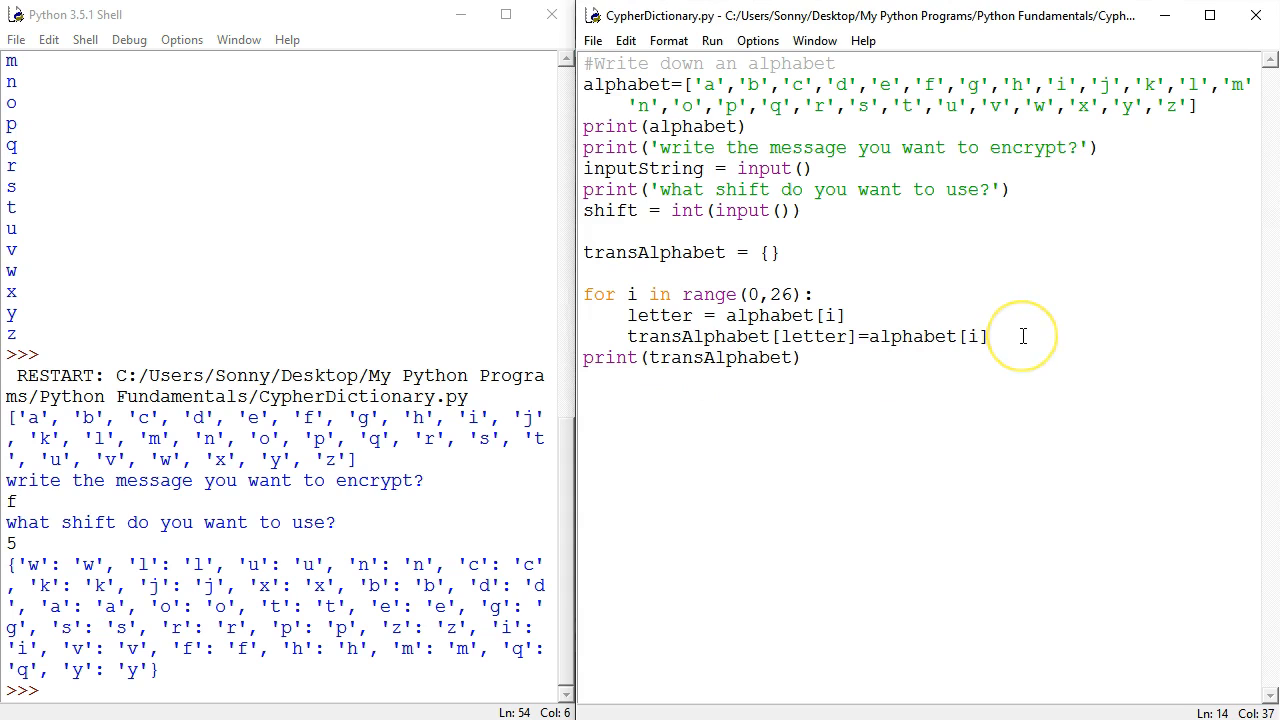
- Start a print call inside the loop that outputs alphabet[i]
{"action": "type", "text": "print"}
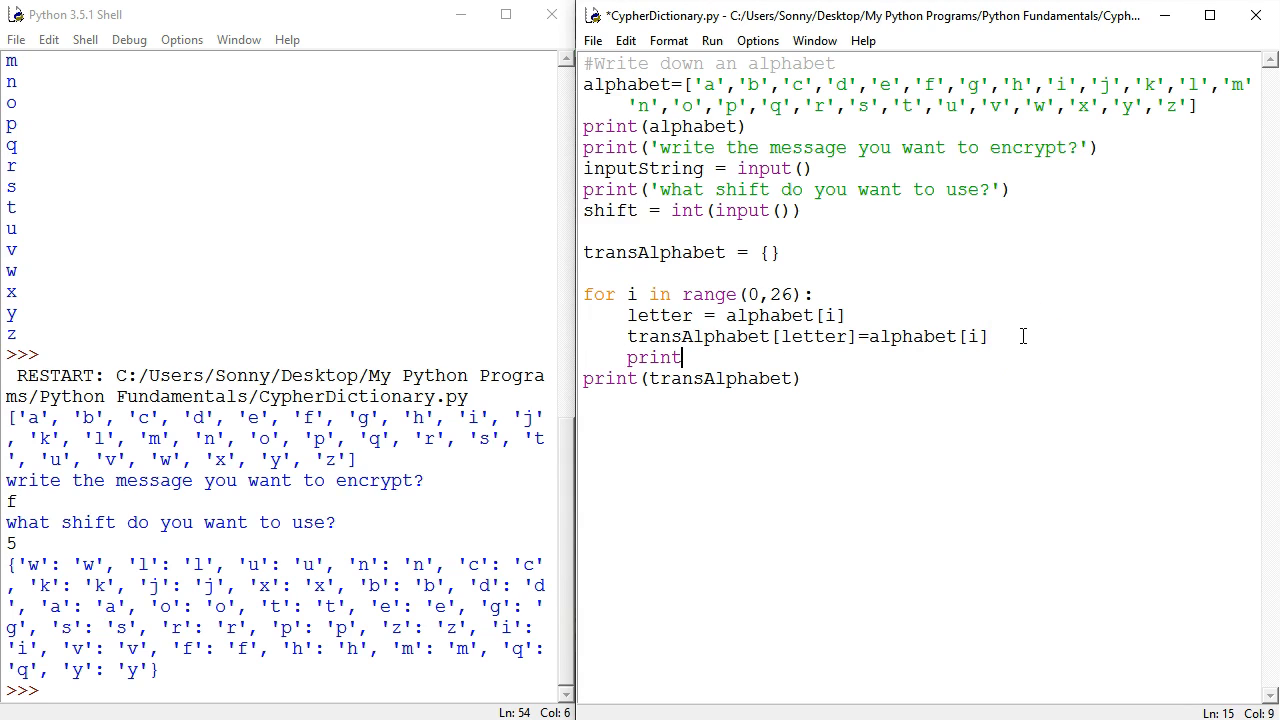
{"action": "type", "text": "("}
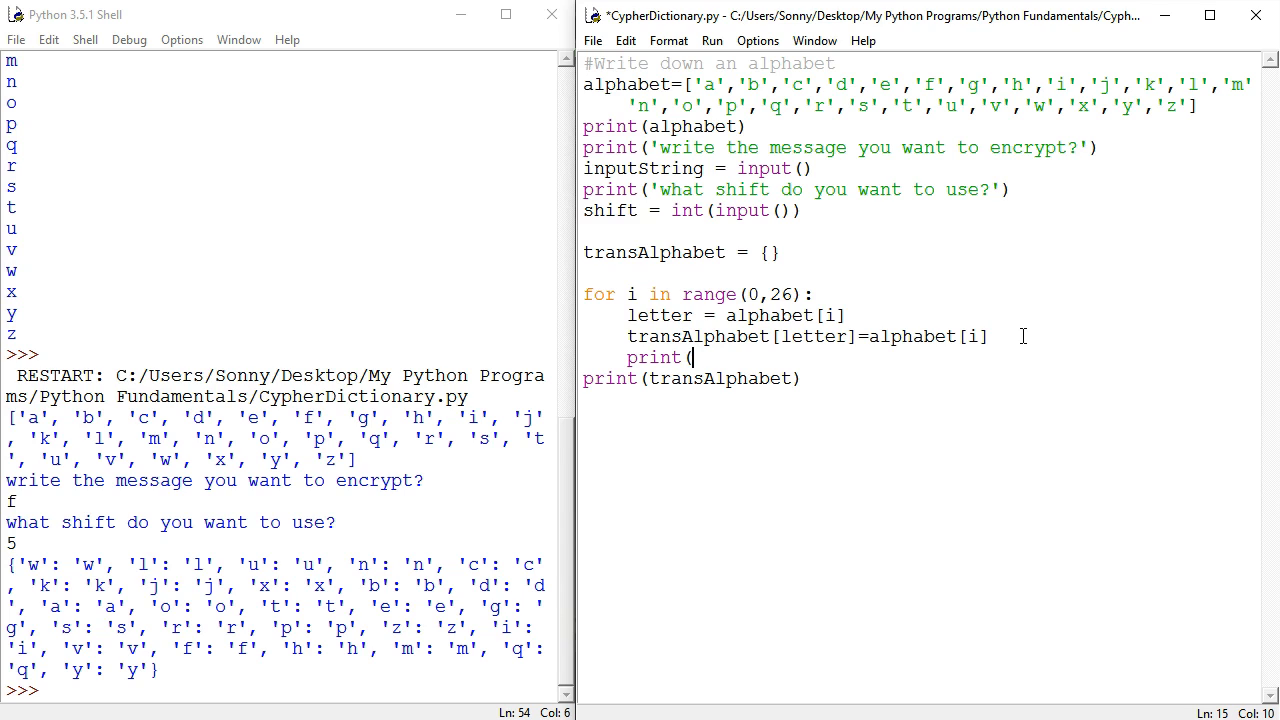
{"action": "double_click", "coordinate": [744, 336]}
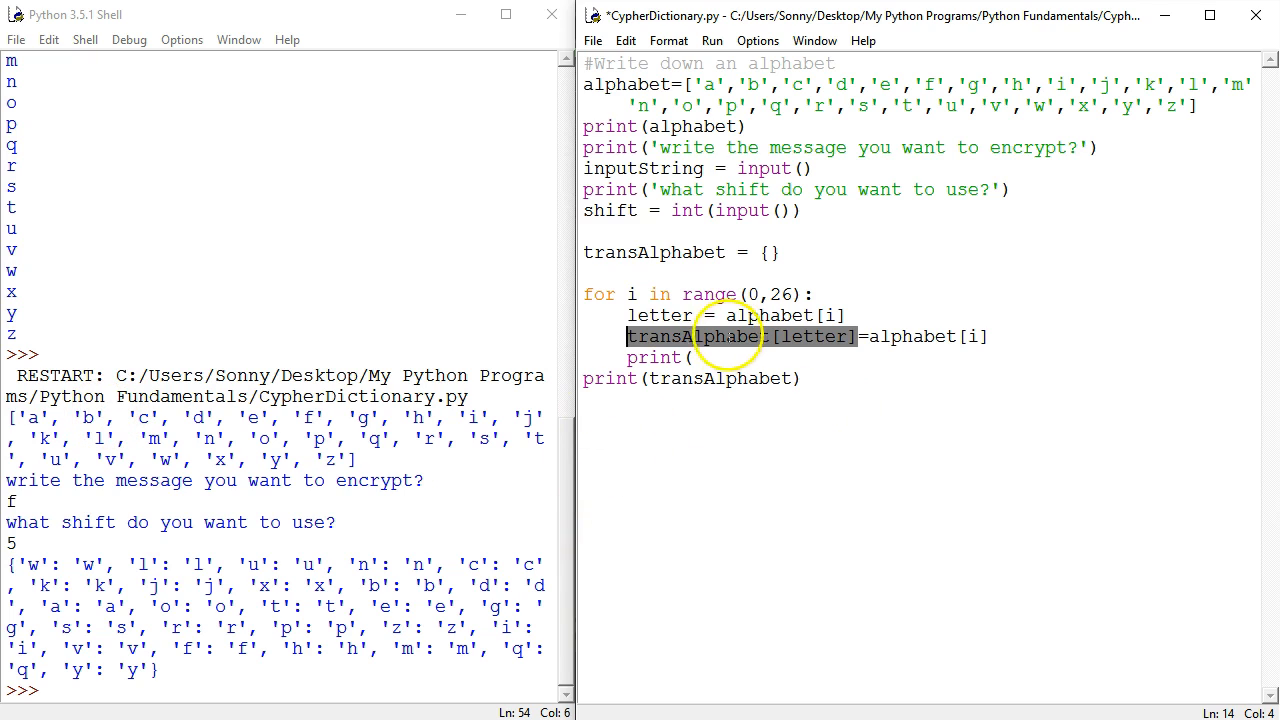
{"action": "left_click", "coordinate": [694, 356]}
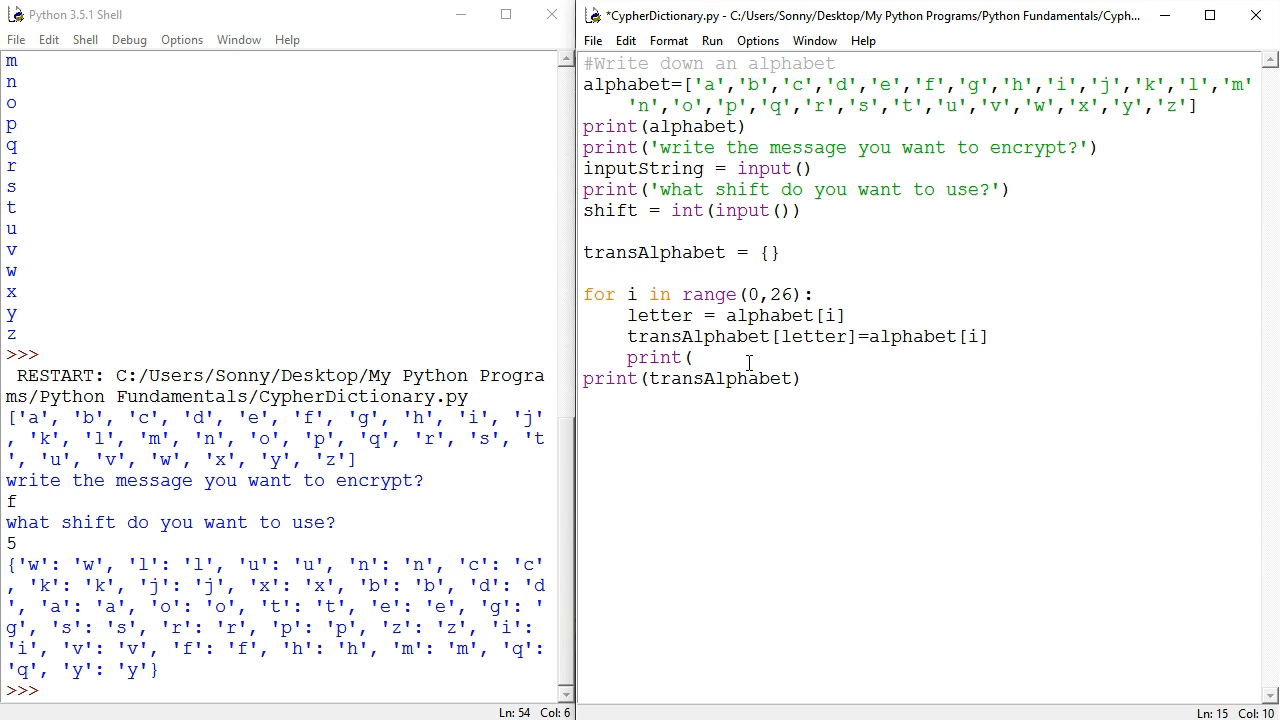
{"action": "type", "text": "alpher"}
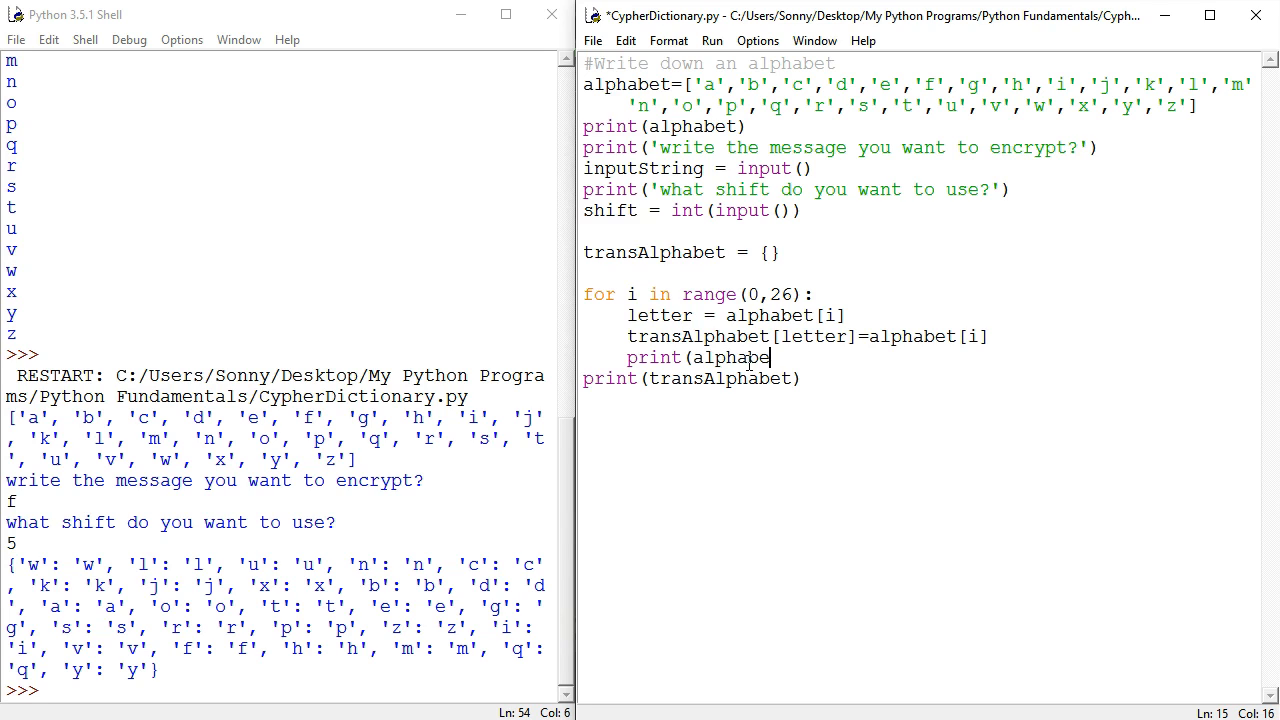
{"action": "type", "text": "t"}
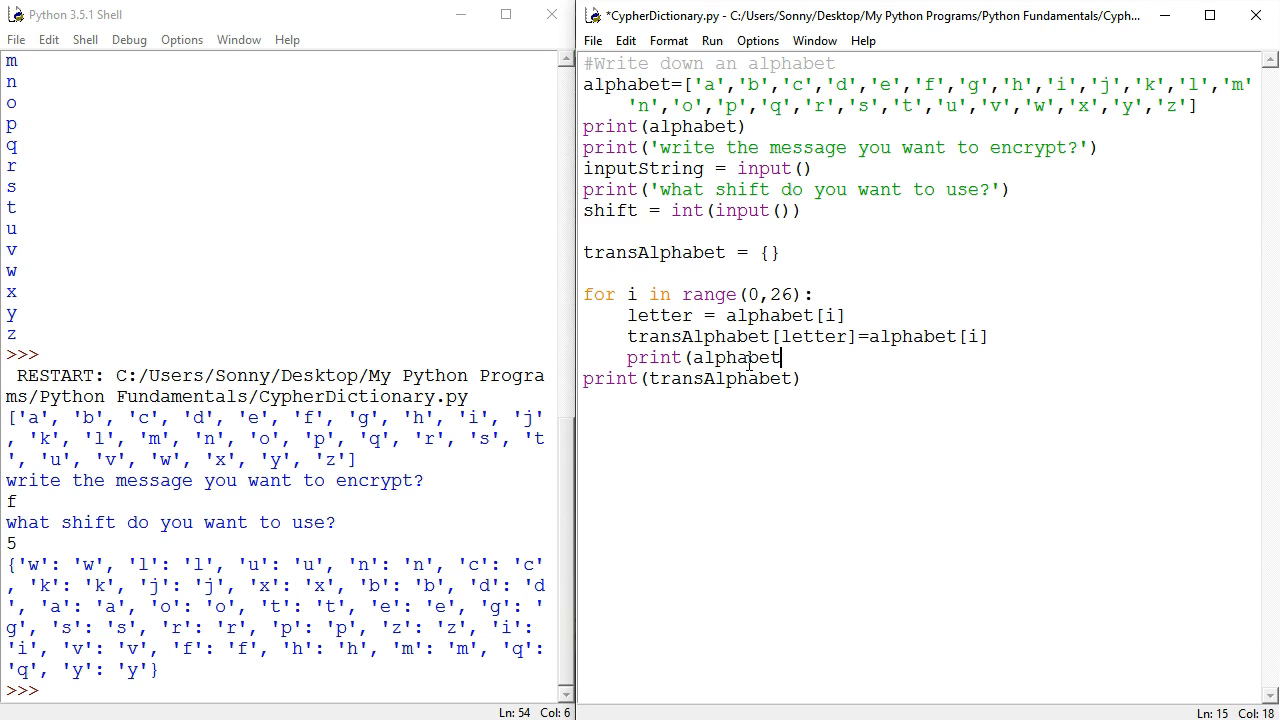
{"action": "type", "text": "[i"}
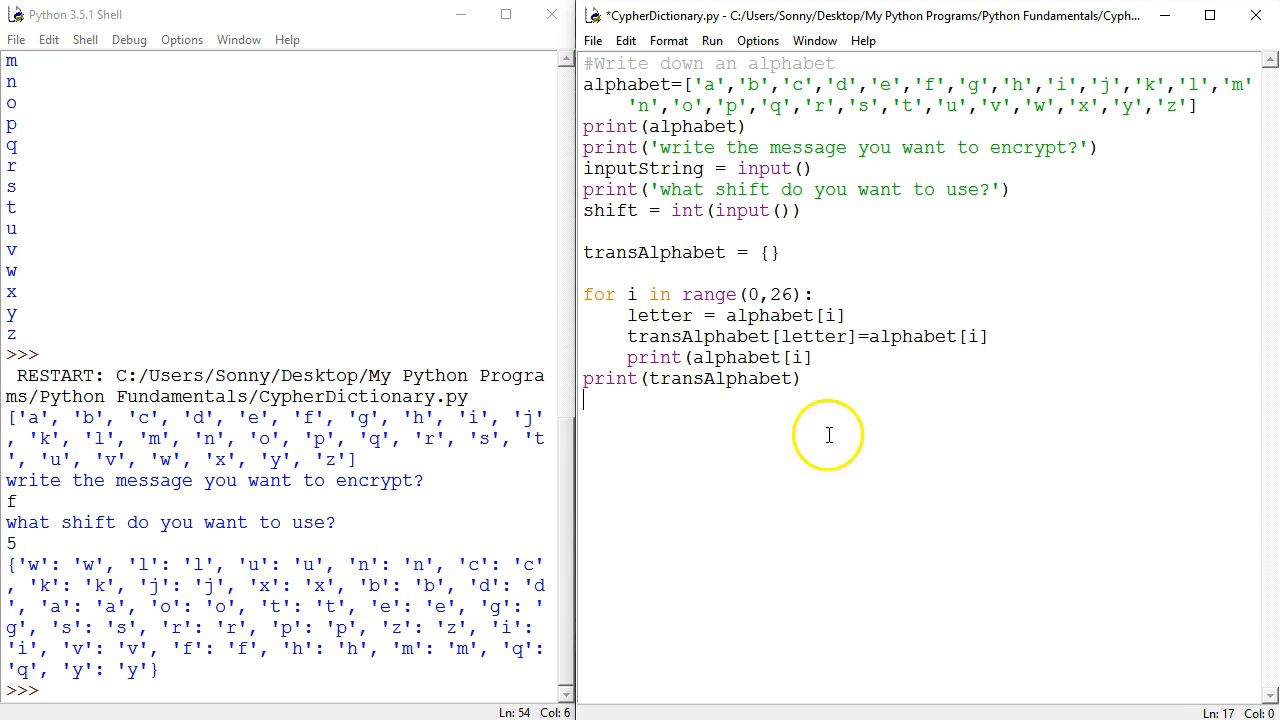
- Extend the print to alphabet[i] + ':' + transAlphabet[letter]
{"action": "left_click", "coordinate": [788, 388]}
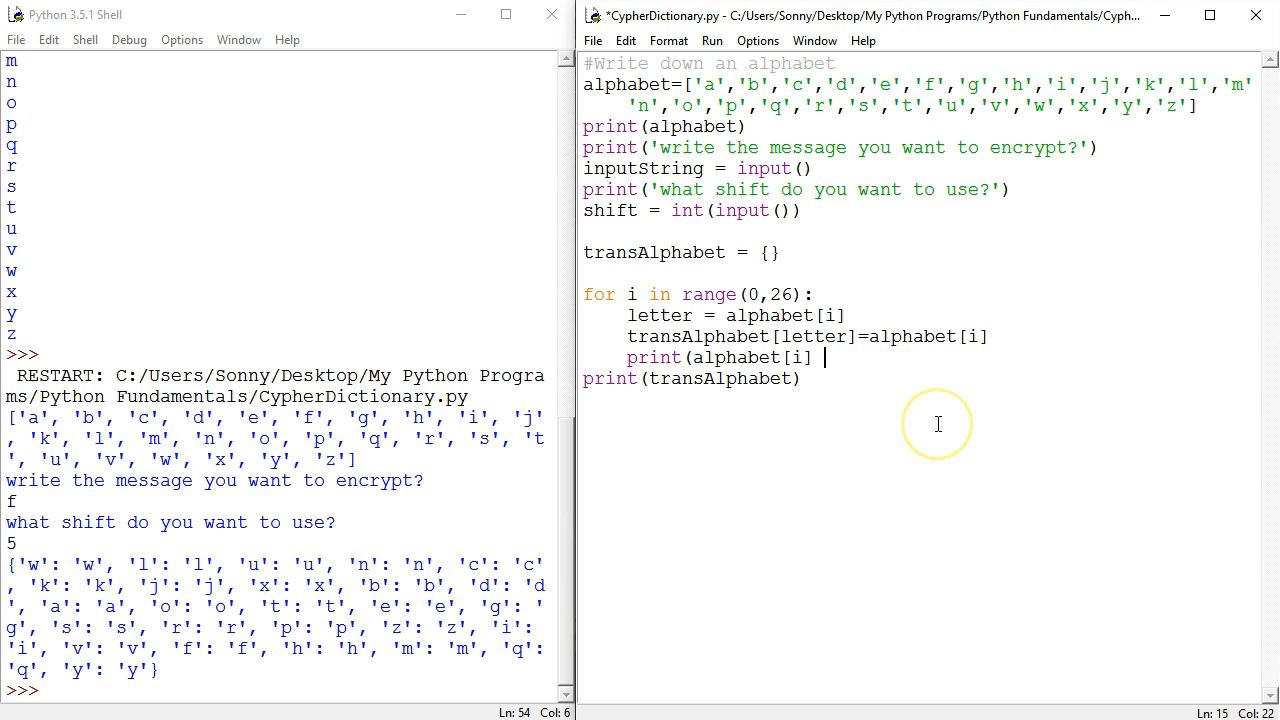
{"action": "type", "text": "+"}
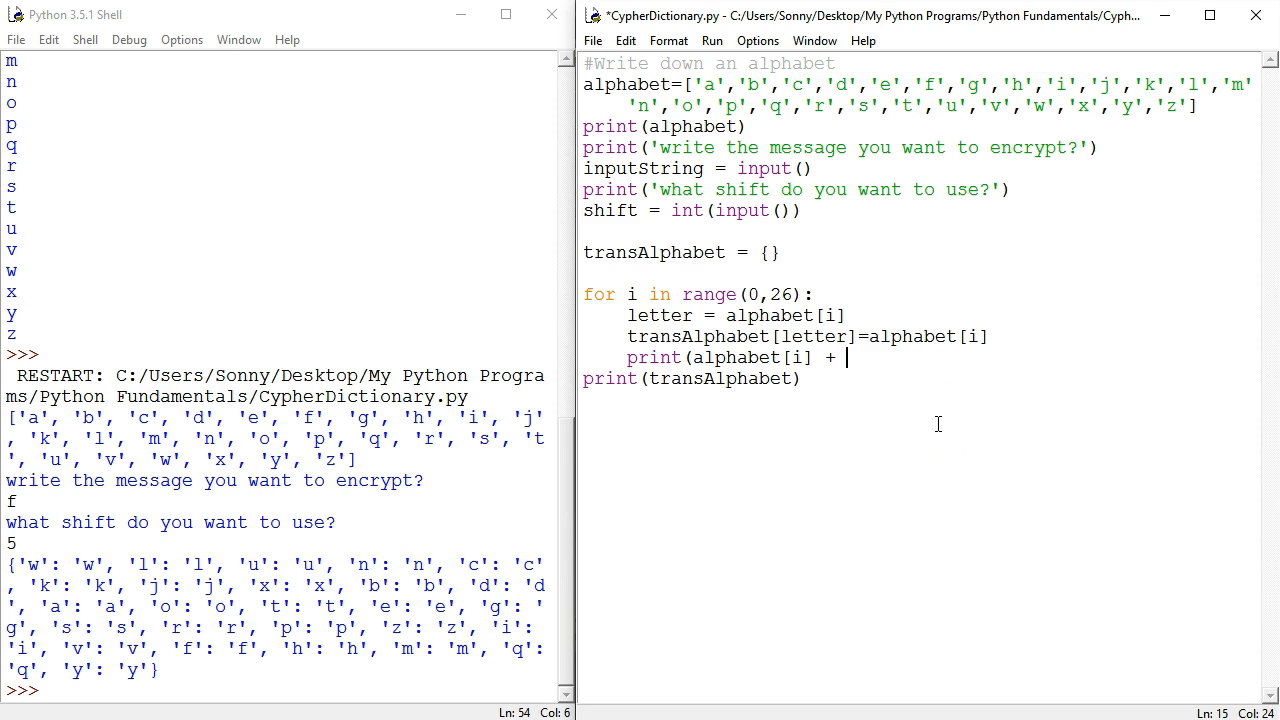
{"action": "type", "text": "'"}
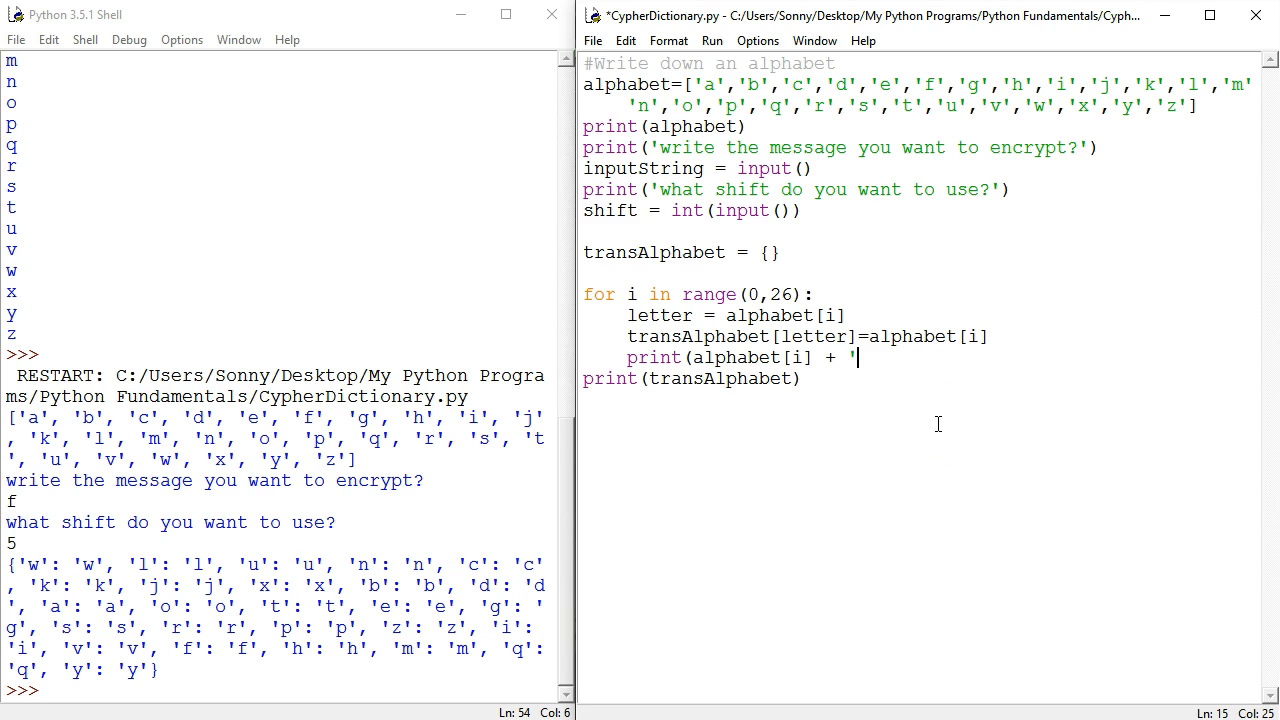
{"action": "type", "text": ":"}
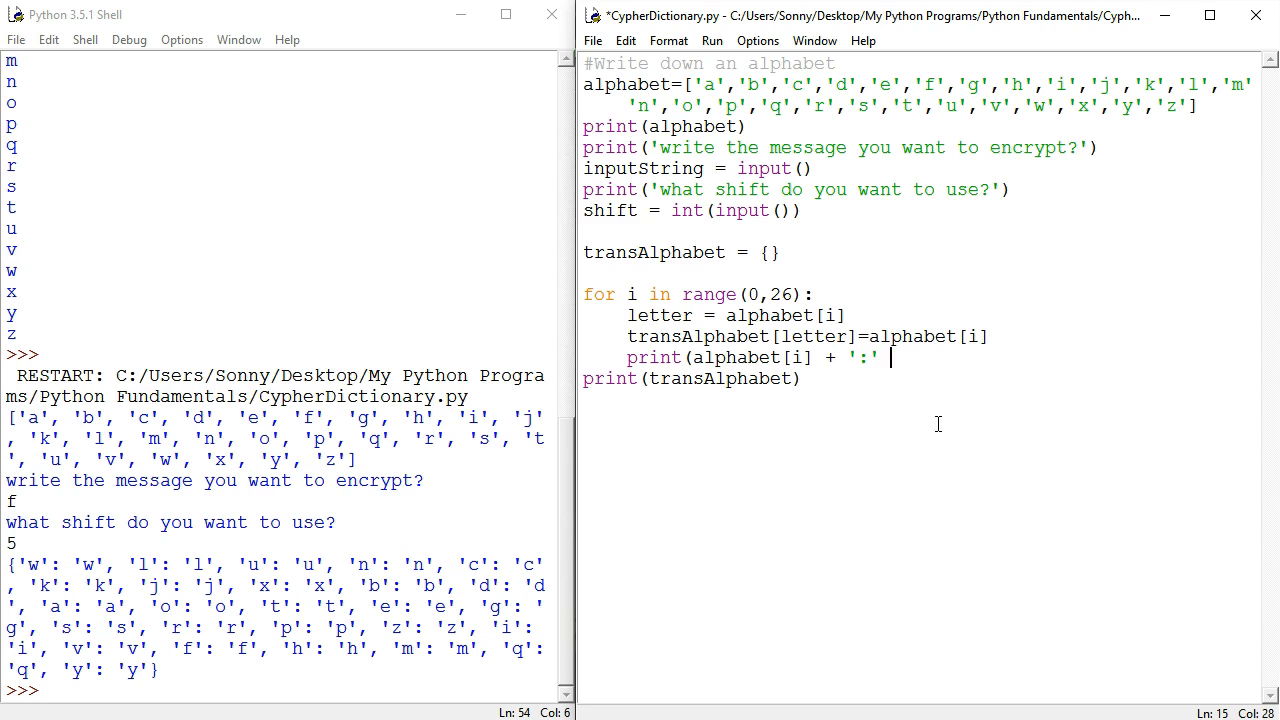
{"action": "type", "text": "+ transAlphabet[letter])"}
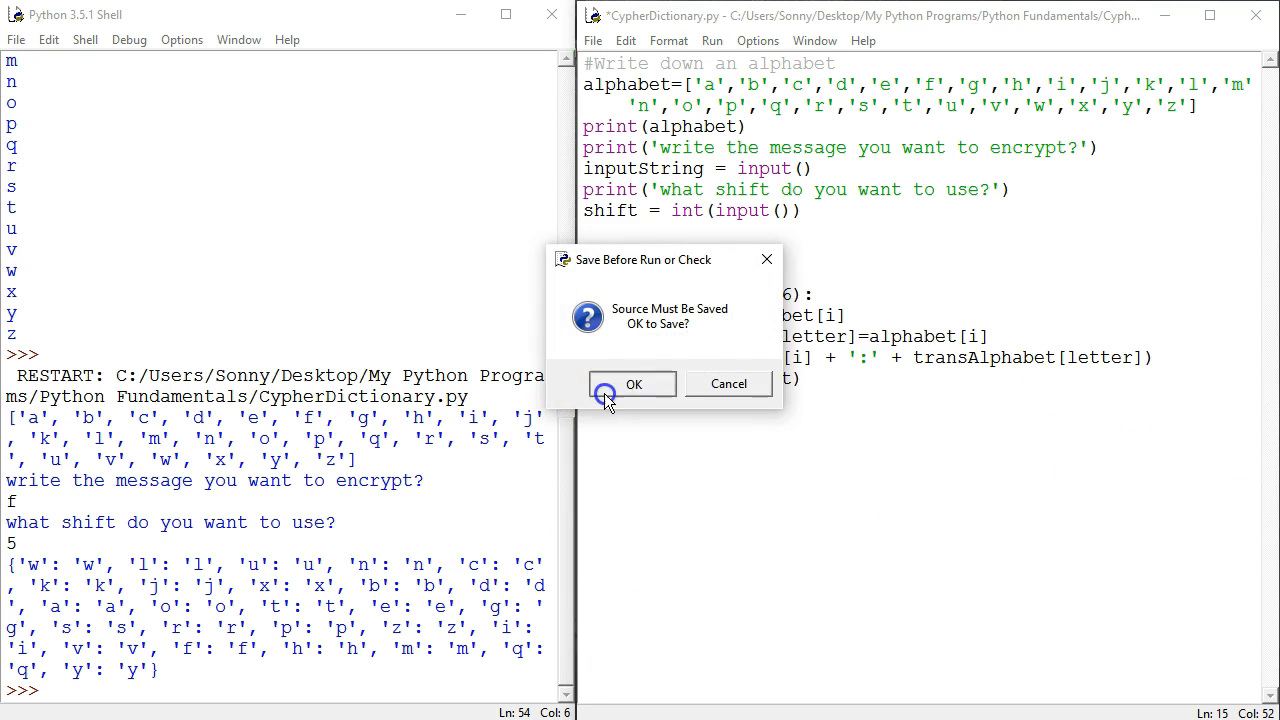
- Confirm saving so the run lists each letter as letter:letter in the shell
{"action": "left_click", "coordinate": [632, 384]}
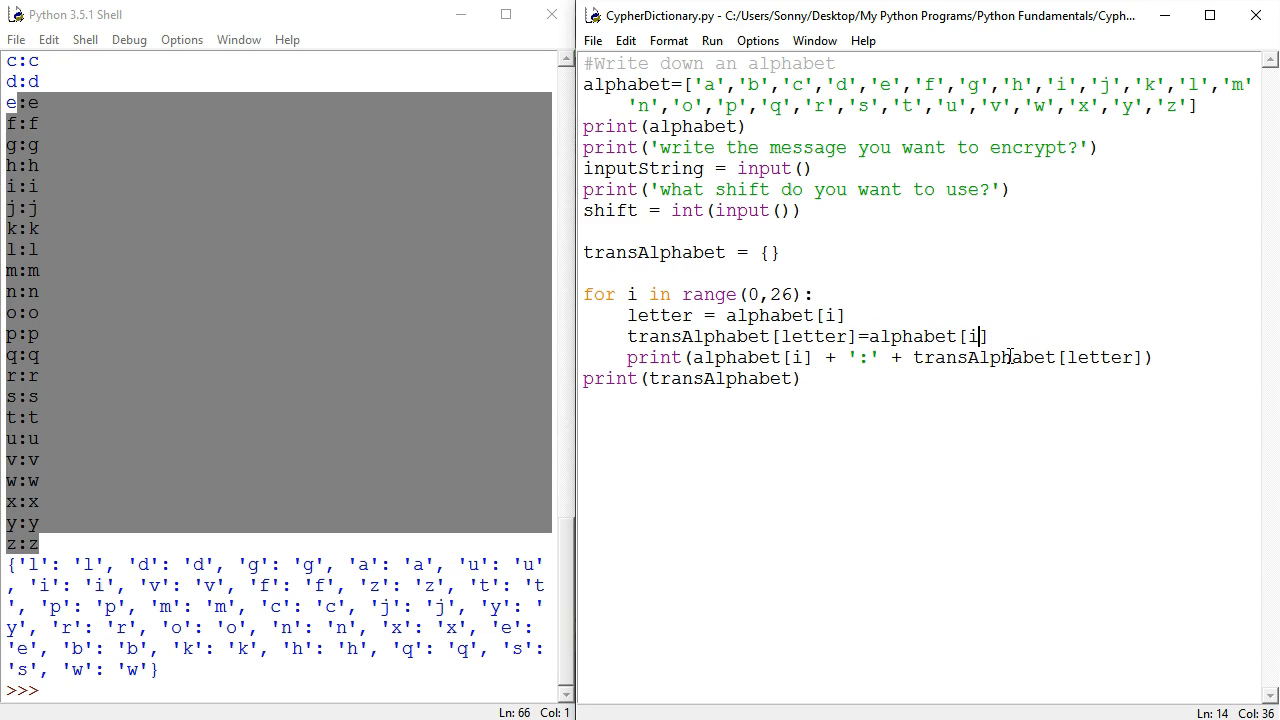
- Change the dictionary value to alphabet[i+shift] to offset each translated letter
{"action": "type", "text": "+"}
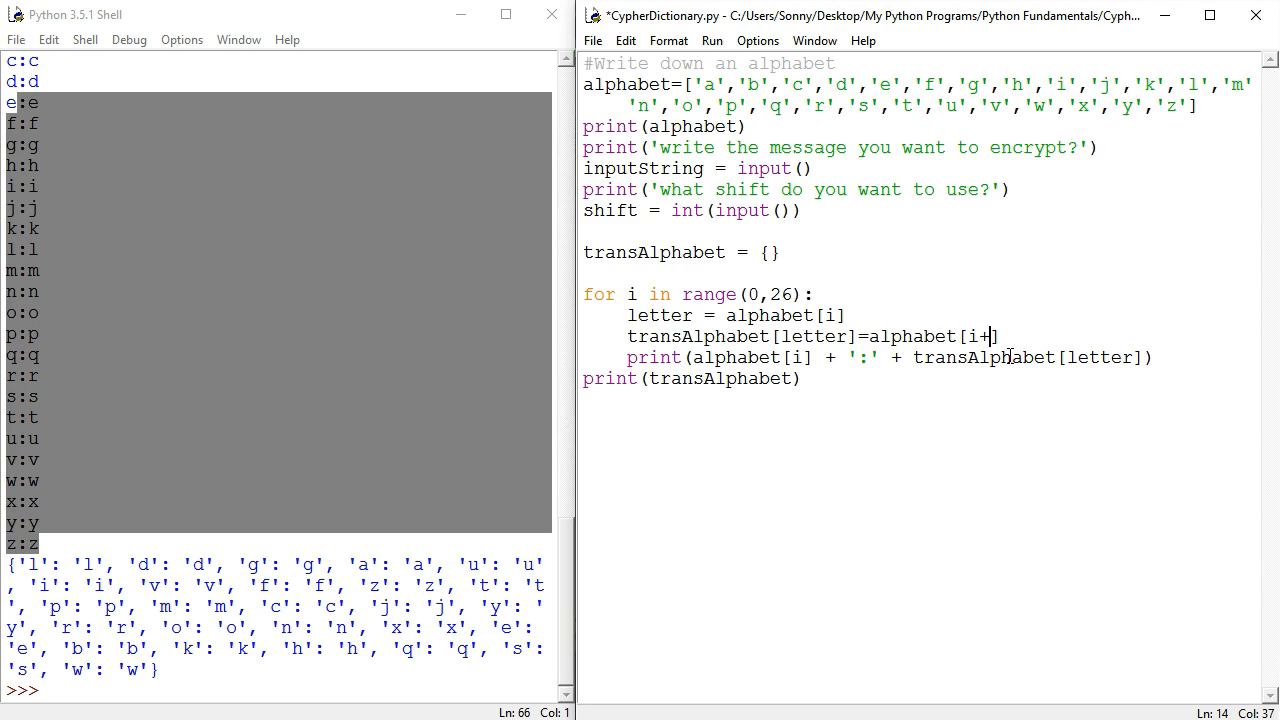
{"action": "type", "text": "shi"}
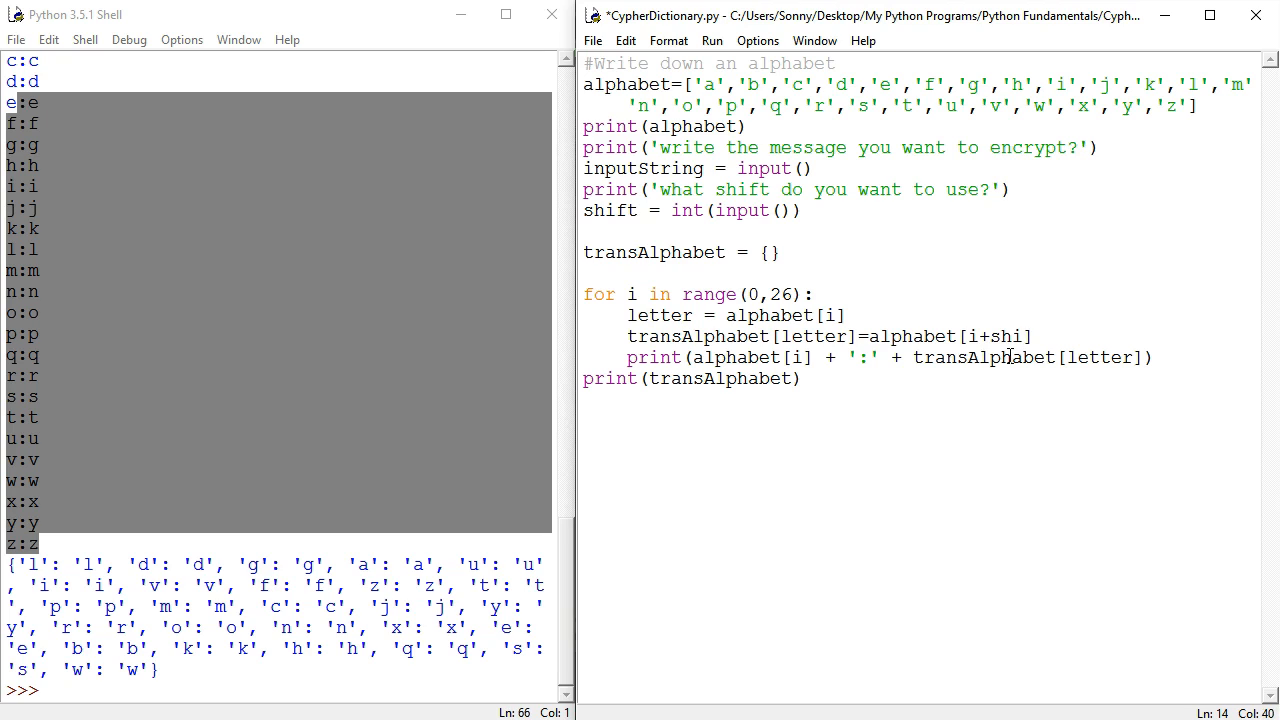
{"action": "type", "text": "ft"}
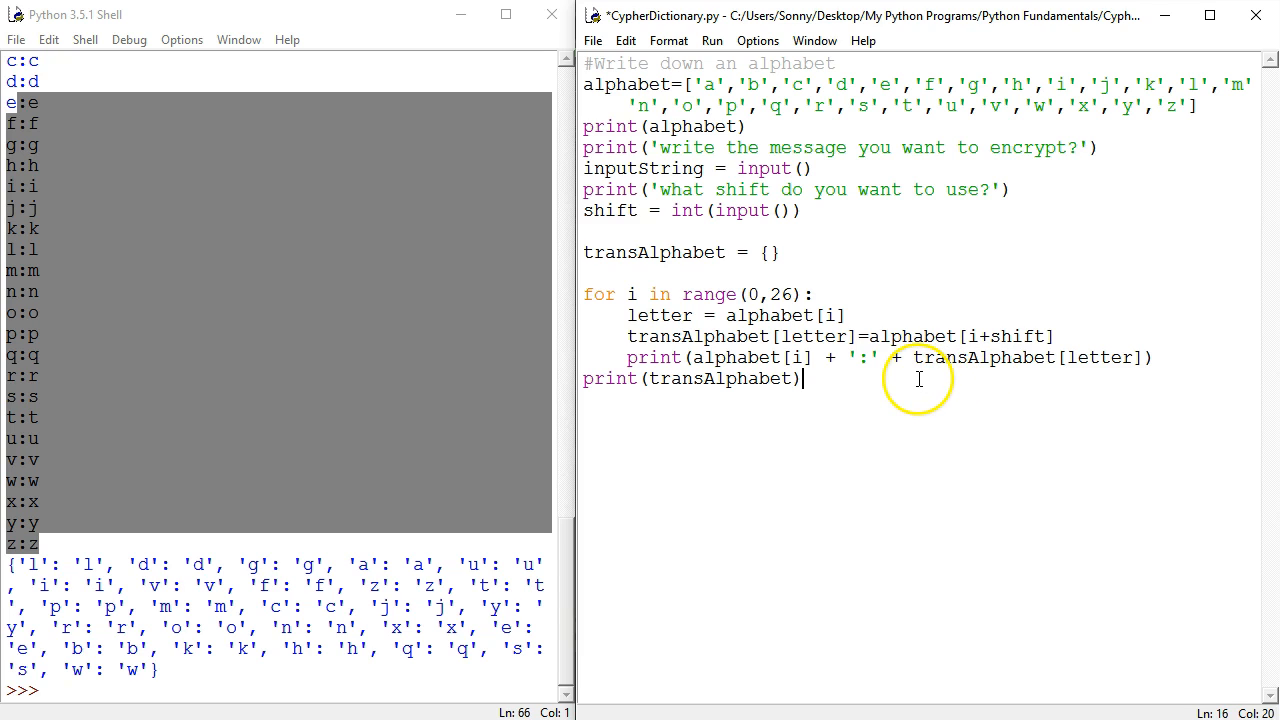
{"action": "mouse_move", "coordinate": [824, 564]}
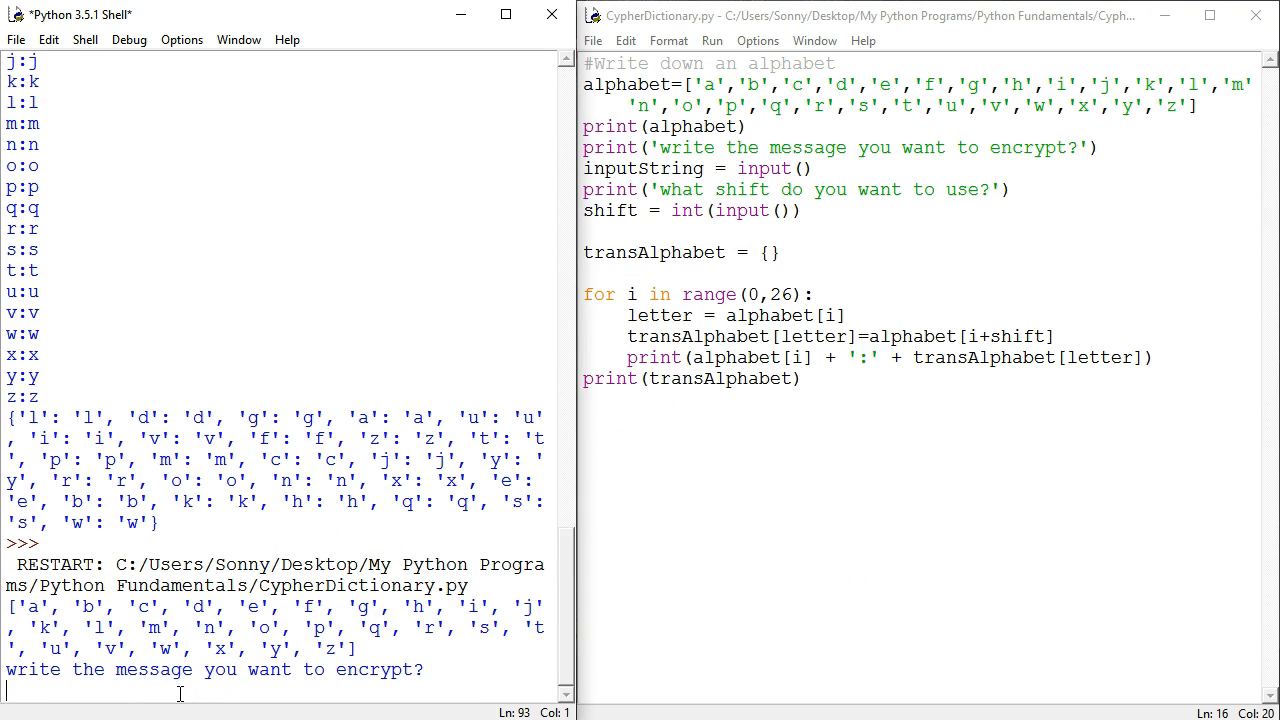
- Enter the message 'Hello Frie...' and, after the IndexError, return to the i+shift index
{"action": "type", "text": "Hello Frie"}
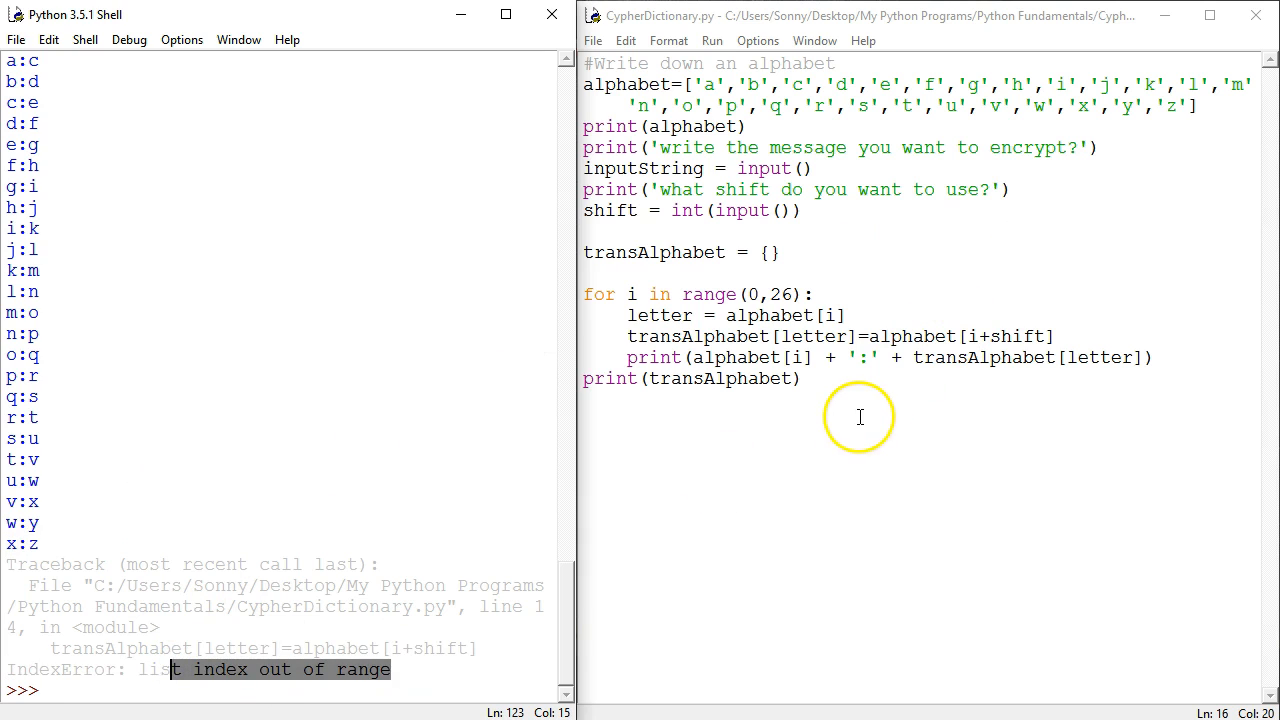
{"action": "mouse_move", "coordinate": [530, 658]}
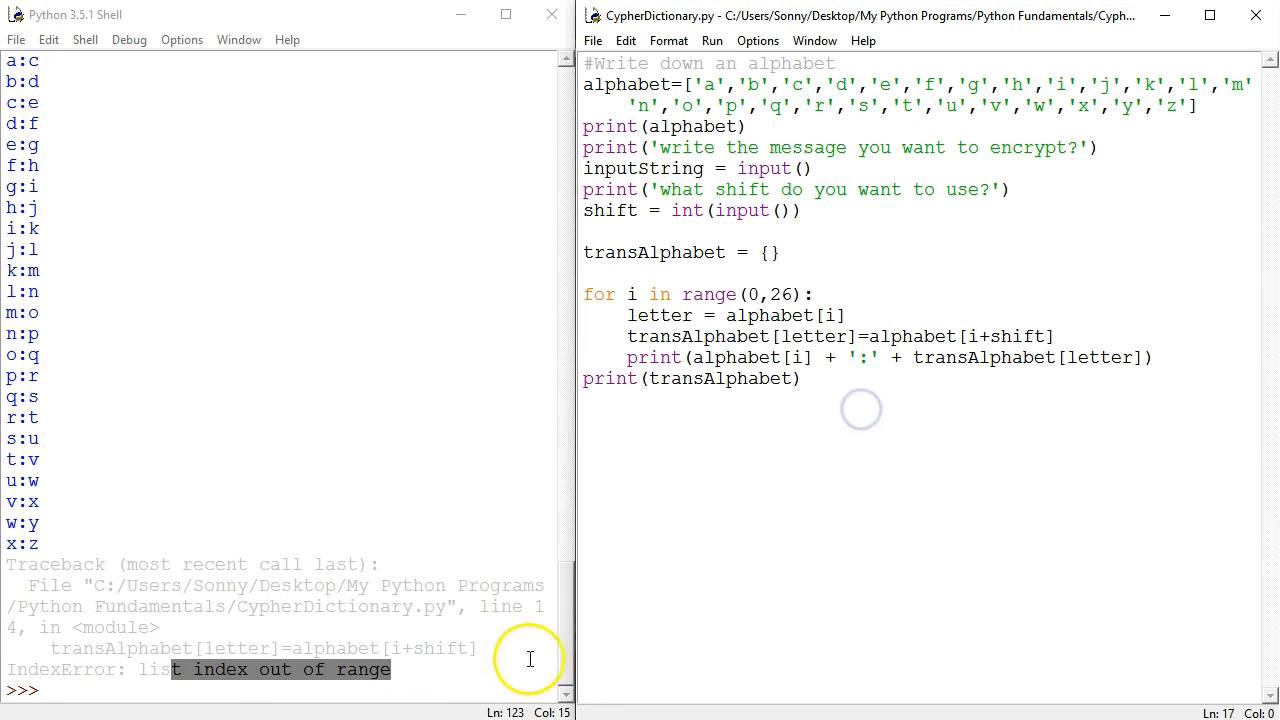
{"action": "left_click", "coordinate": [990, 336]}
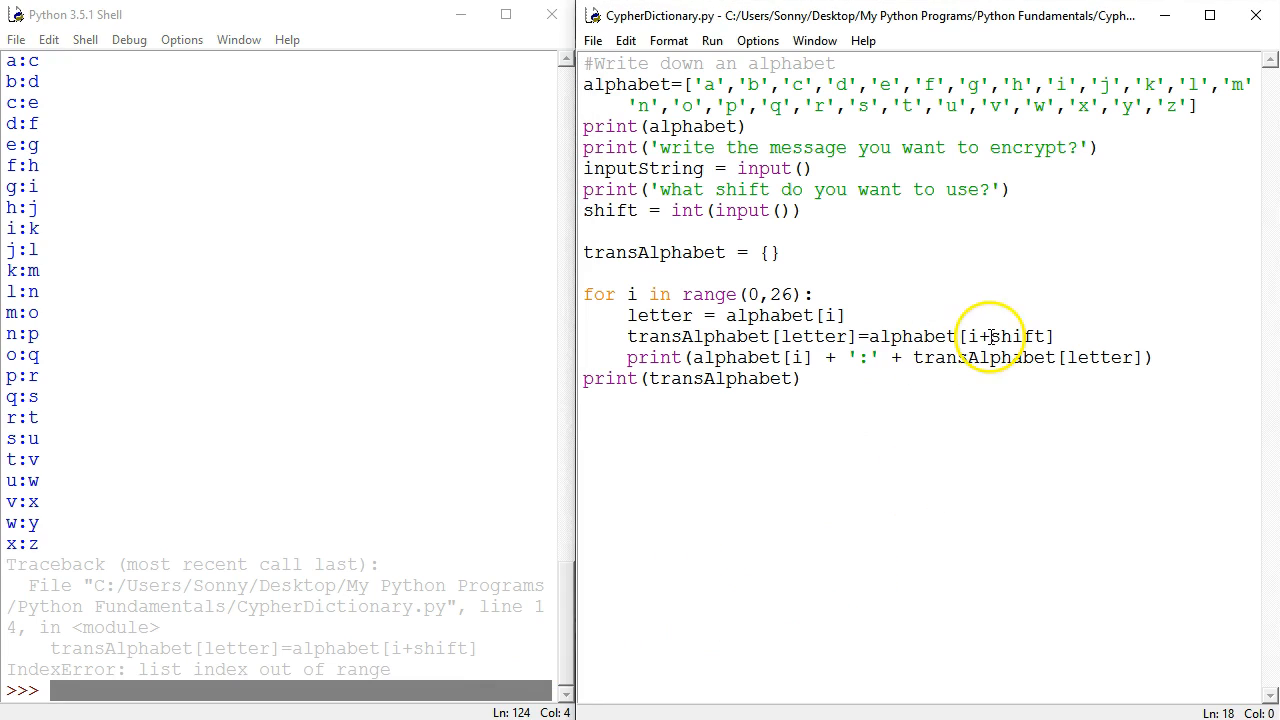
{"action": "left_click", "coordinate": [980, 336]}
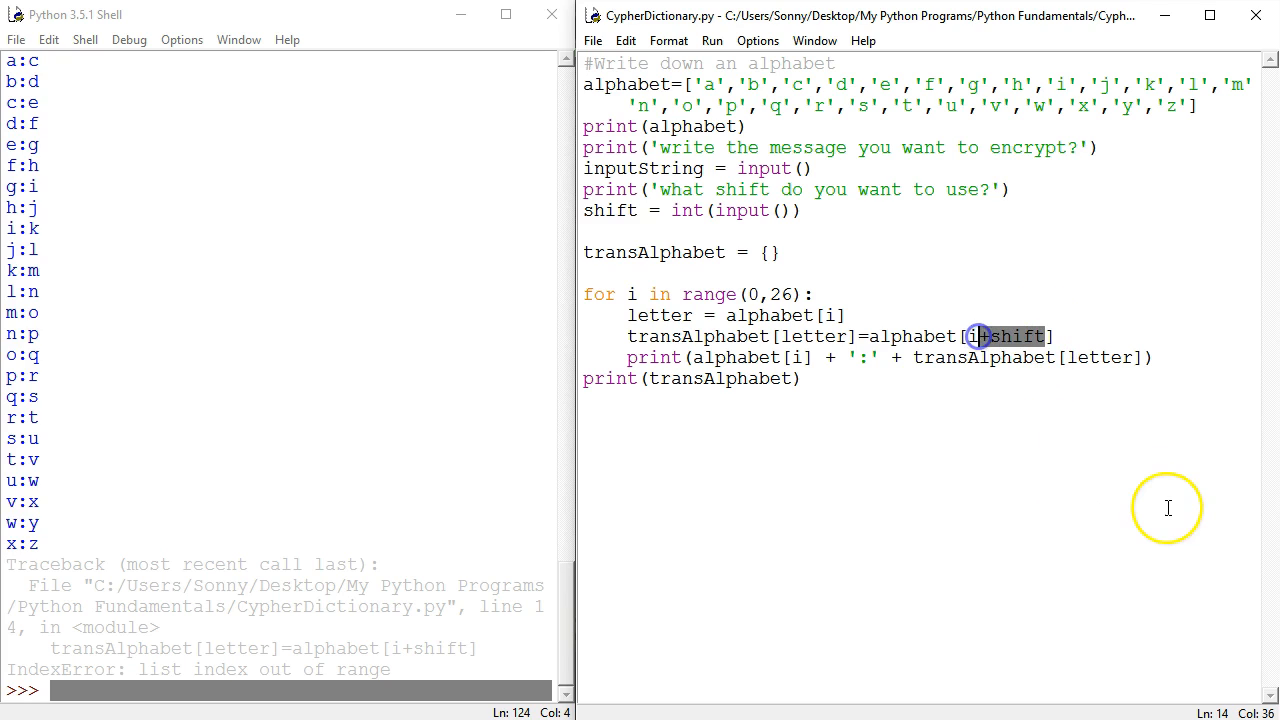
- Change the translated index to alphabet[i-23] and rerun the script
{"action": "type", "text": "-23"}
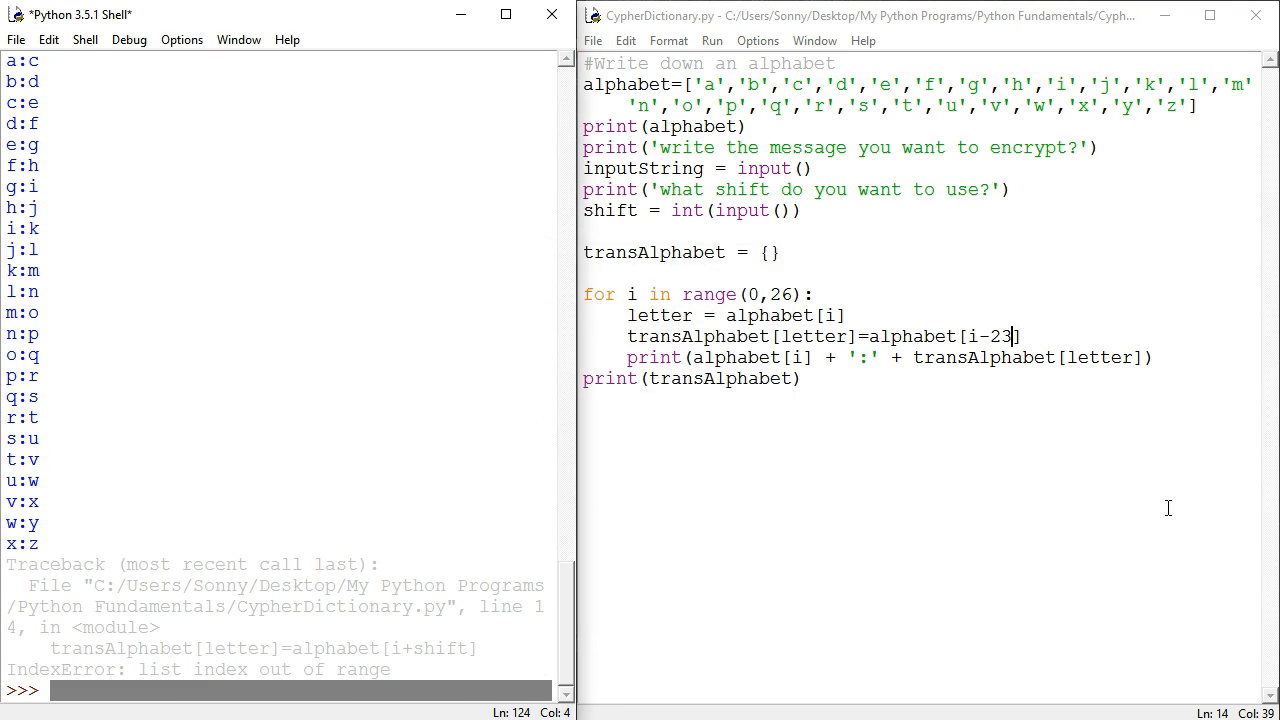
{"action": "key", "text": "F5"}
{"action": "type", "text": "Hello Friend"}
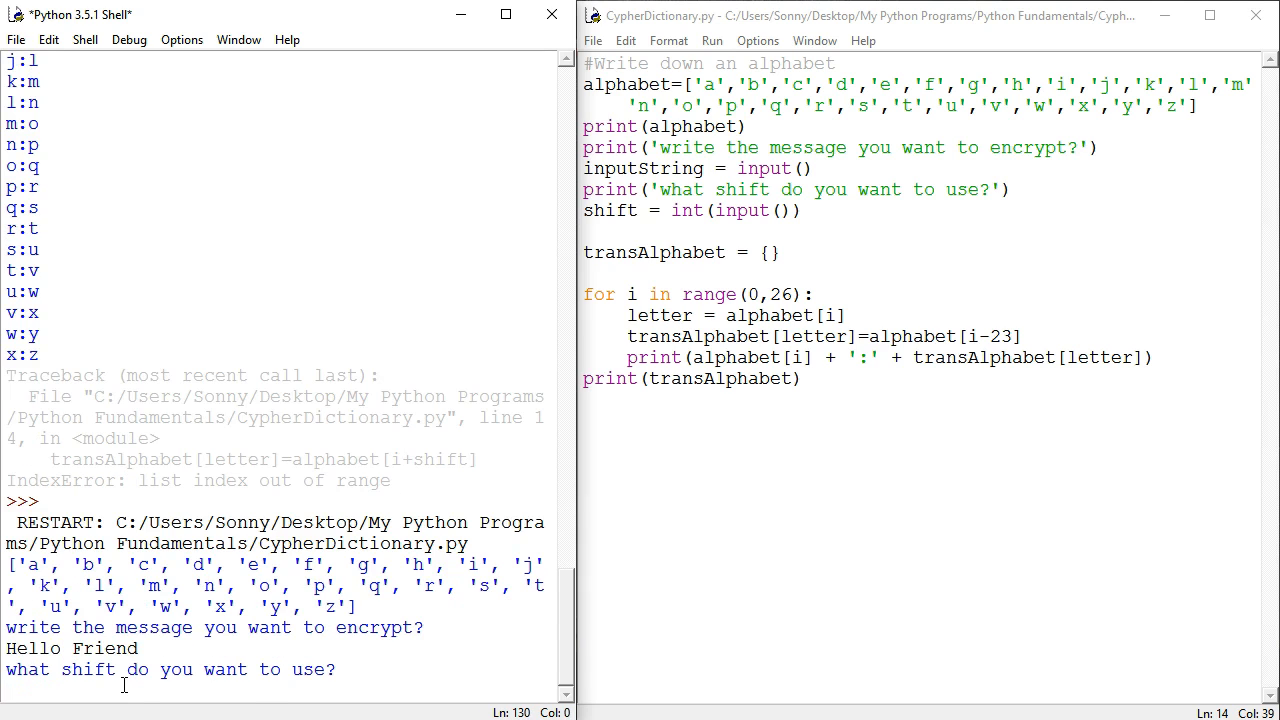
- Give shift 3 and review the printed pairs a:d through z:c
{"action": "type", "text": "3"}
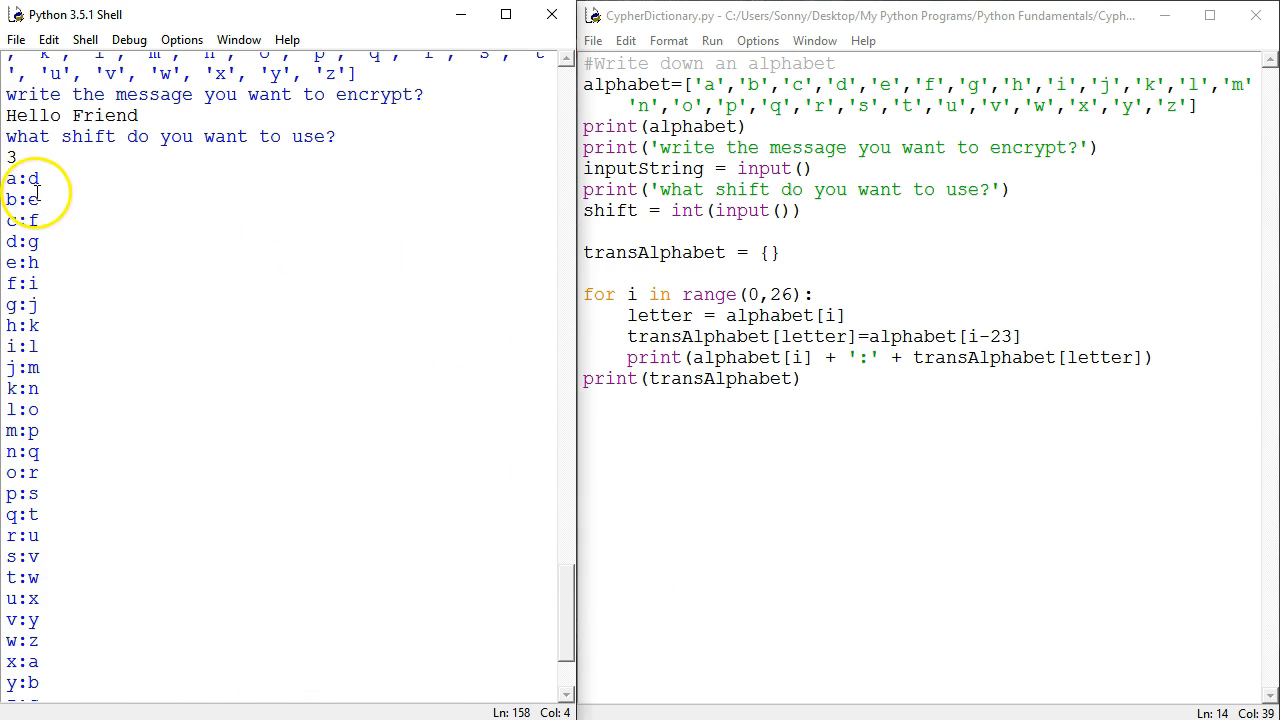
{"action": "scroll", "scroll_direction": "down", "scroll_amount": 3}
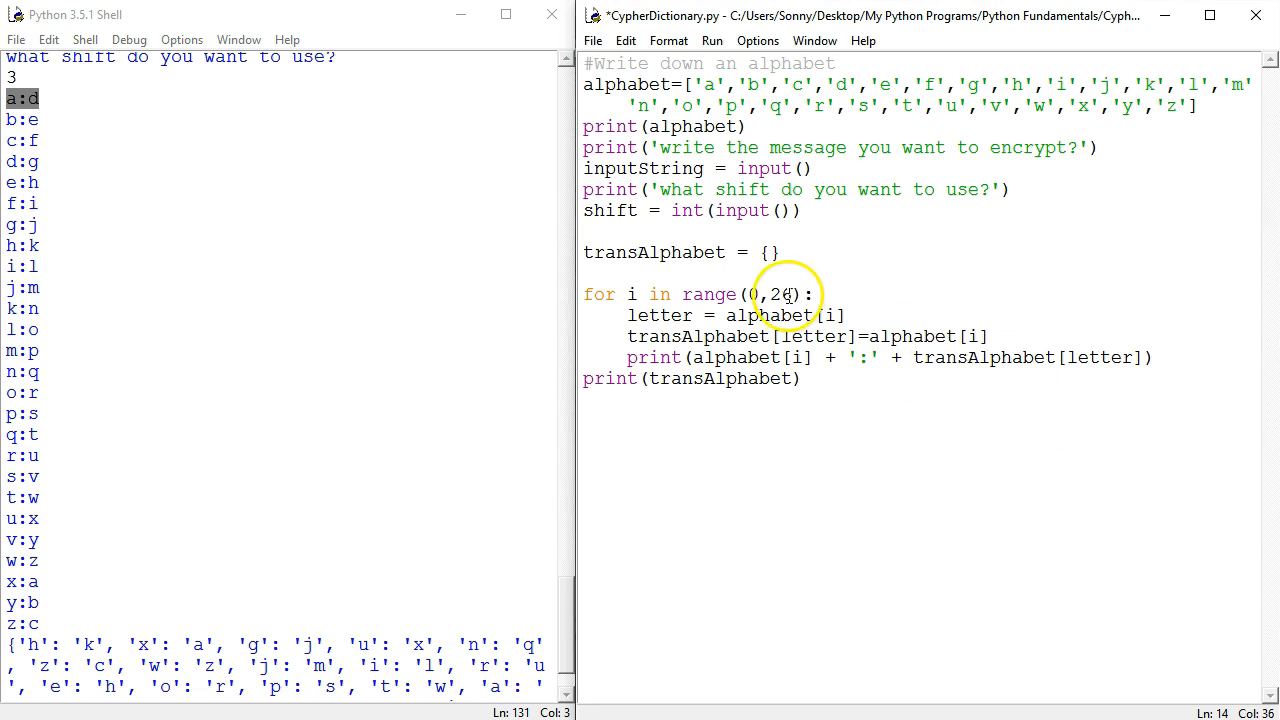
- Limit the loop to range(0,20) and set the value to alphabet[i+shift]
{"action": "double_click", "coordinate": [782, 294]}
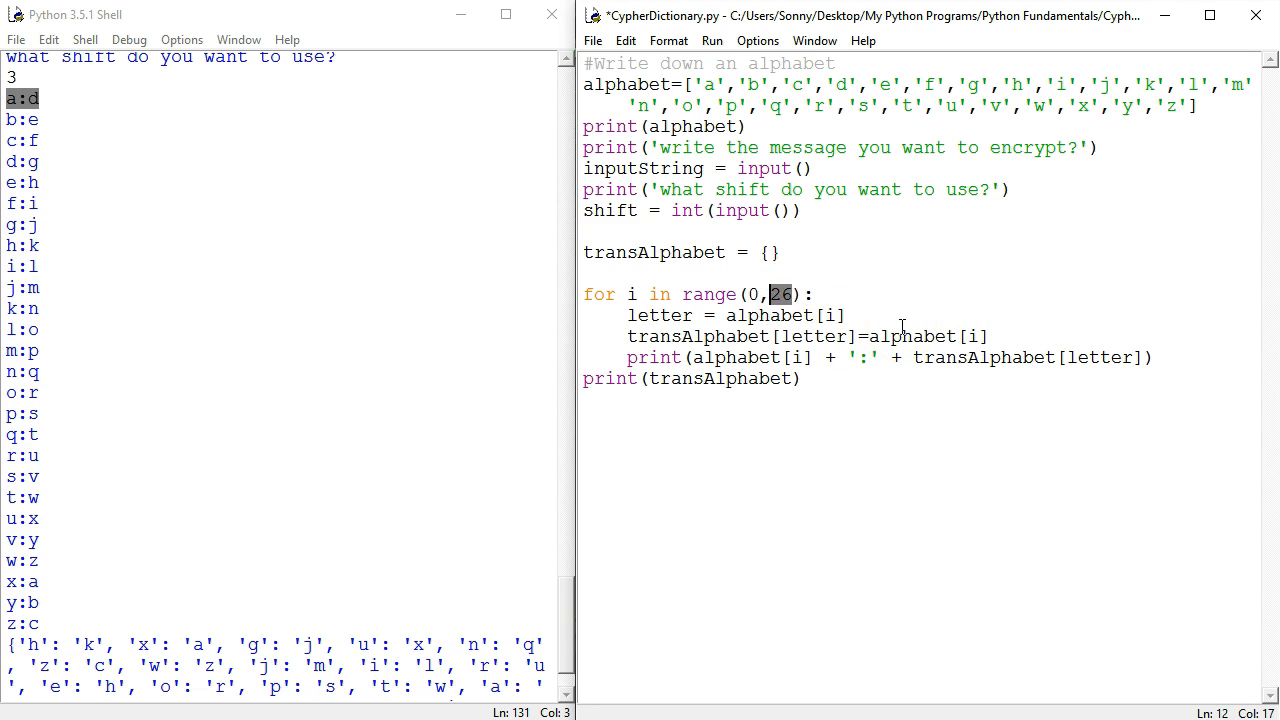
{"action": "type", "text": "20"}
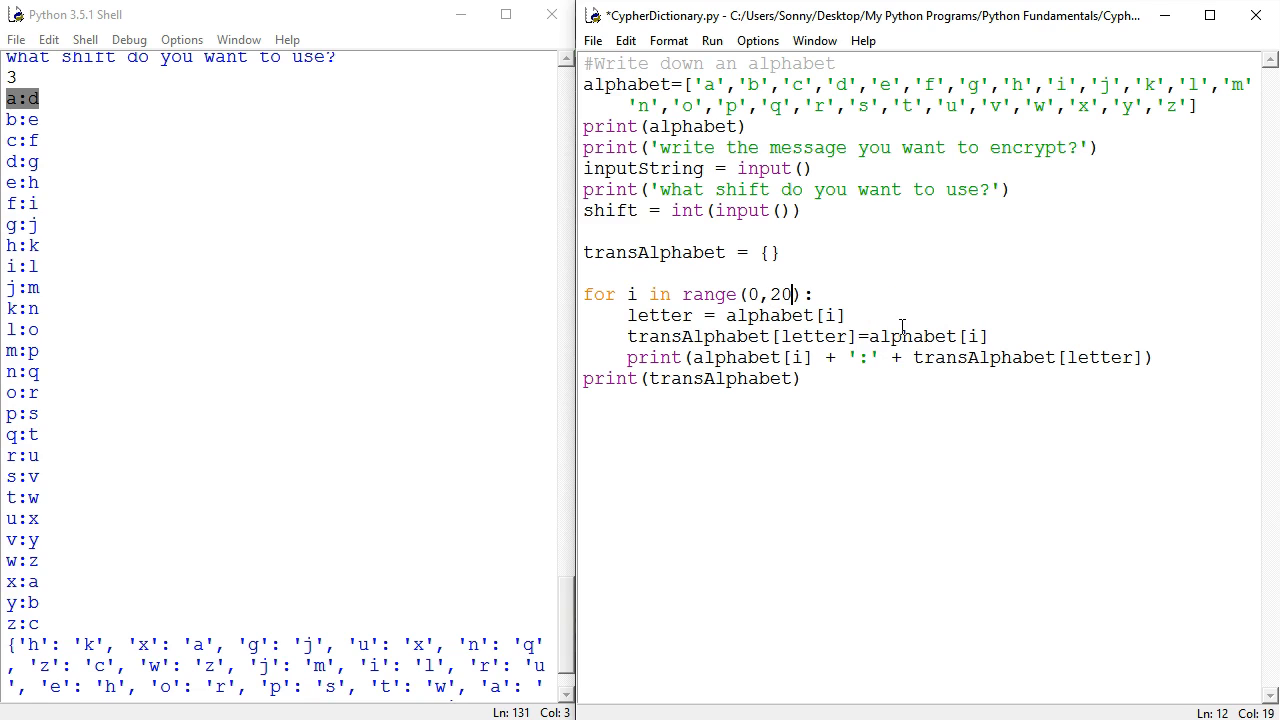
{"action": "left_click", "coordinate": [976, 336]}
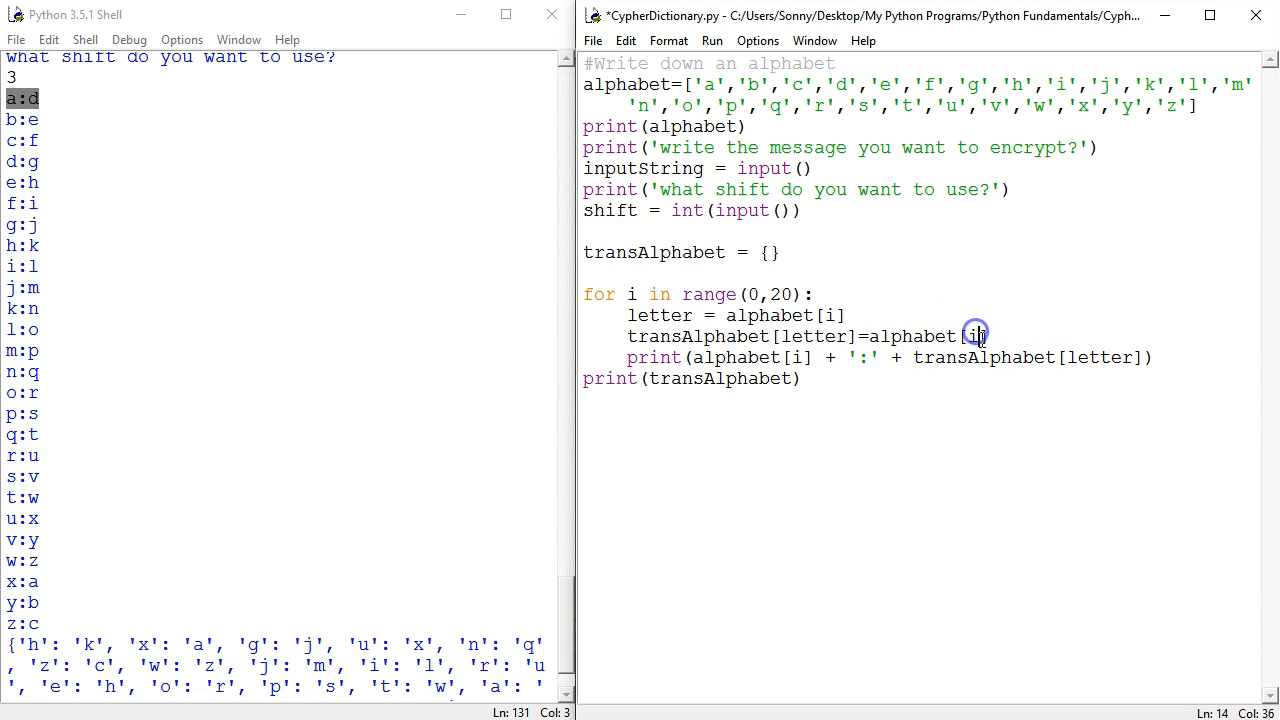
{"action": "type", "text": "+shi"}
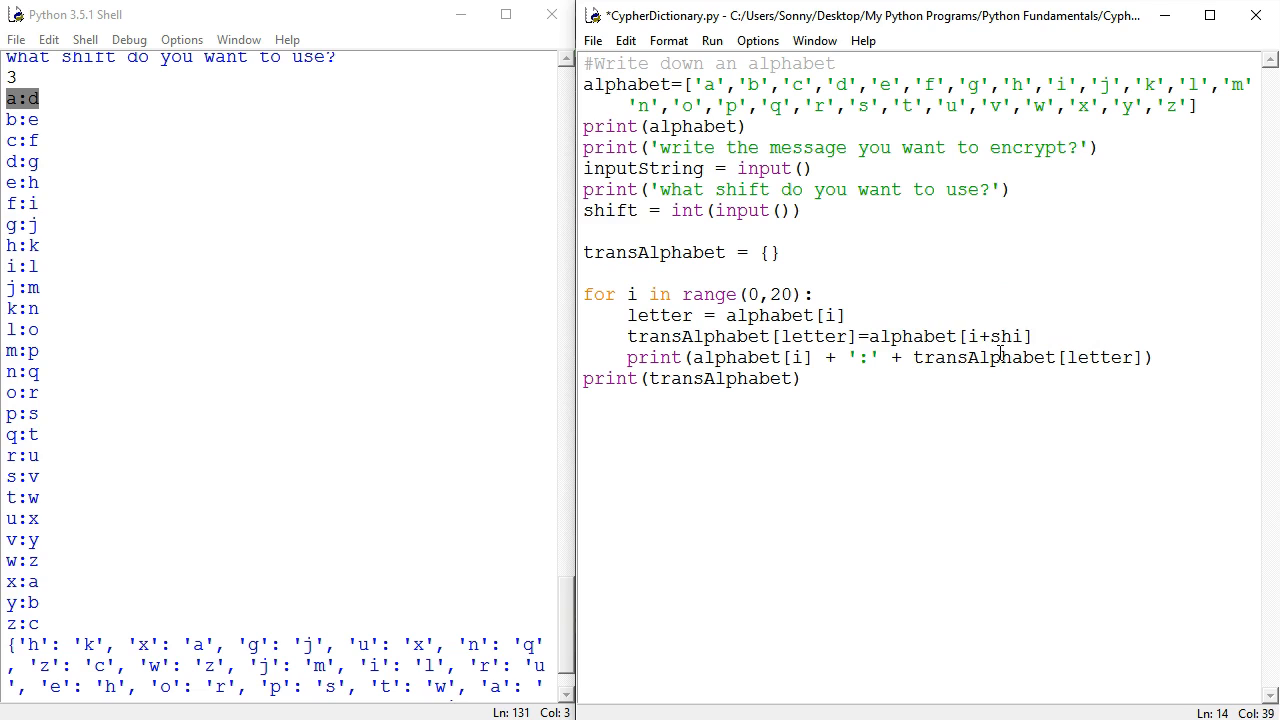
{"action": "type", "text": "ft"}
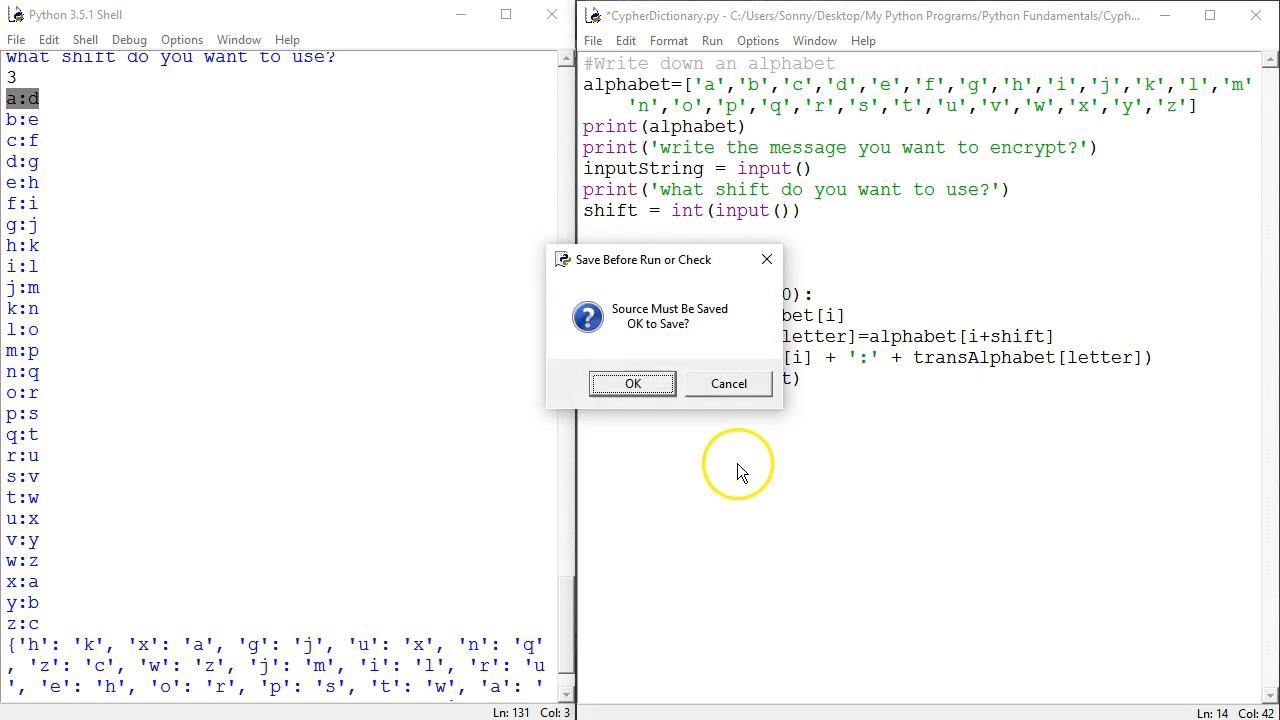
- Save and run, entering 'Hello' as the message for a shift-5 test
{"action": "left_click", "coordinate": [632, 384]}
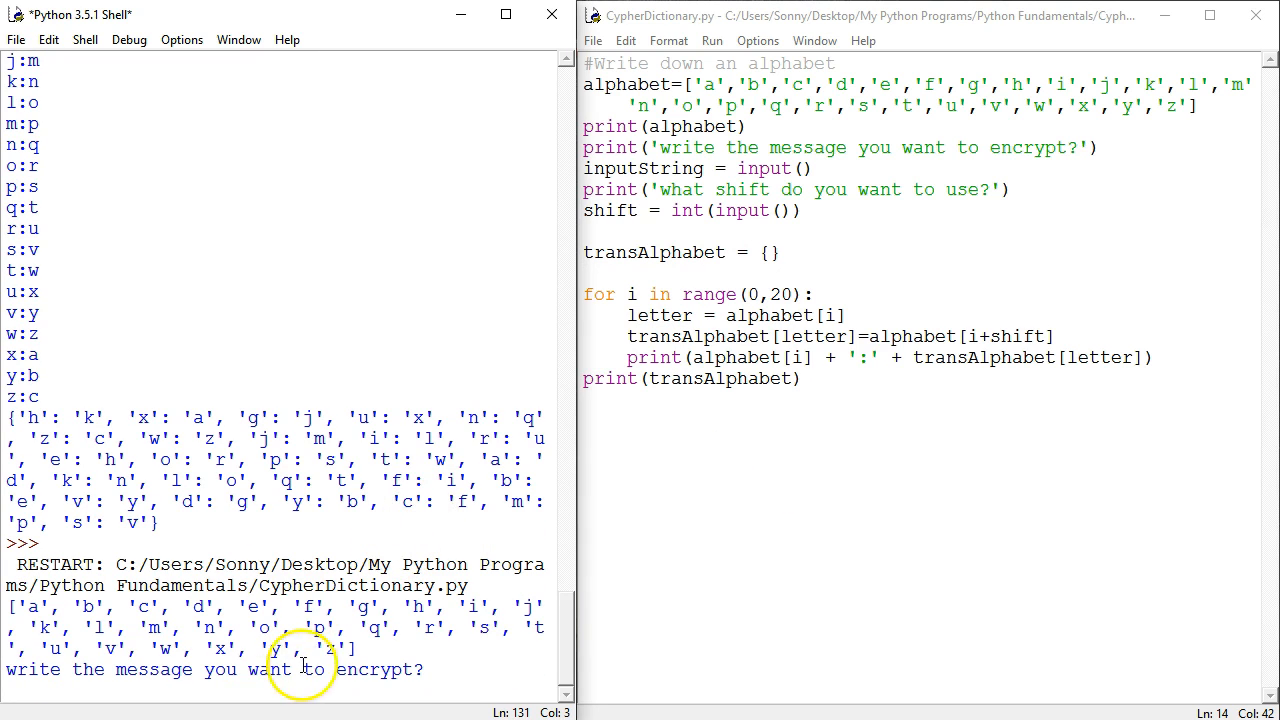
{"action": "type", "text": "Hello Friend"}
{"action": "type", "text": "5"}
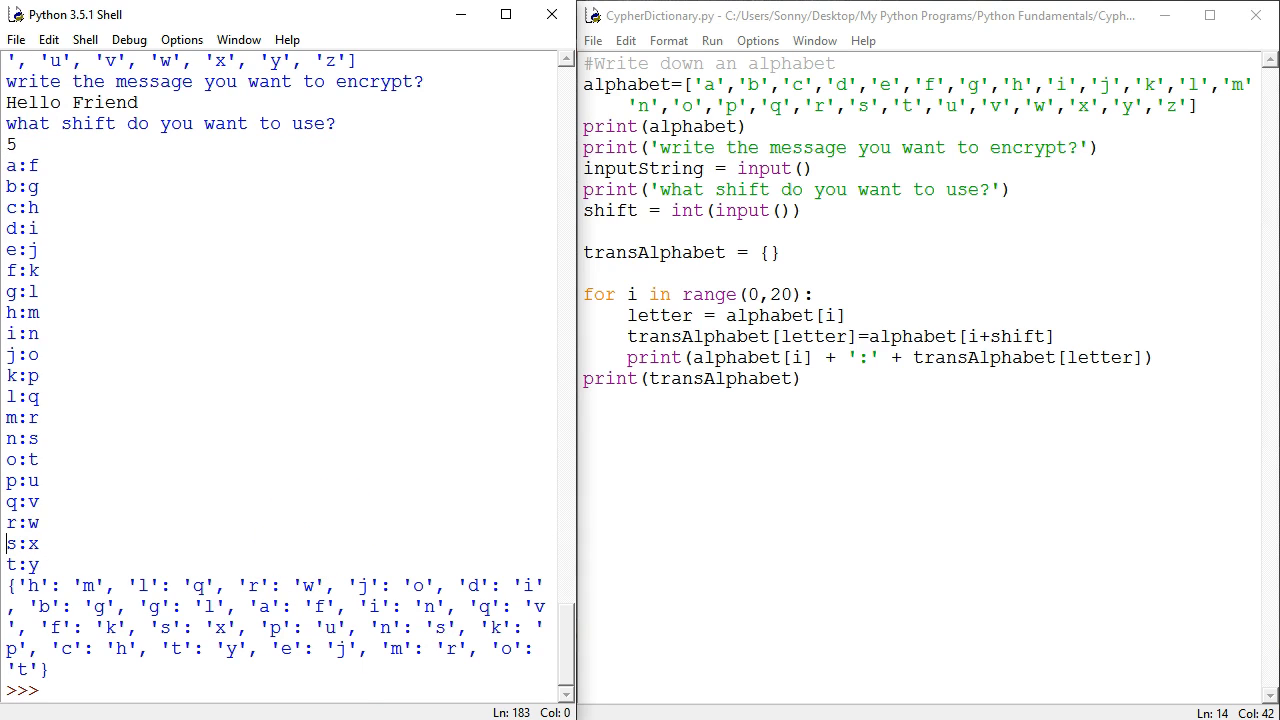
{"action": "mouse_move", "coordinate": [292, 678]}
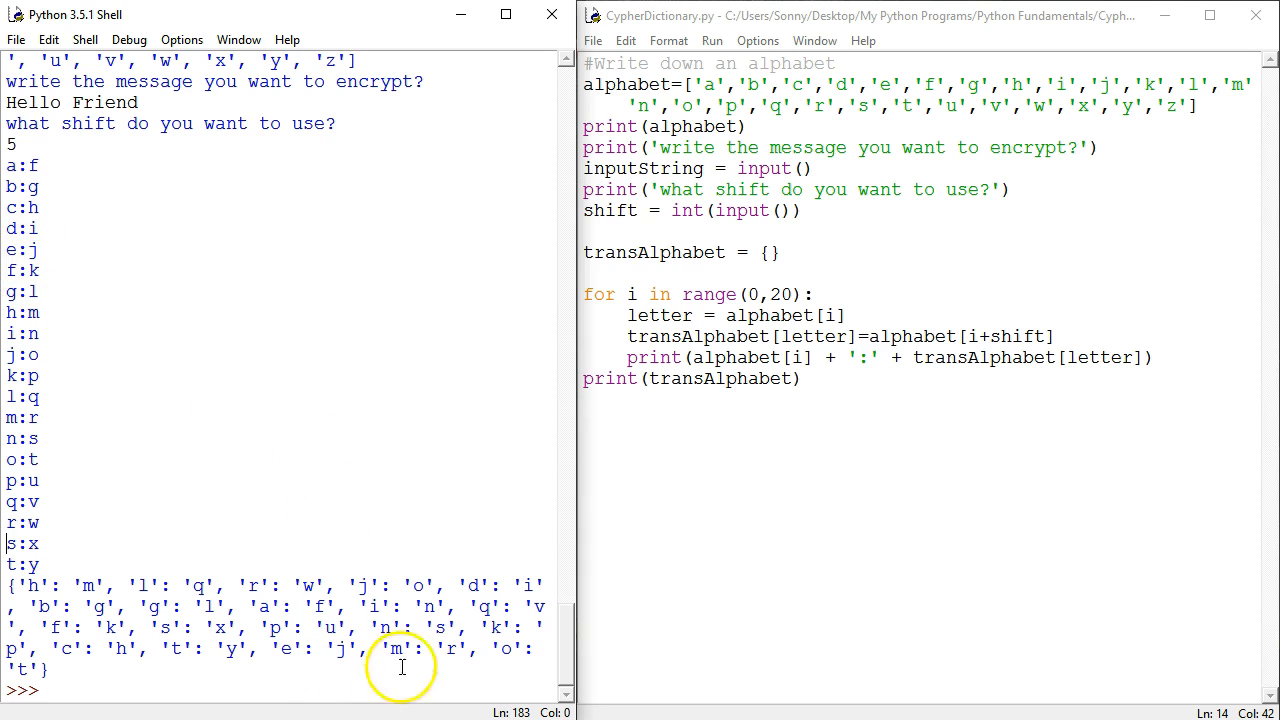
- Rewrite the index as alphabet[(i+shift)%26] so it wraps around the alphabet
{"action": "left_click", "coordinate": [824, 324]}
{"action": "type", "text": "6"}
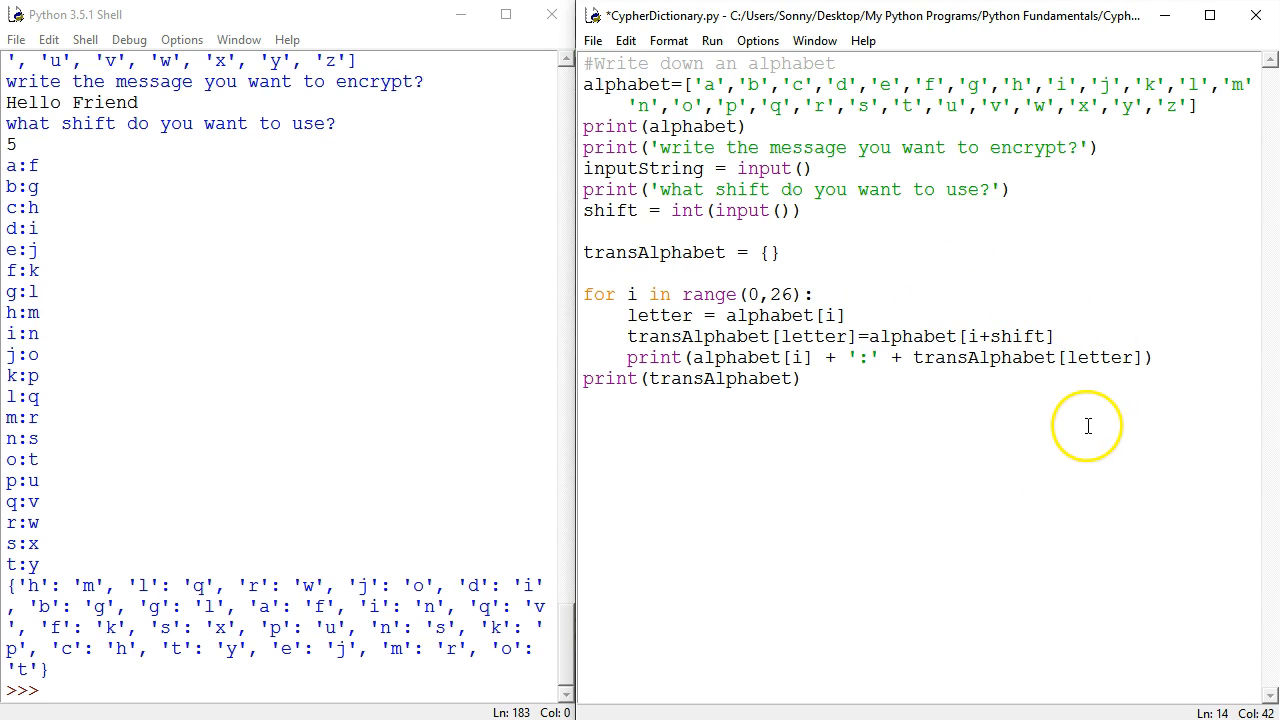
{"action": "mouse_move", "coordinate": [1088, 424]}
{"action": "type", "text": ")"}
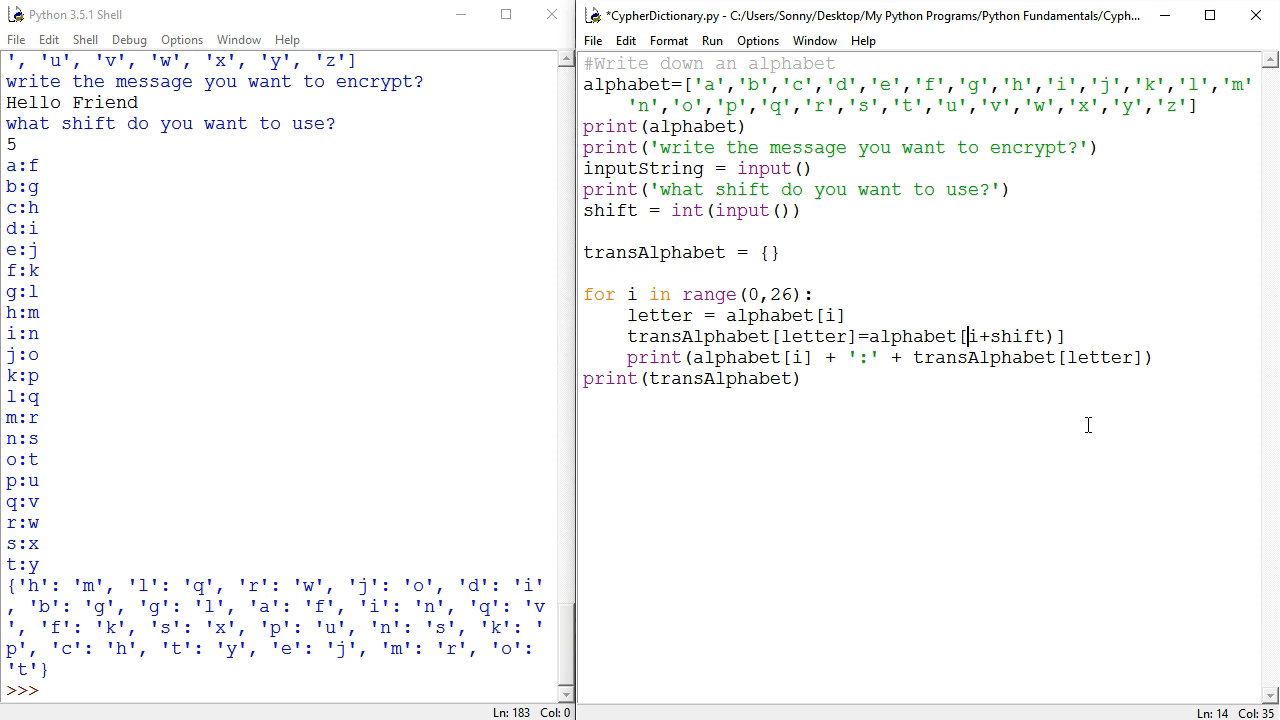
{"action": "type", "text": "(i+shift)"}
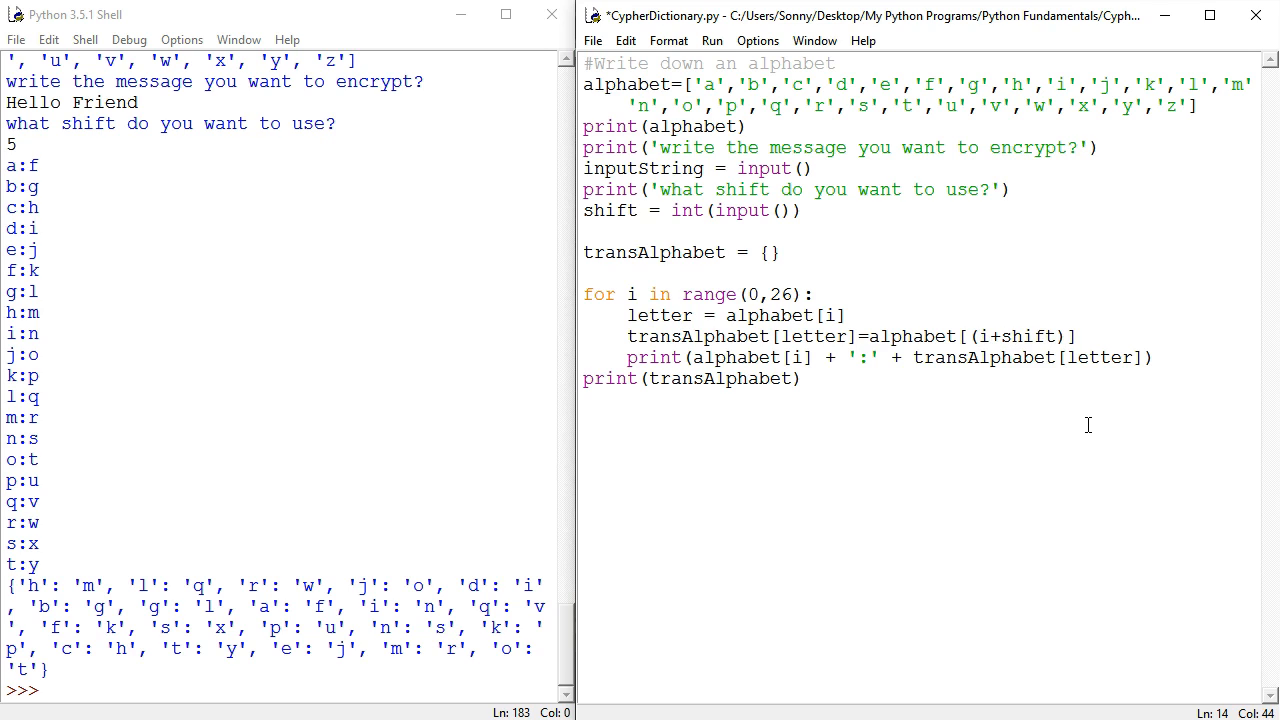
{"action": "type", "text": "%"}
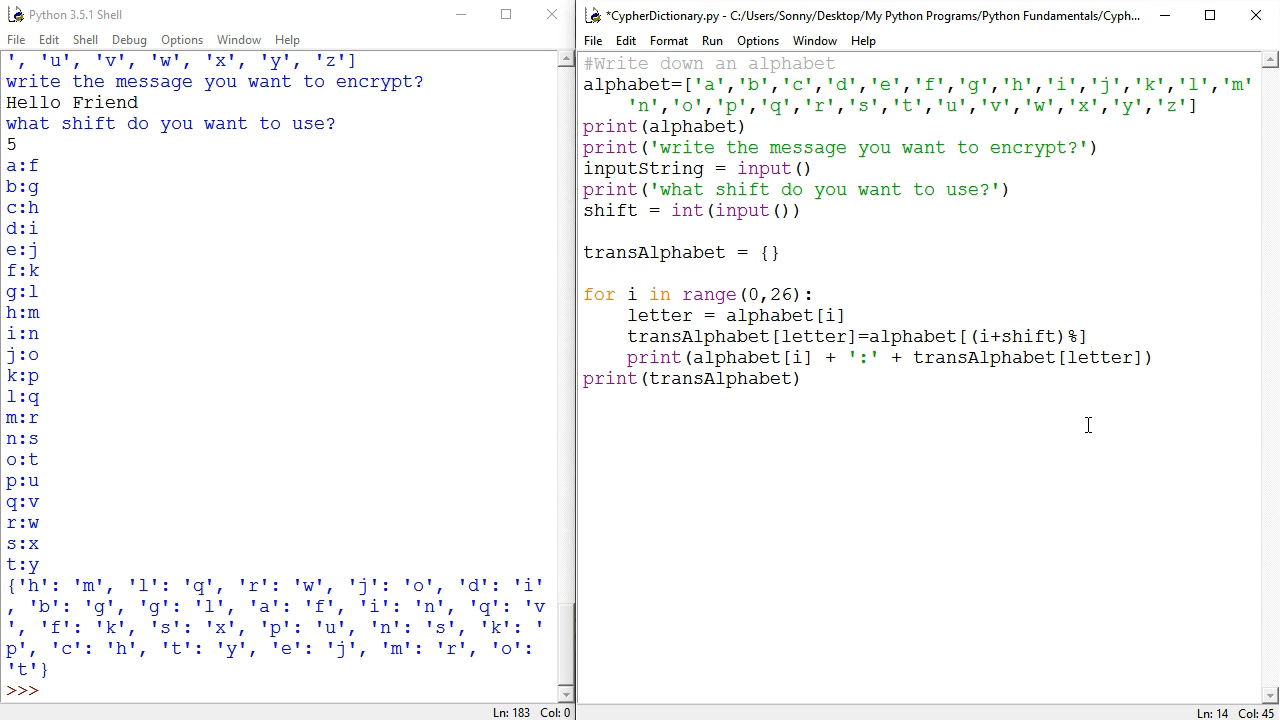
{"action": "type", "text": "26"}
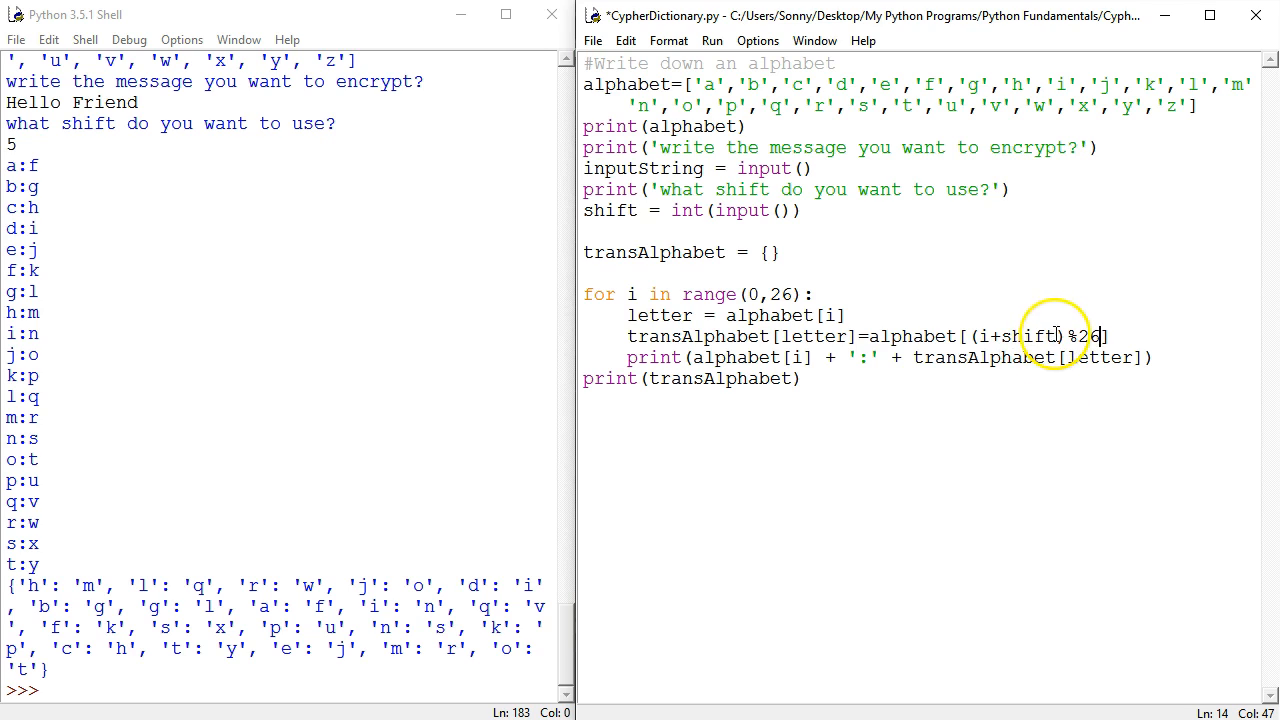
{"action": "double_click", "coordinate": [1028, 336]}
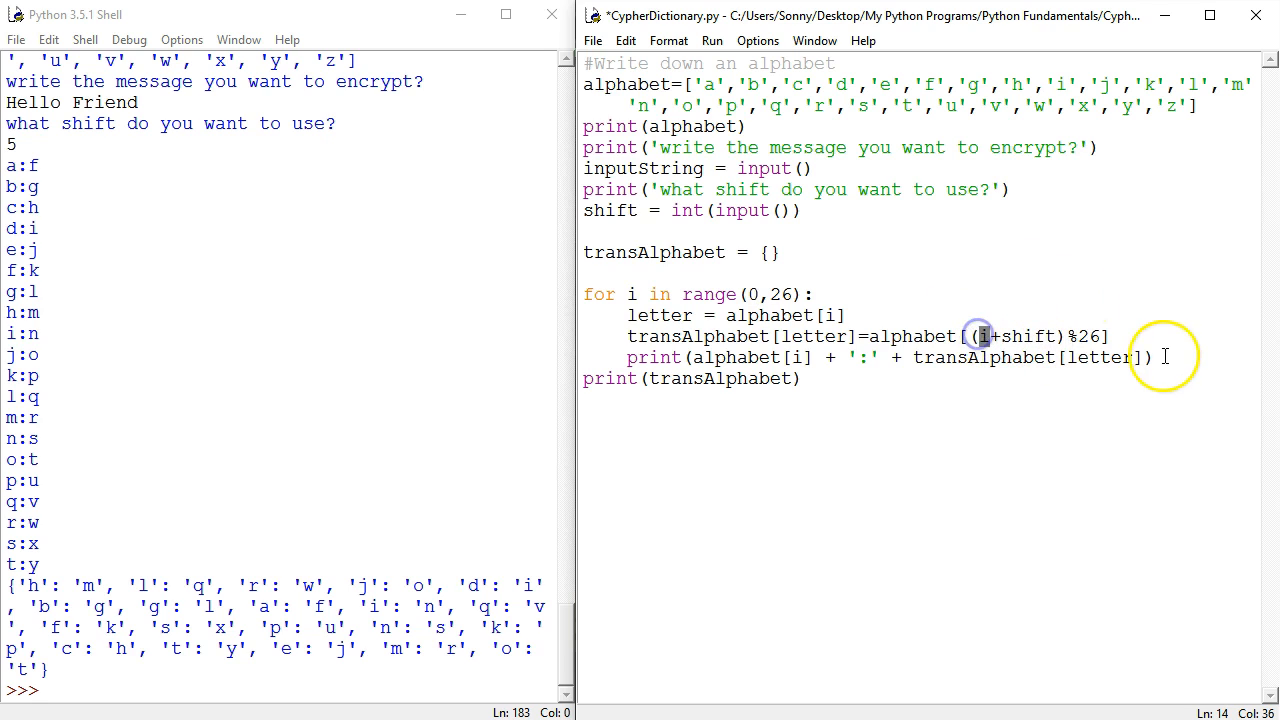
{"action": "mouse_move", "coordinate": [1116, 376]}
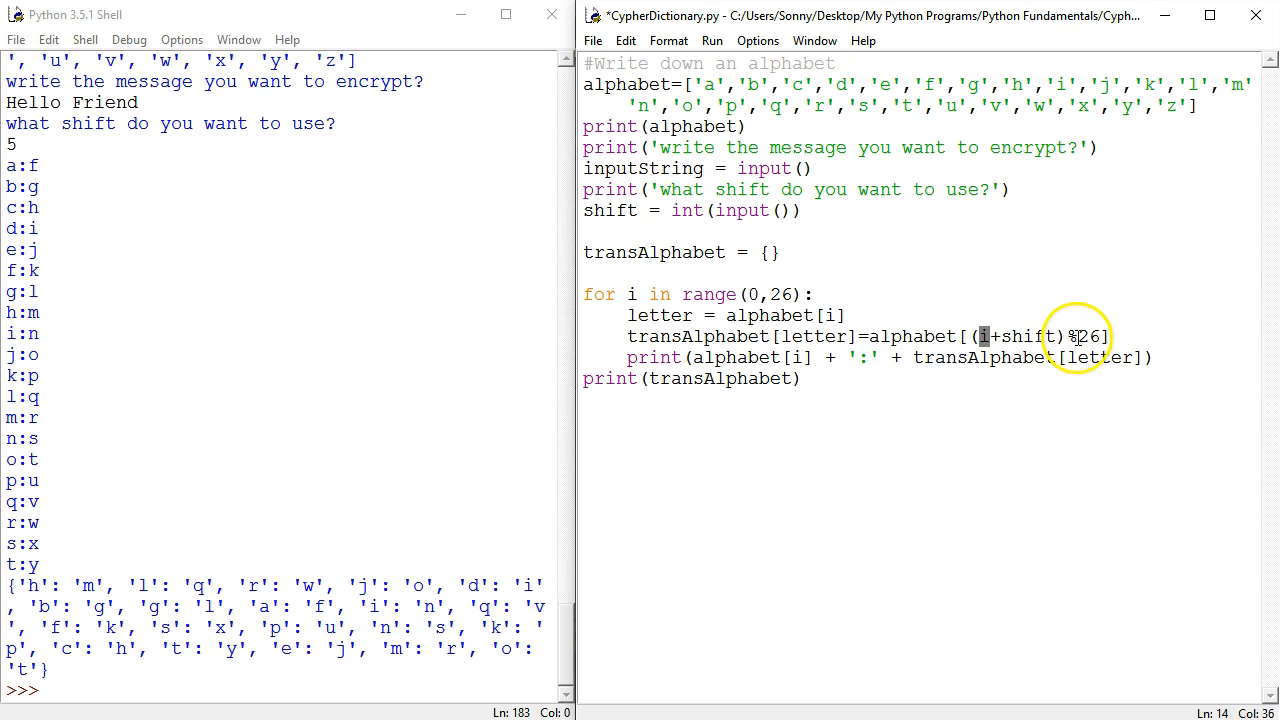
{"action": "mouse_move", "coordinate": [1012, 336]}
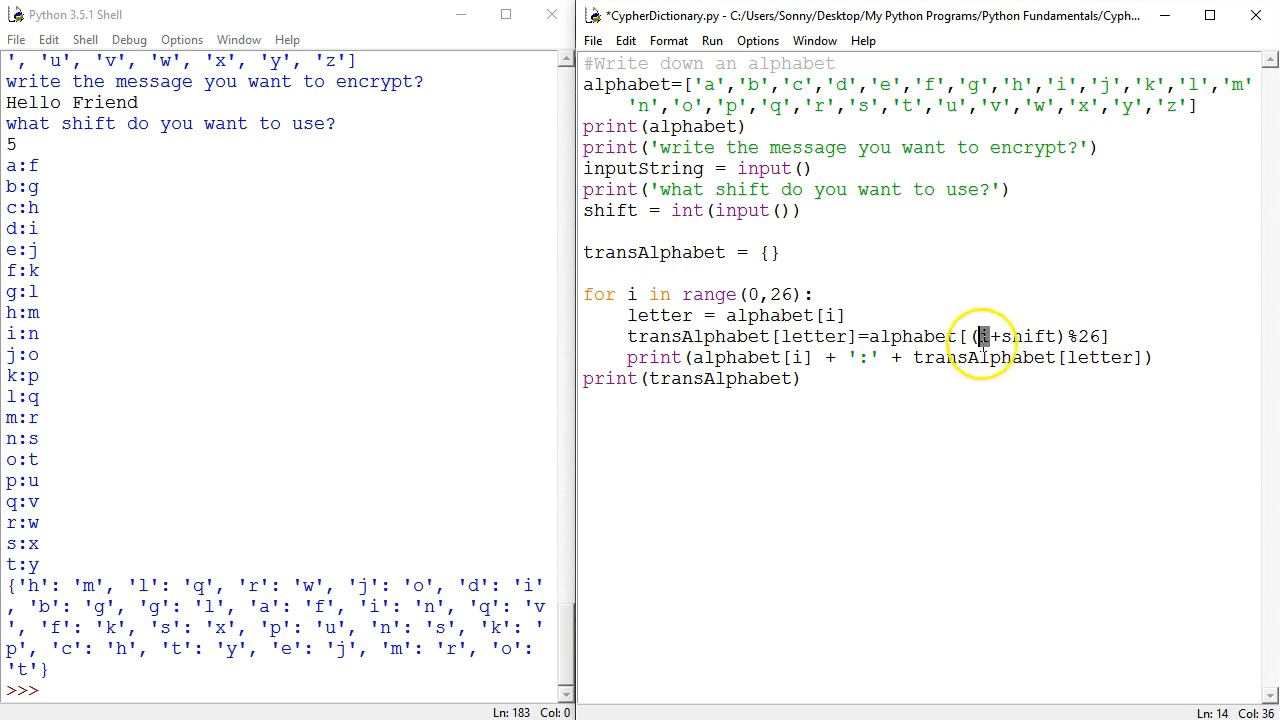
{"action": "left_click_drag", "start_coordinate": [980, 336], "coordinate": [1100, 336]}
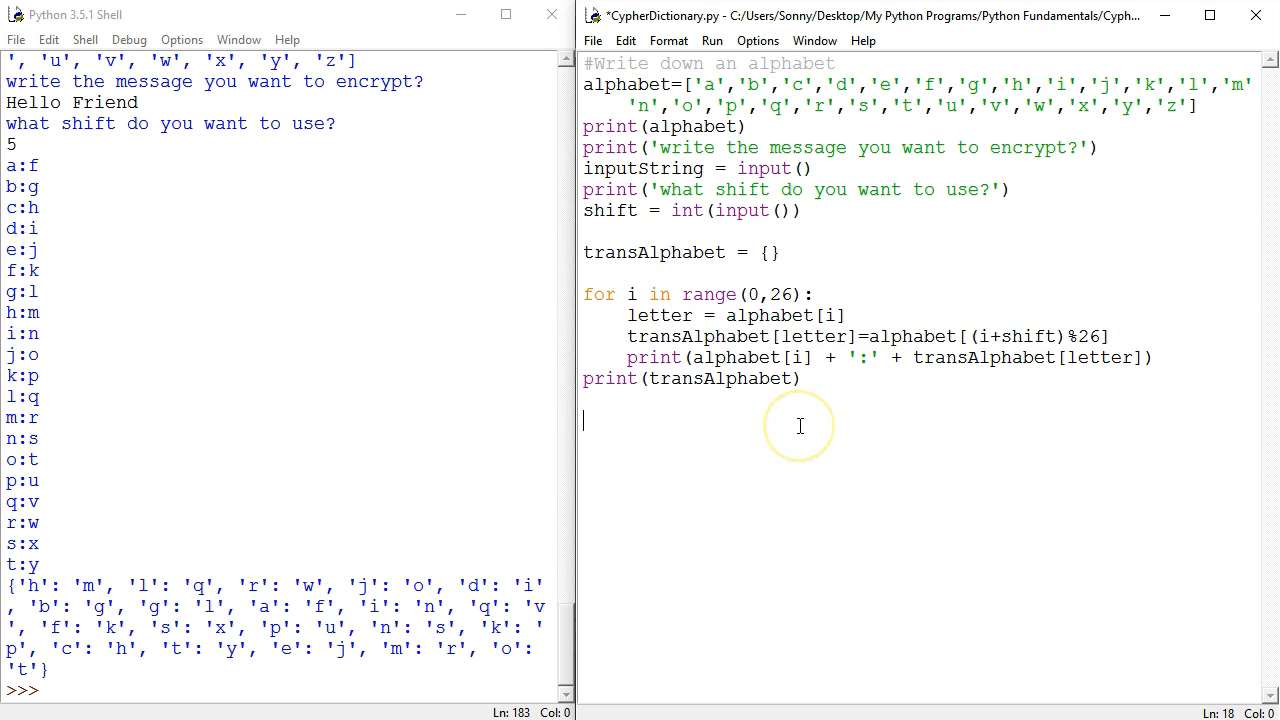
- Run with message 'I' and shift 5, listing all 26 pairs through z:e
{"action": "key", "text": "F5"}
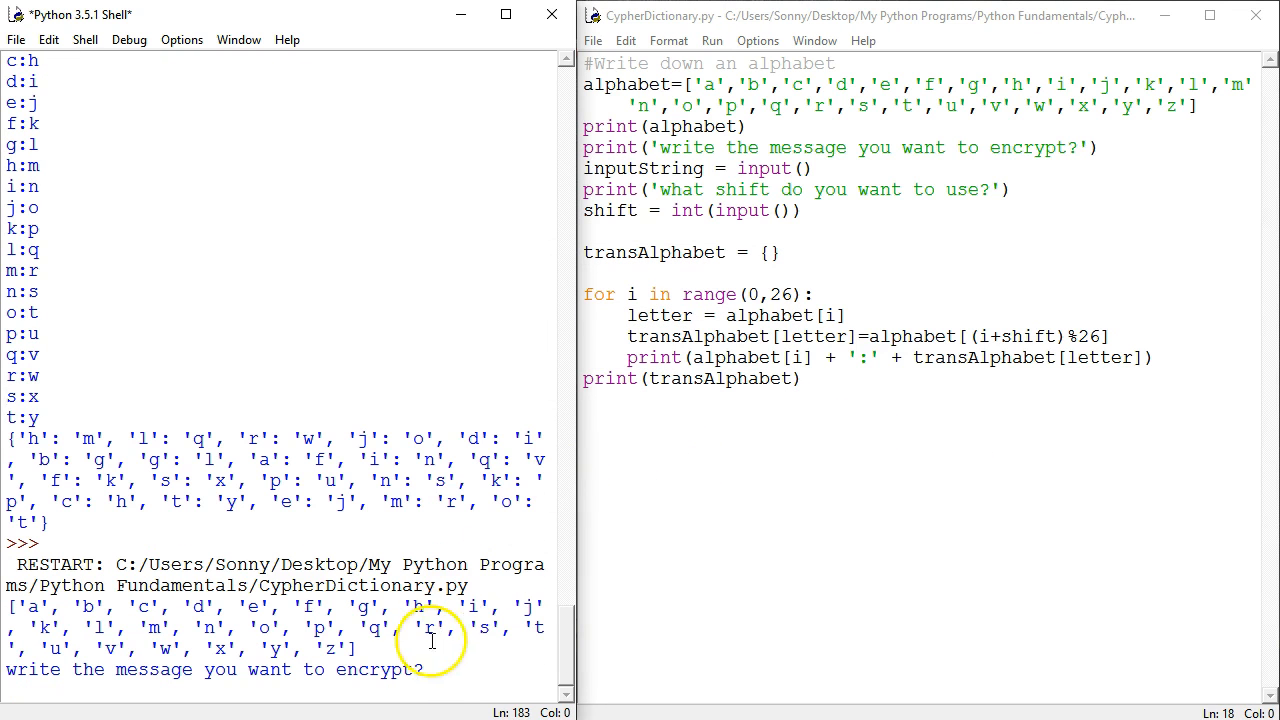
{"action": "type", "text": "I"}
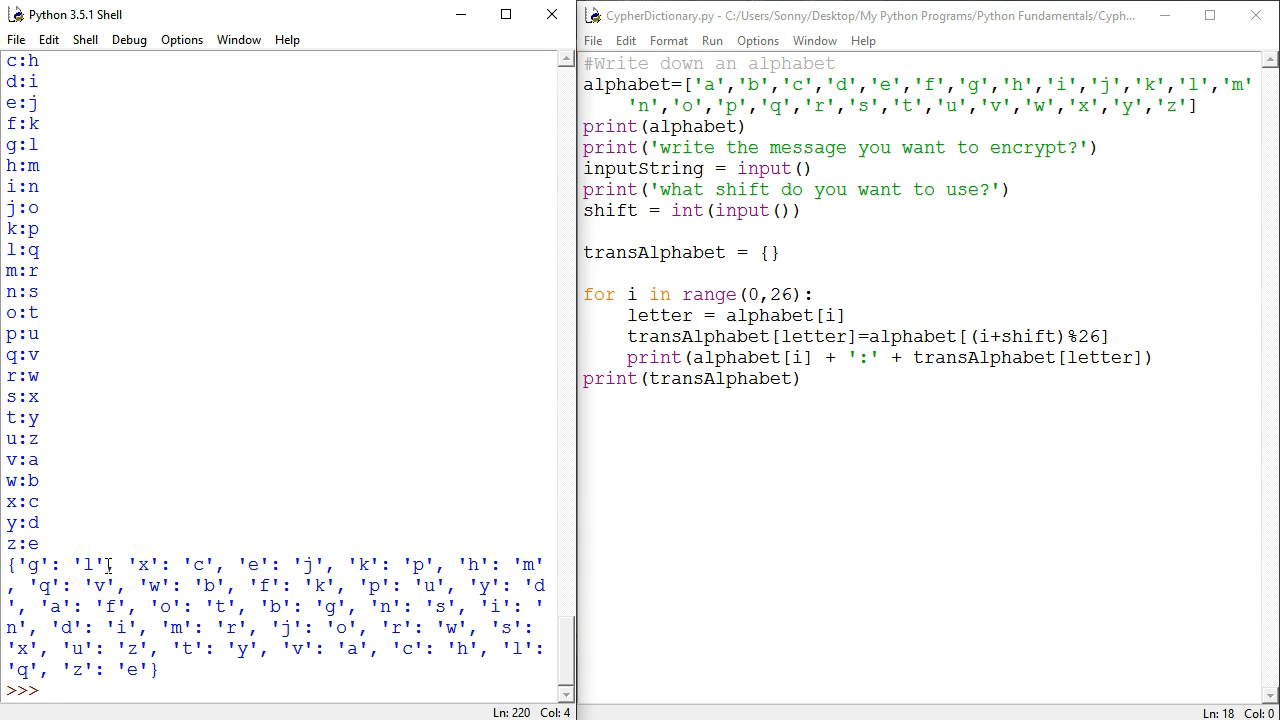
{"action": "left_click", "coordinate": [50, 692]}
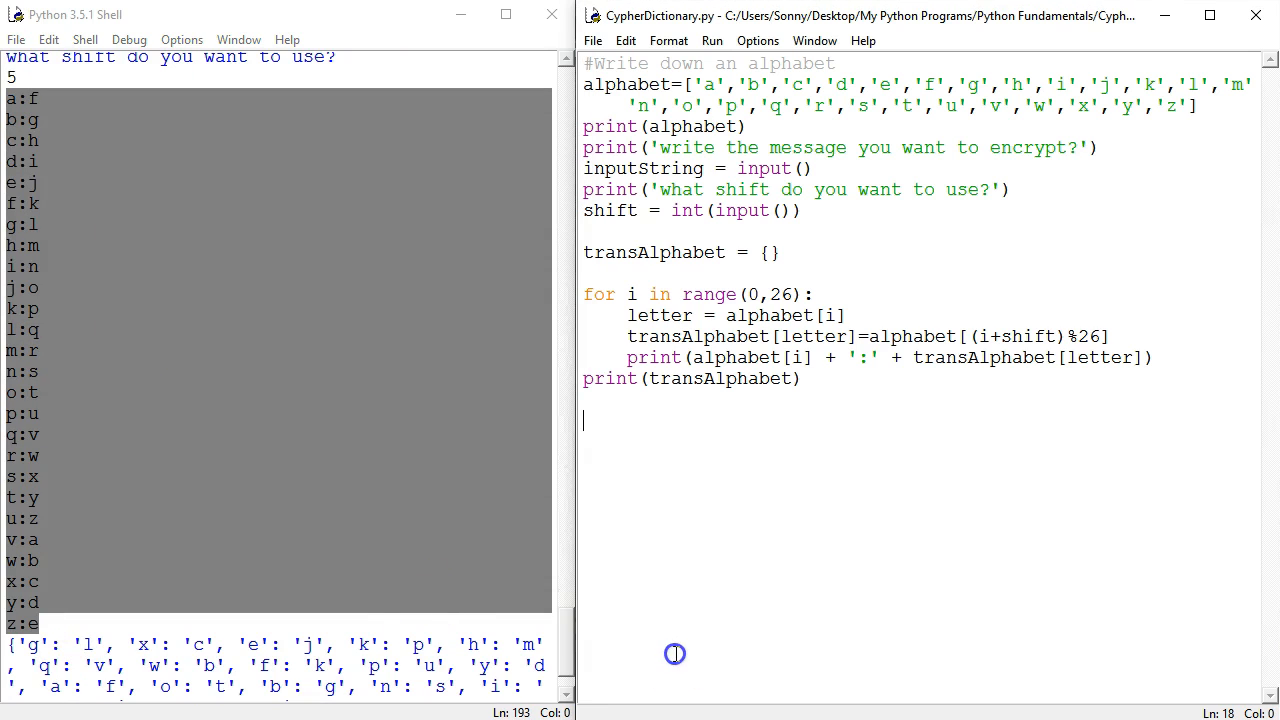
{"action": "mouse_move", "coordinate": [748, 418]}
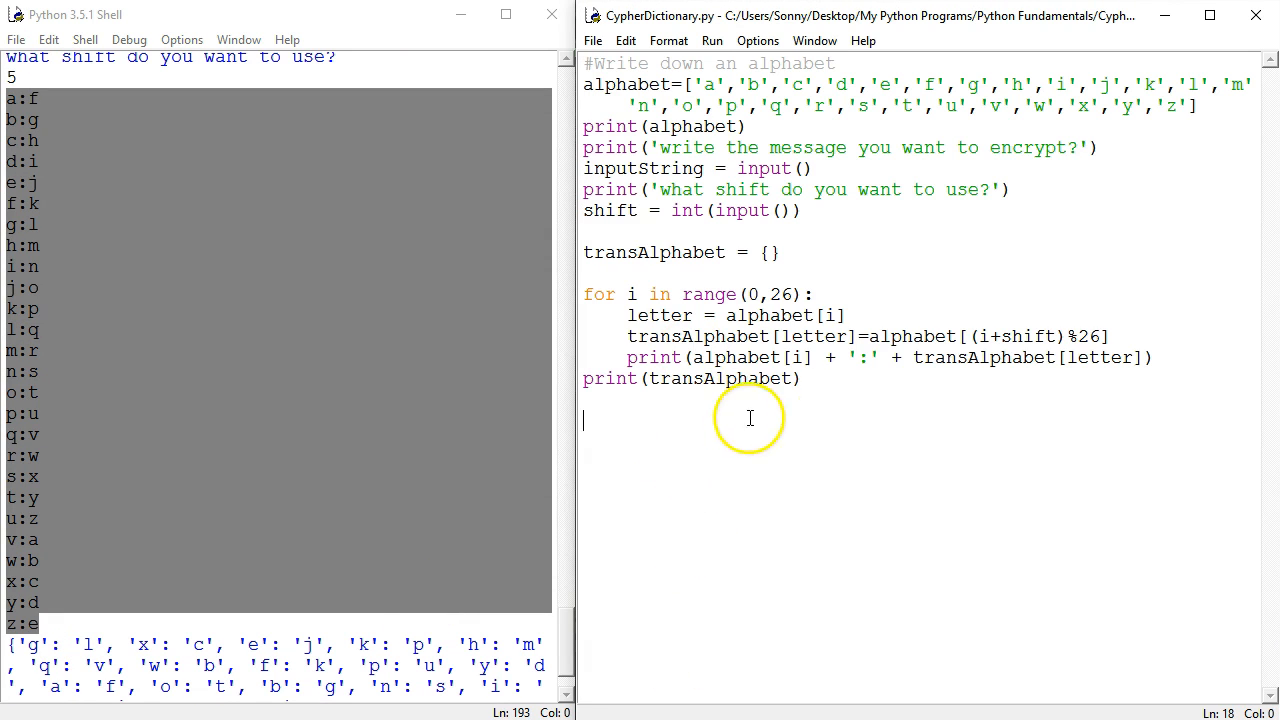
{"action": "mouse_move", "coordinate": [830, 380]}
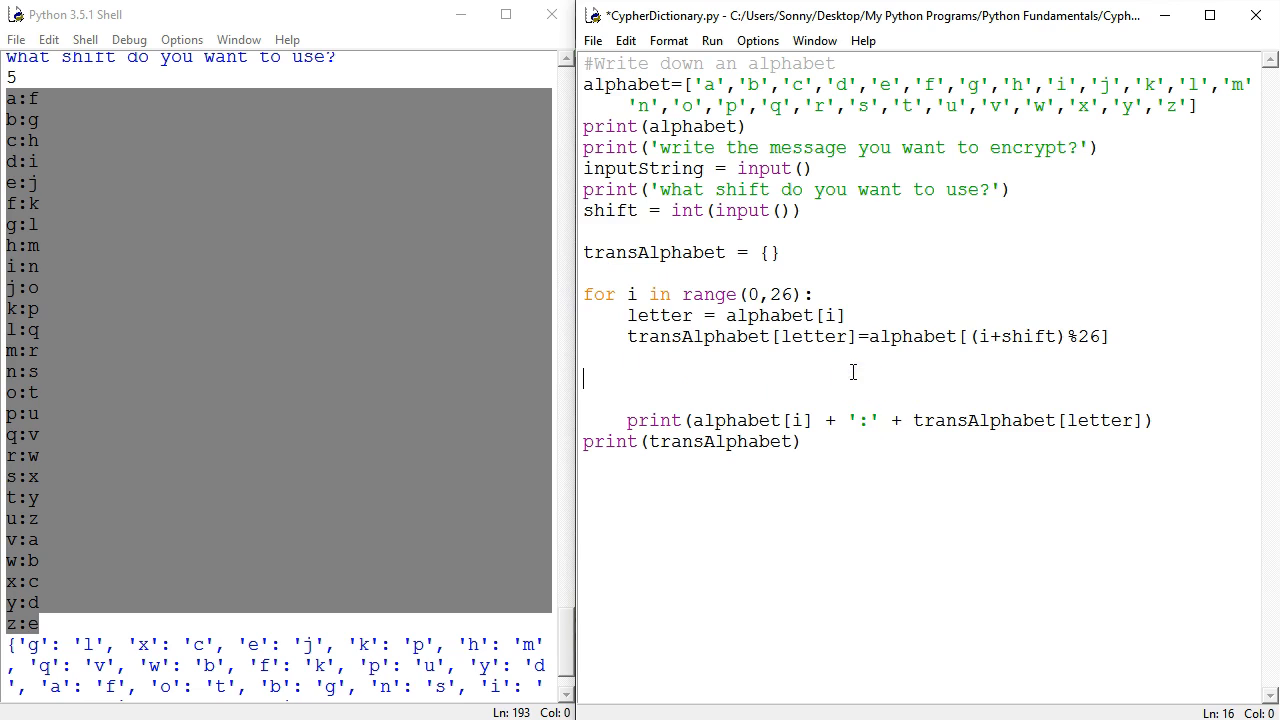
{"action": "mouse_move", "coordinate": [1122, 340]}
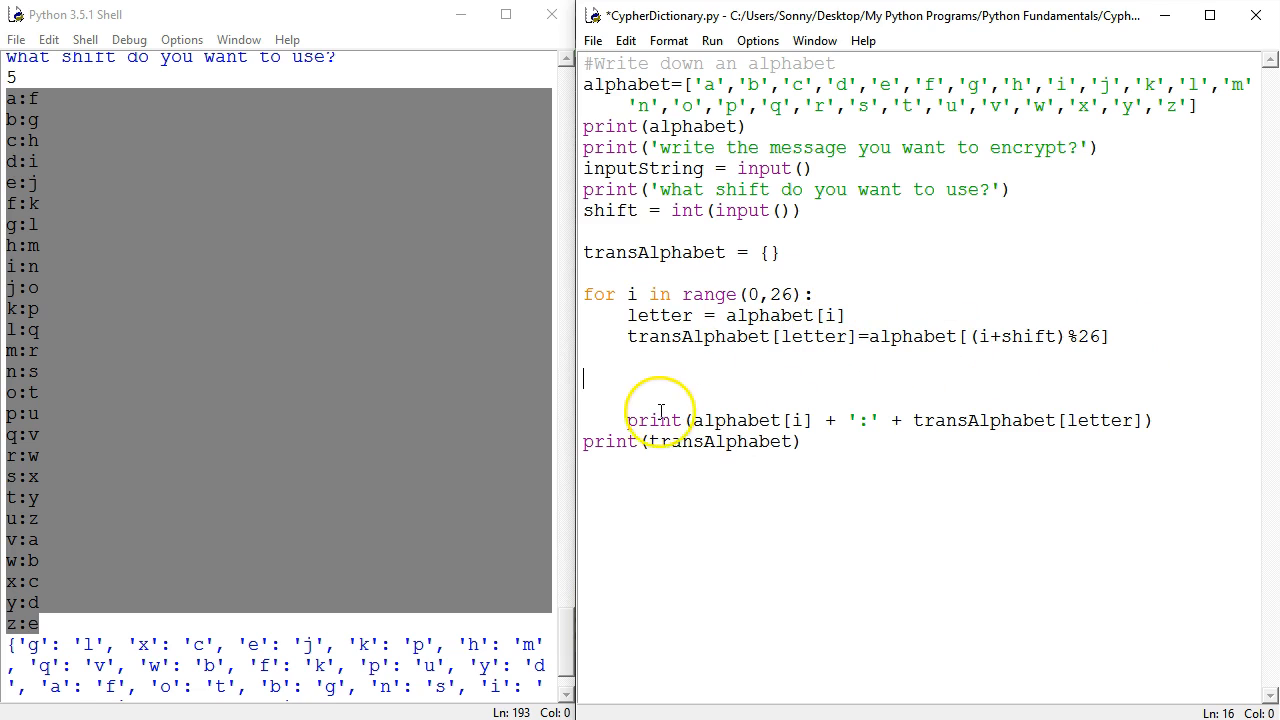
{"action": "mouse_move", "coordinate": [616, 410]}
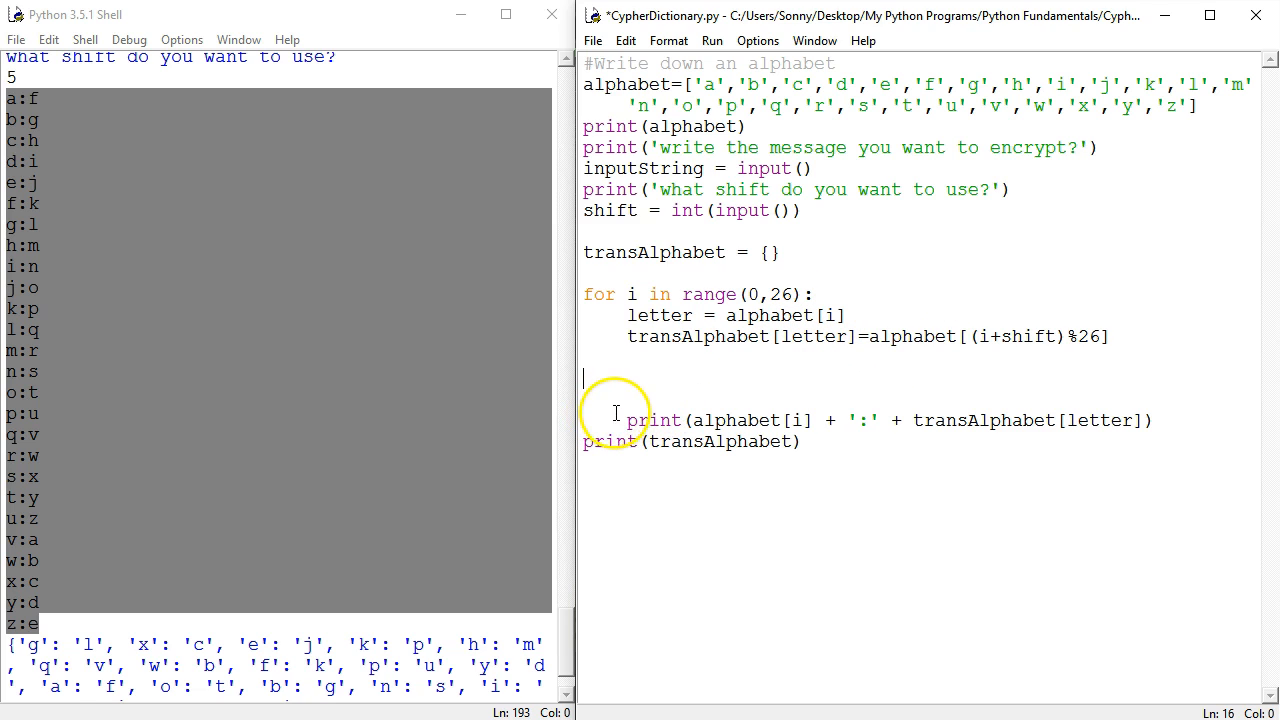
{"action": "mouse_move", "coordinate": [656, 388]}
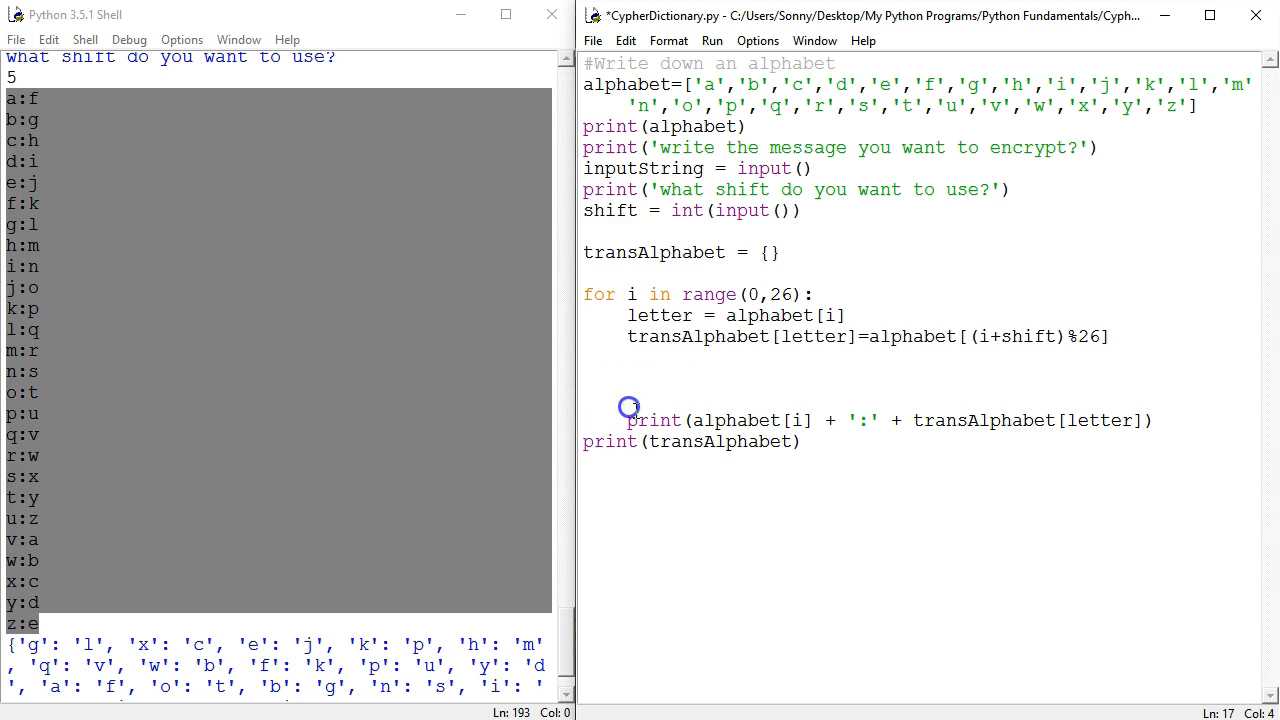
- Move to the empty line above the letter-pair print inside the loop
{"action": "left_click", "coordinate": [628, 398]}
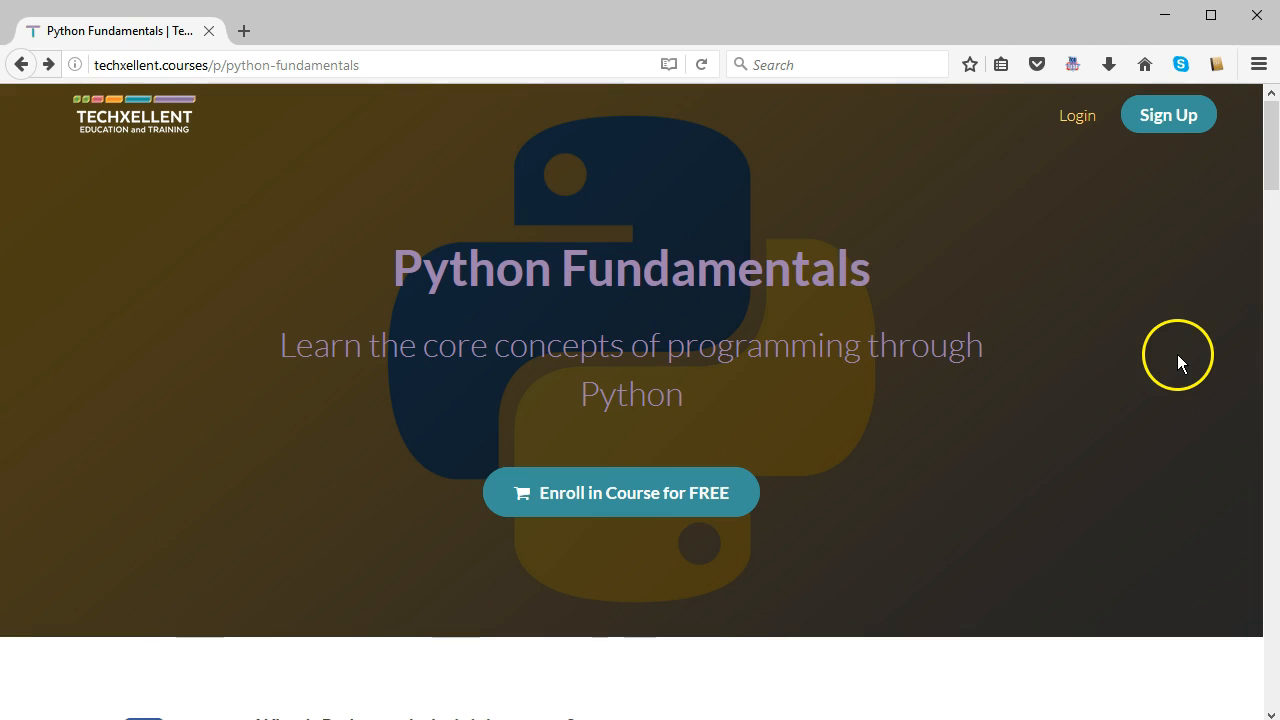
{"action": "mouse_move", "coordinate": [856, 408]}
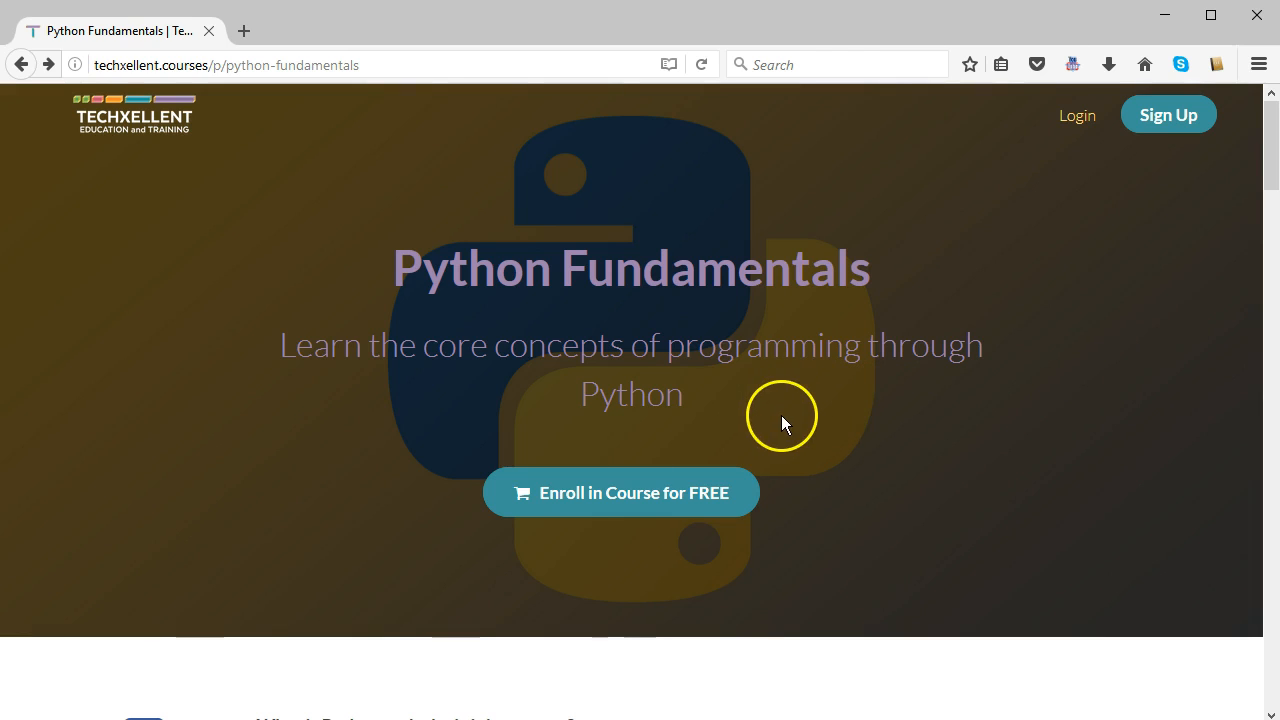
{"action": "mouse_move", "coordinate": [876, 348]}
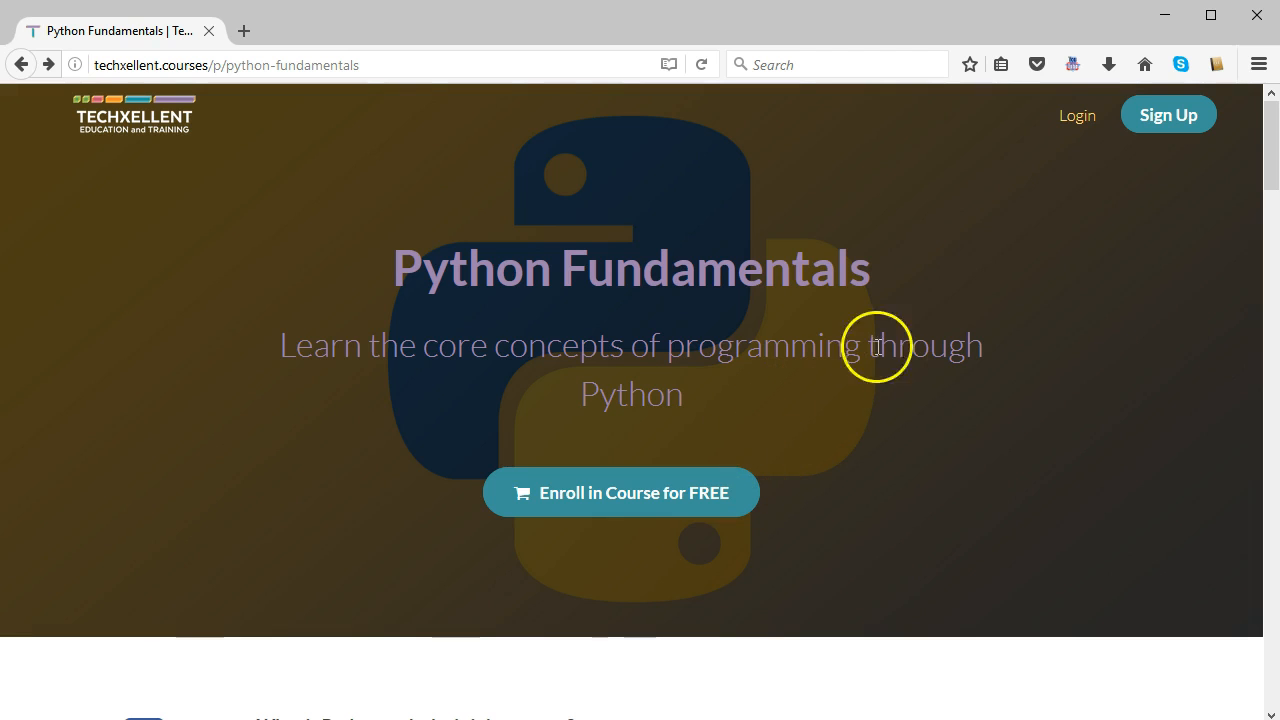
{"action": "mouse_move", "coordinate": [416, 124]}
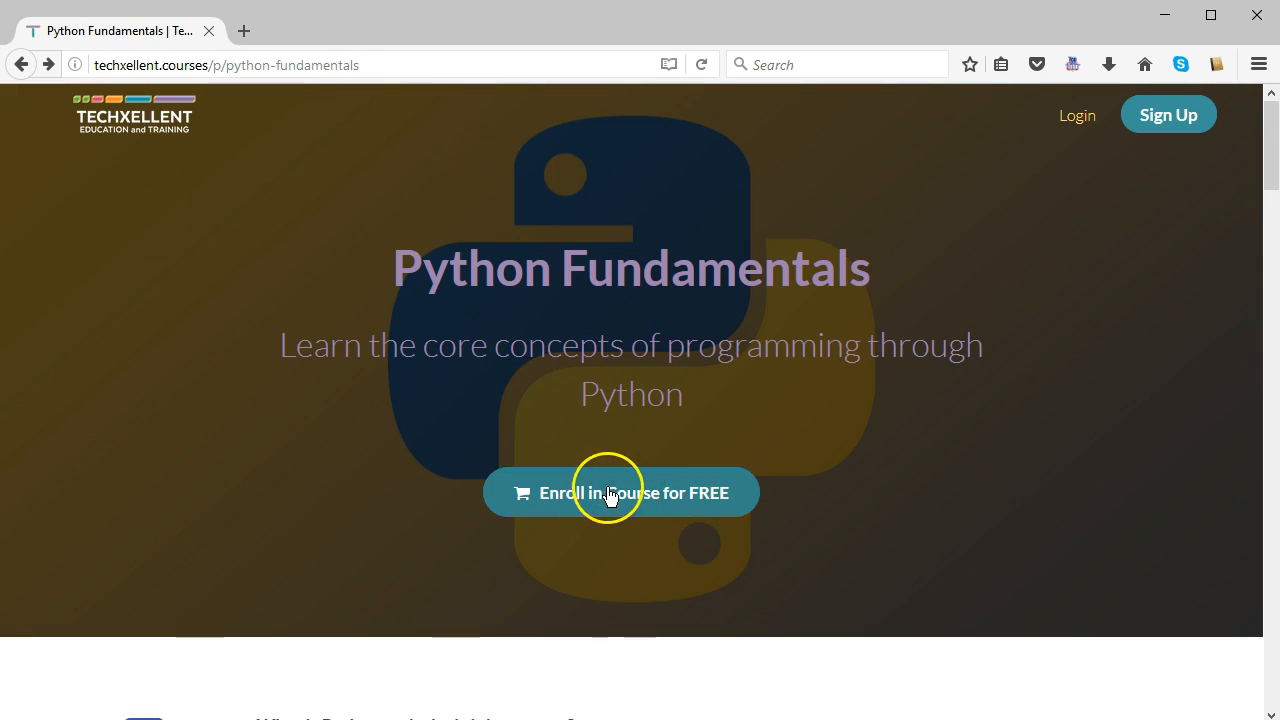
{"action": "mouse_move", "coordinate": [680, 562]}
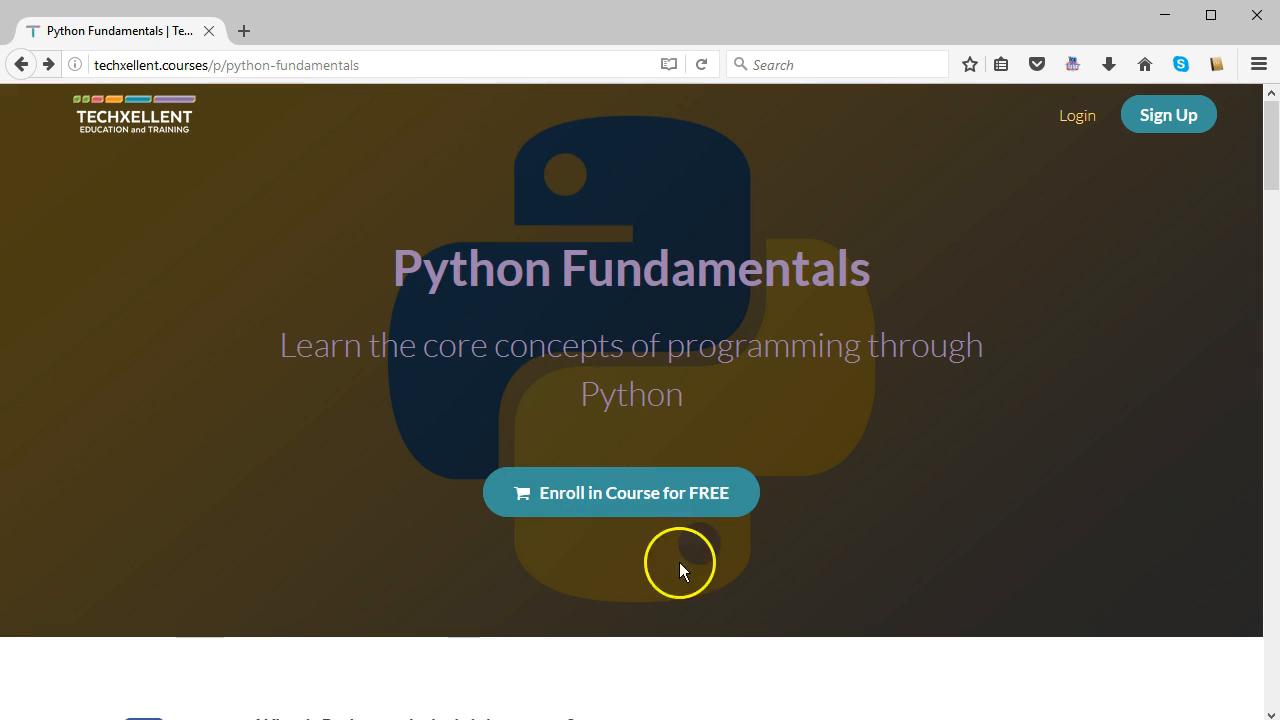
- Choose 'Enroll in Course for FREE' on the Python Fundamentals page, reaching the Techxellent sign-up page
{"action": "left_click", "coordinate": [620, 492]}
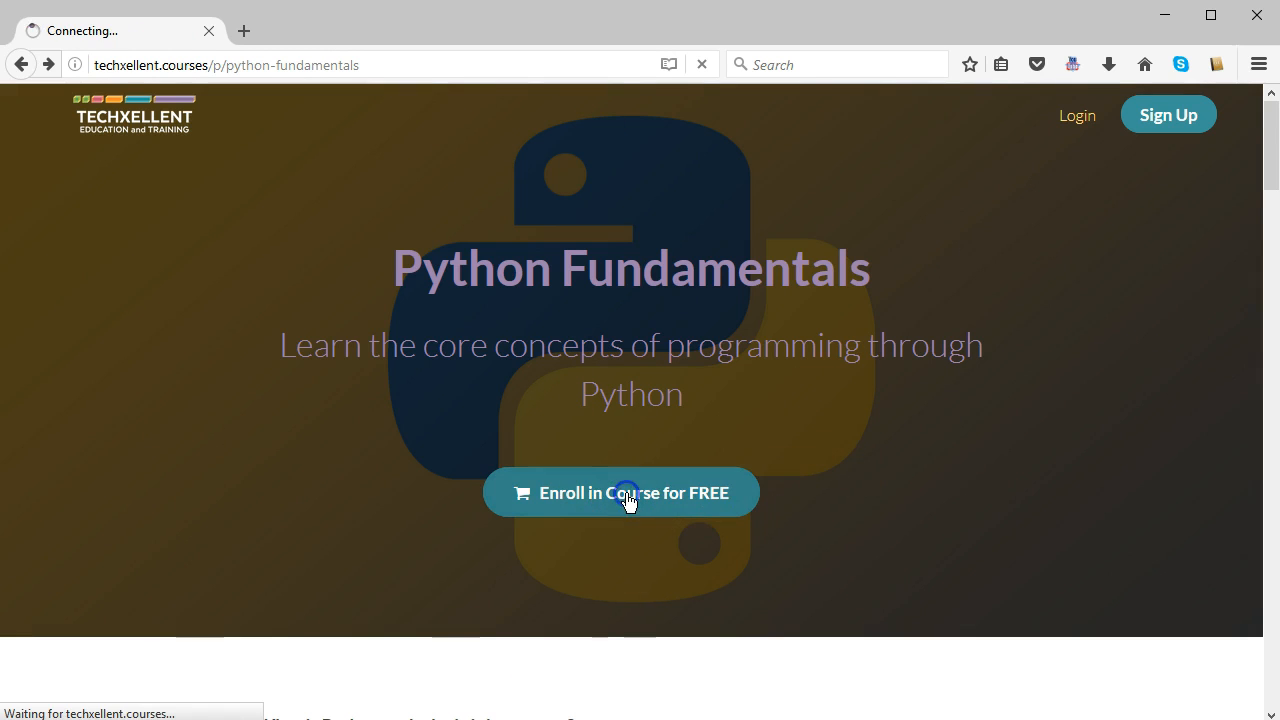
{"action": "left_click", "coordinate": [620, 492]}
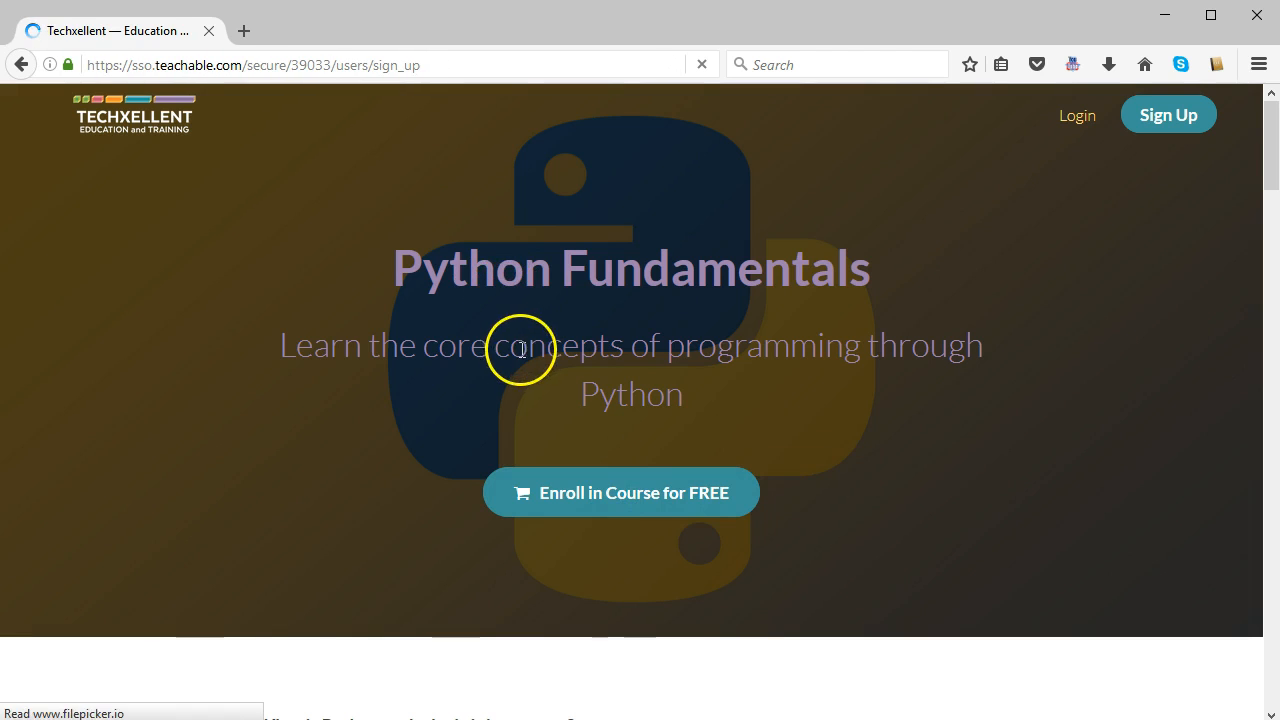
- Enter name, the suggested email and a matching password, accept the terms and sign up for the account
{"action": "left_click", "coordinate": [620, 492]}
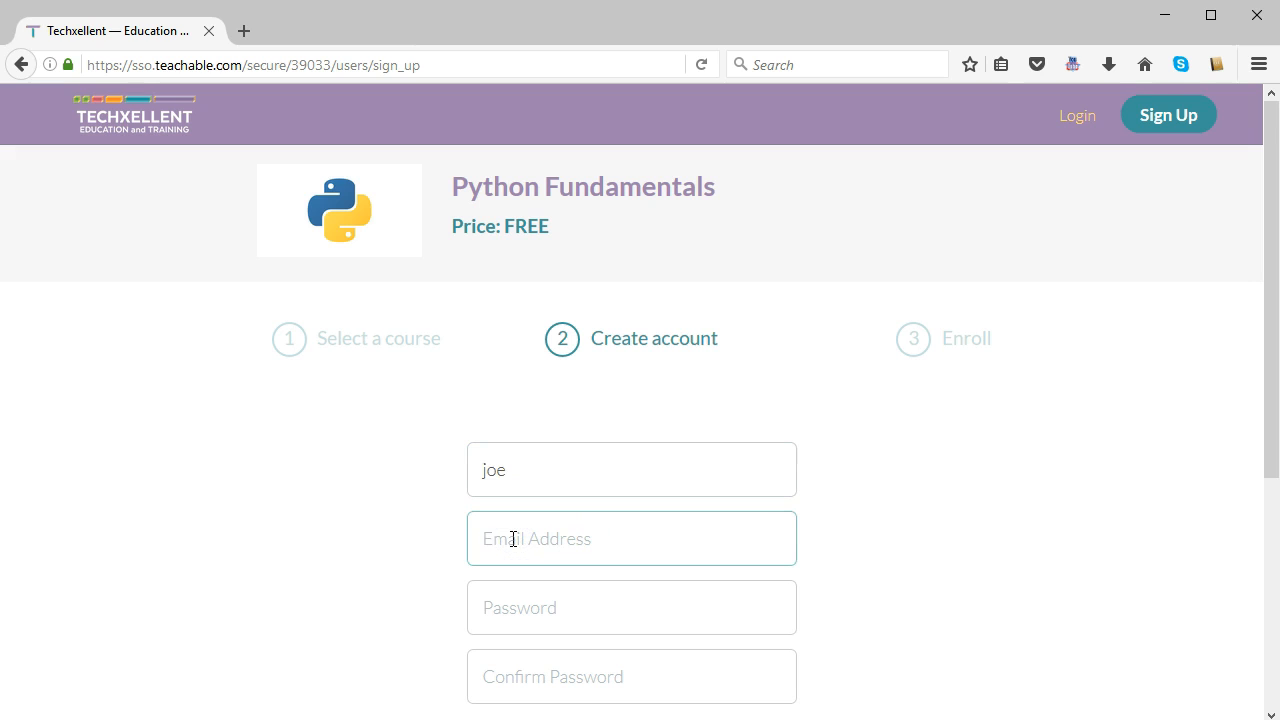
{"action": "type", "text": "oz"}
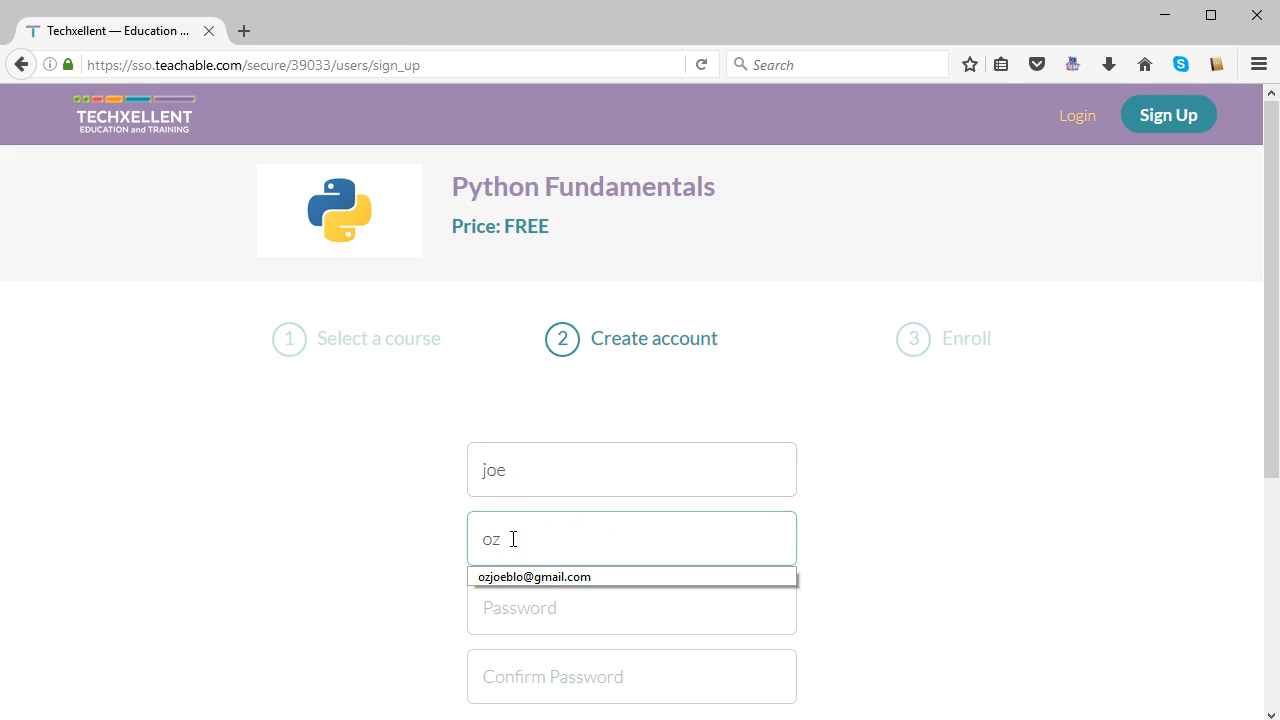
{"action": "left_click", "coordinate": [534, 576]}
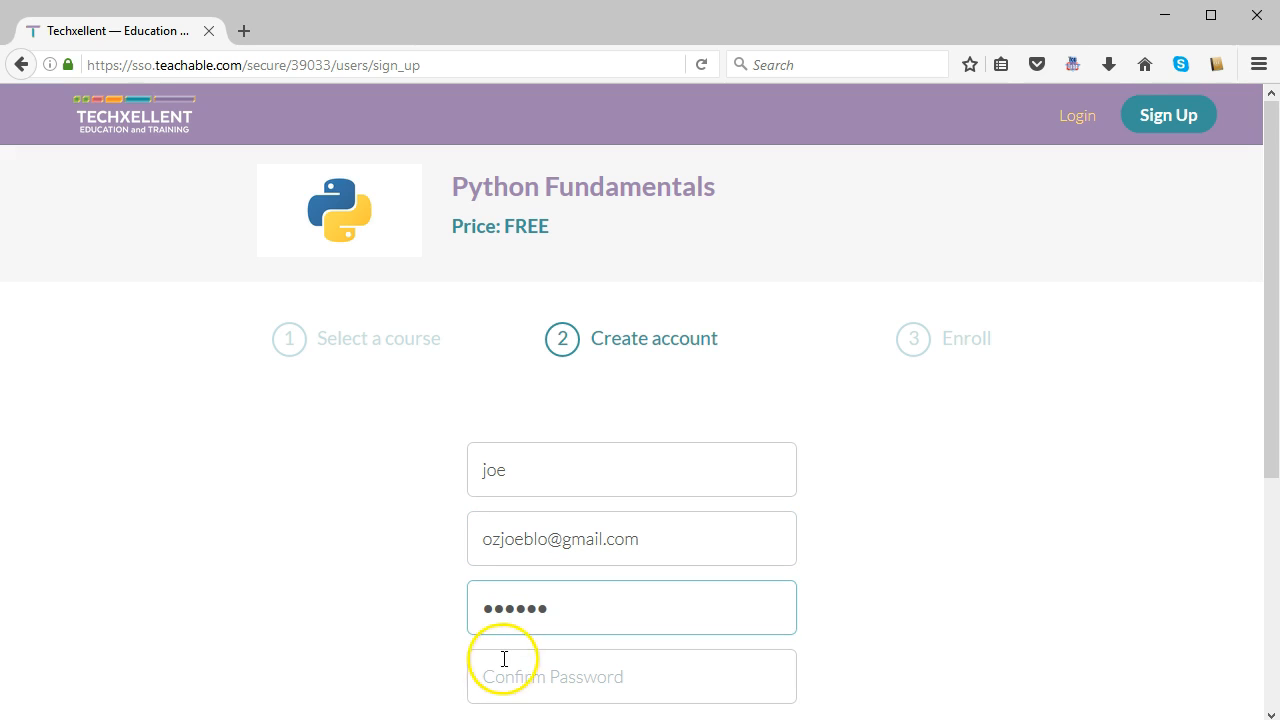
{"action": "type", "text": "••••"}
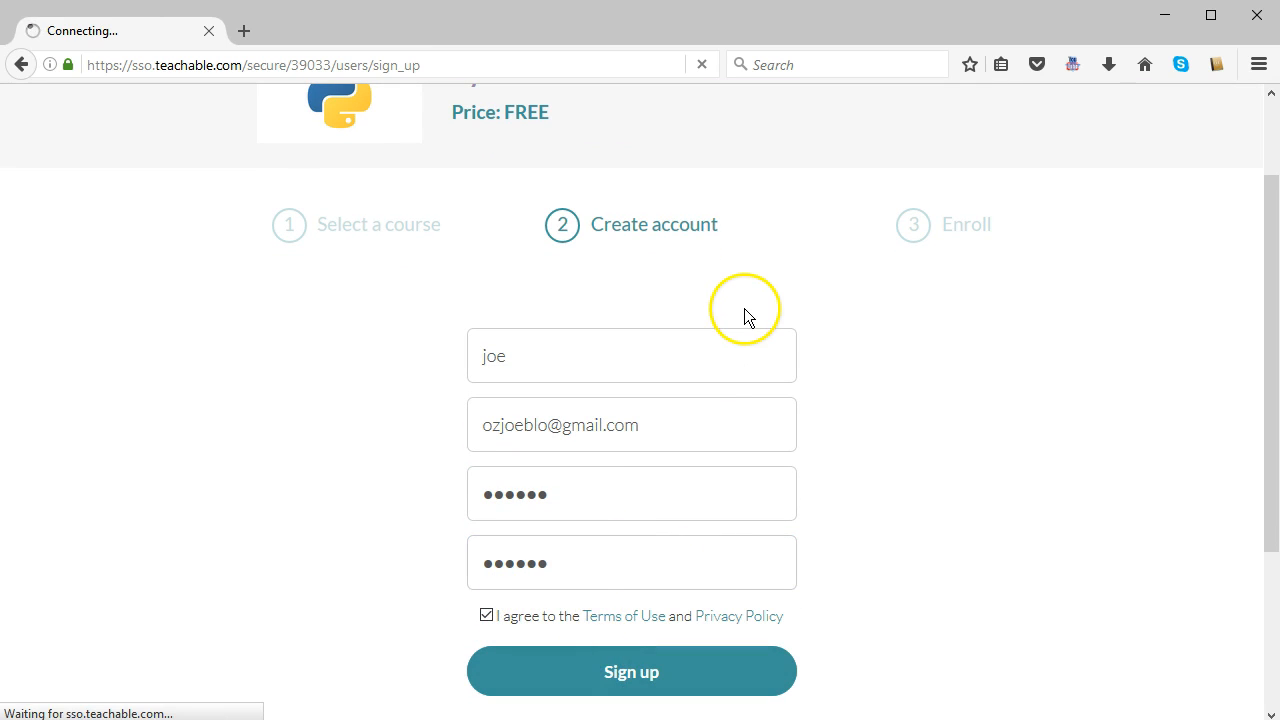
{"action": "left_click", "coordinate": [632, 672]}
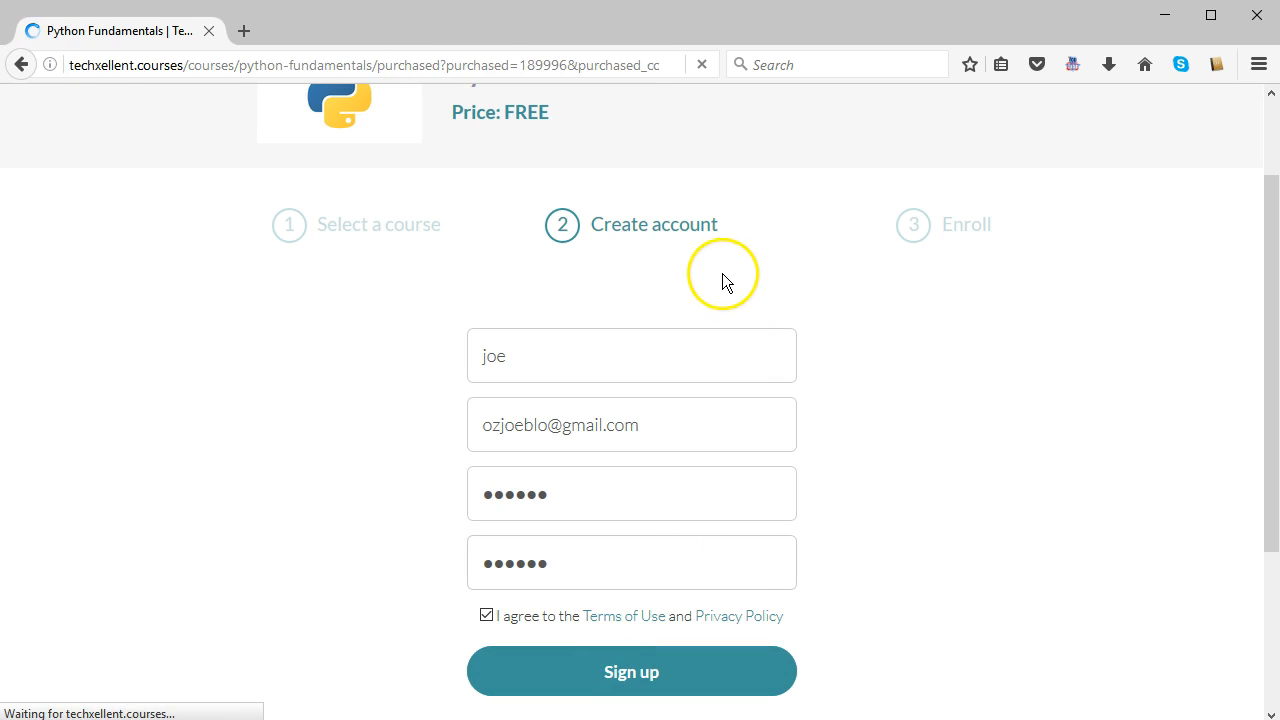
{"action": "left_click", "coordinate": [632, 672]}
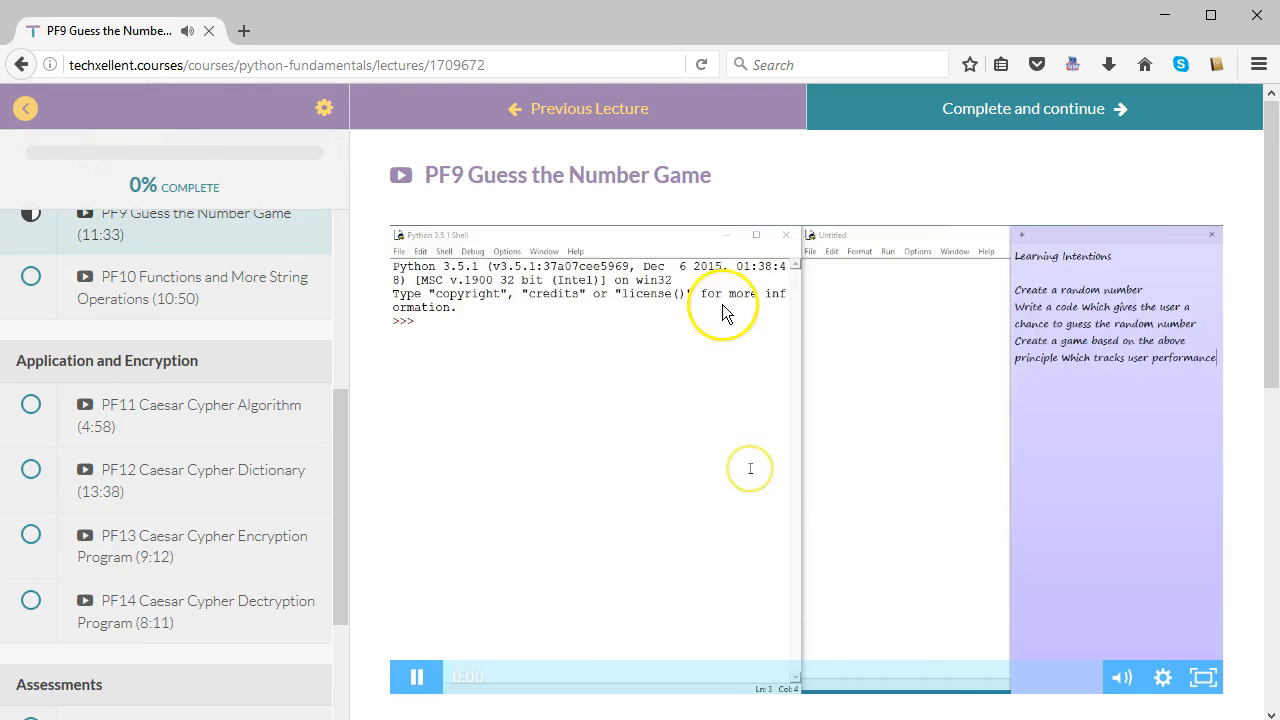
- Start playing the PF9 Guess the Number Game lecture video
{"action": "left_click", "coordinate": [416, 676]}
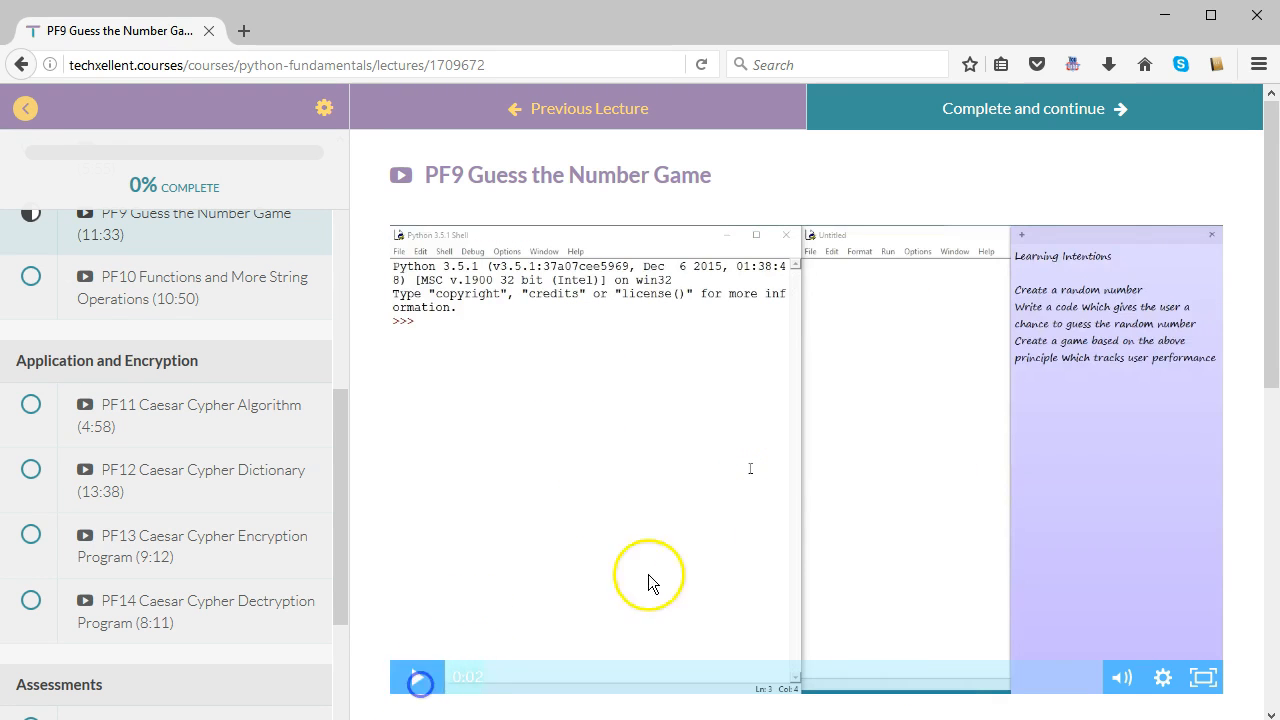